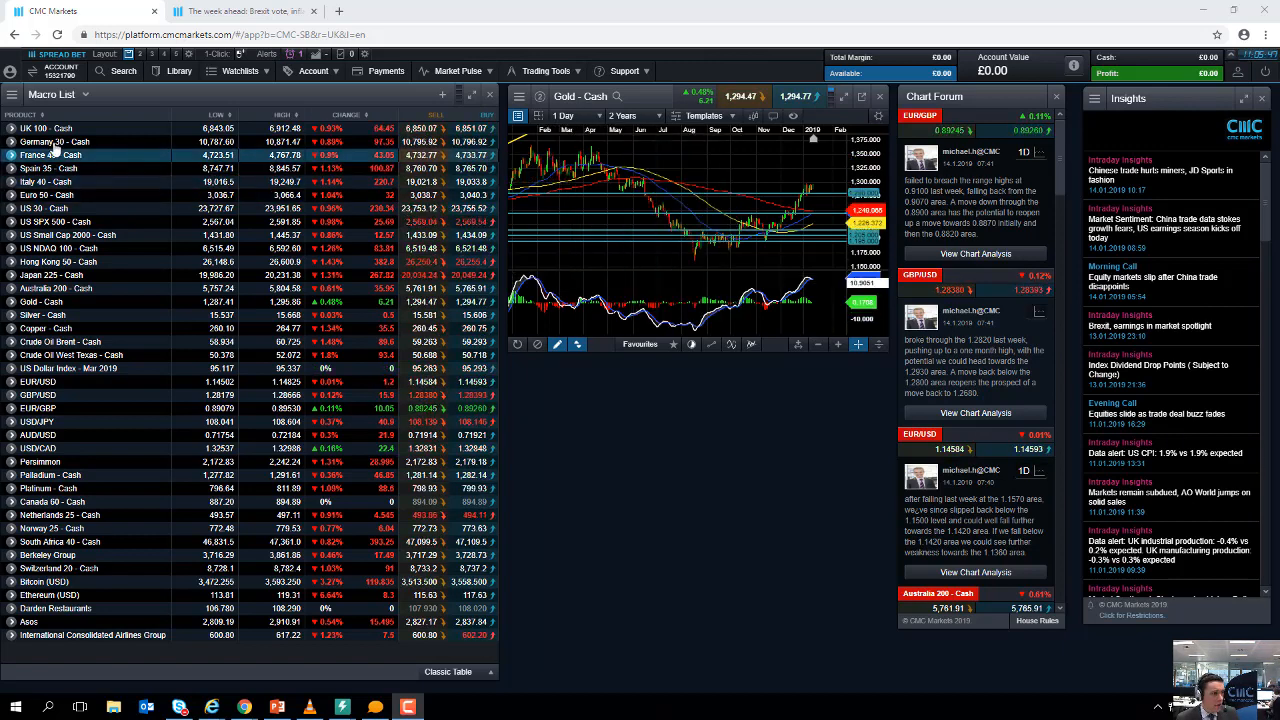
- Bring up the UK 100 - Cash daily chart from the Macro List and maximise it full-window
right_click(55, 155)
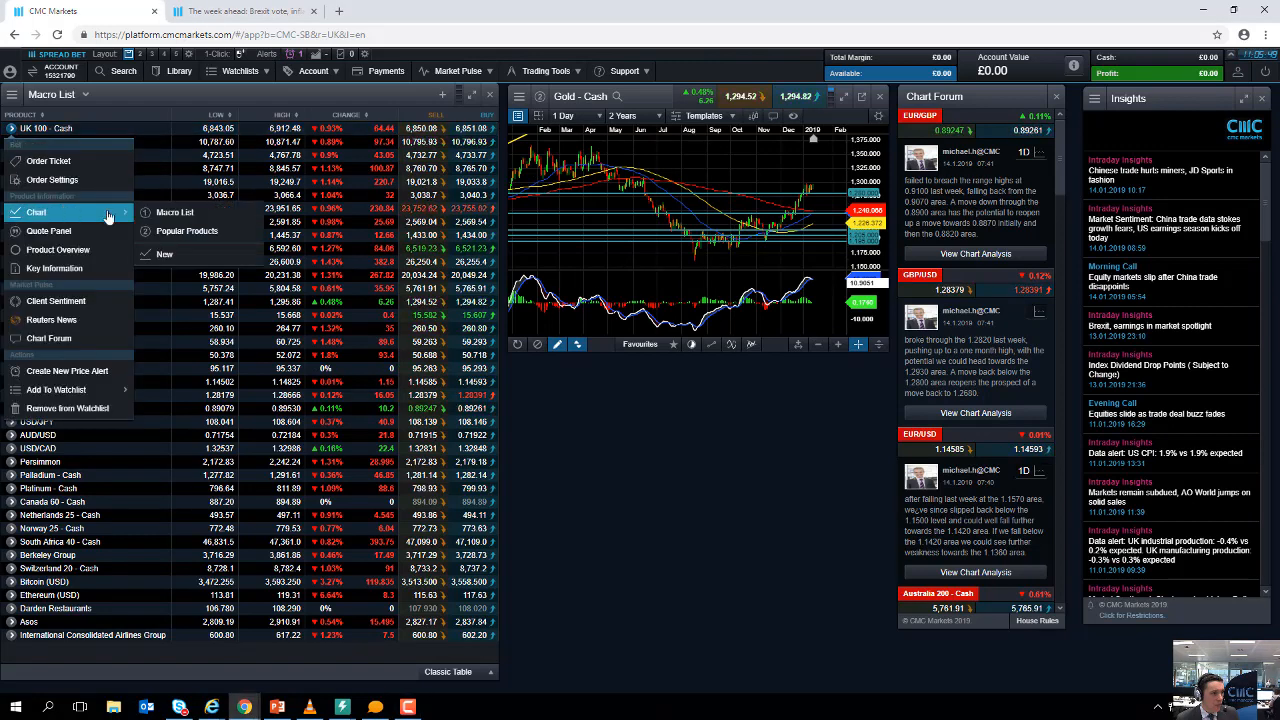
left_click(36, 212)
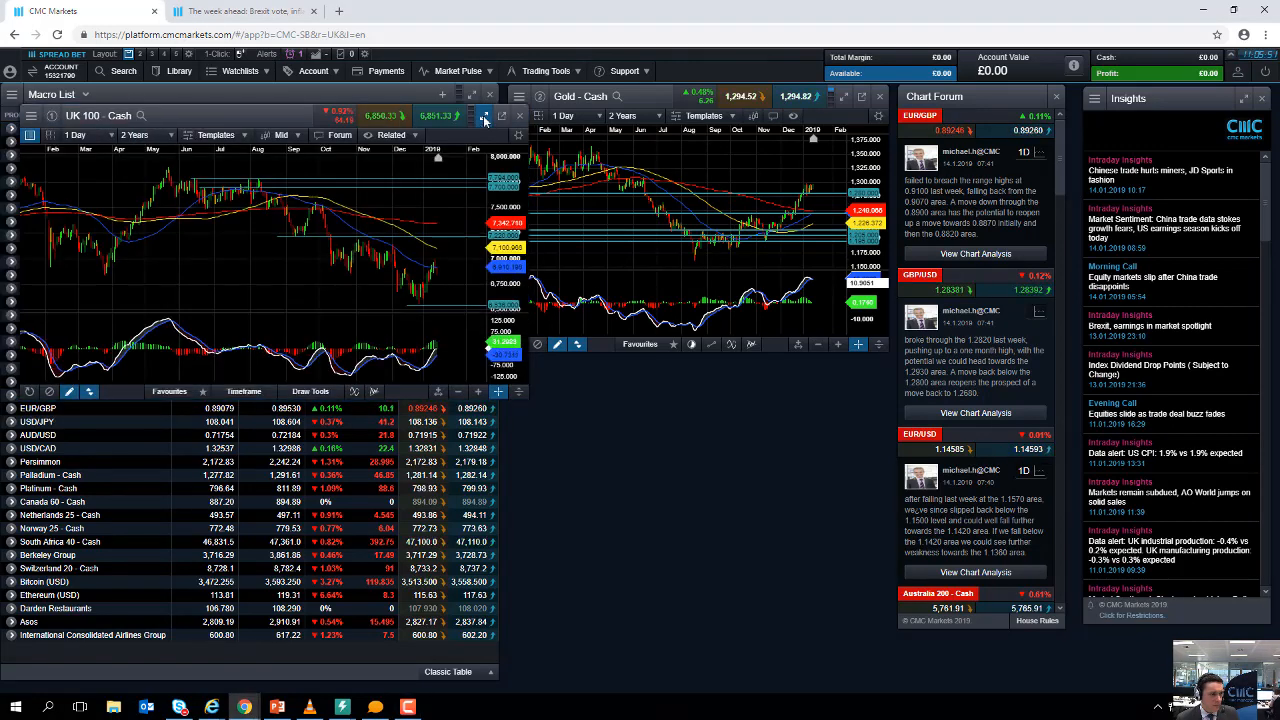
left_click(484, 115)
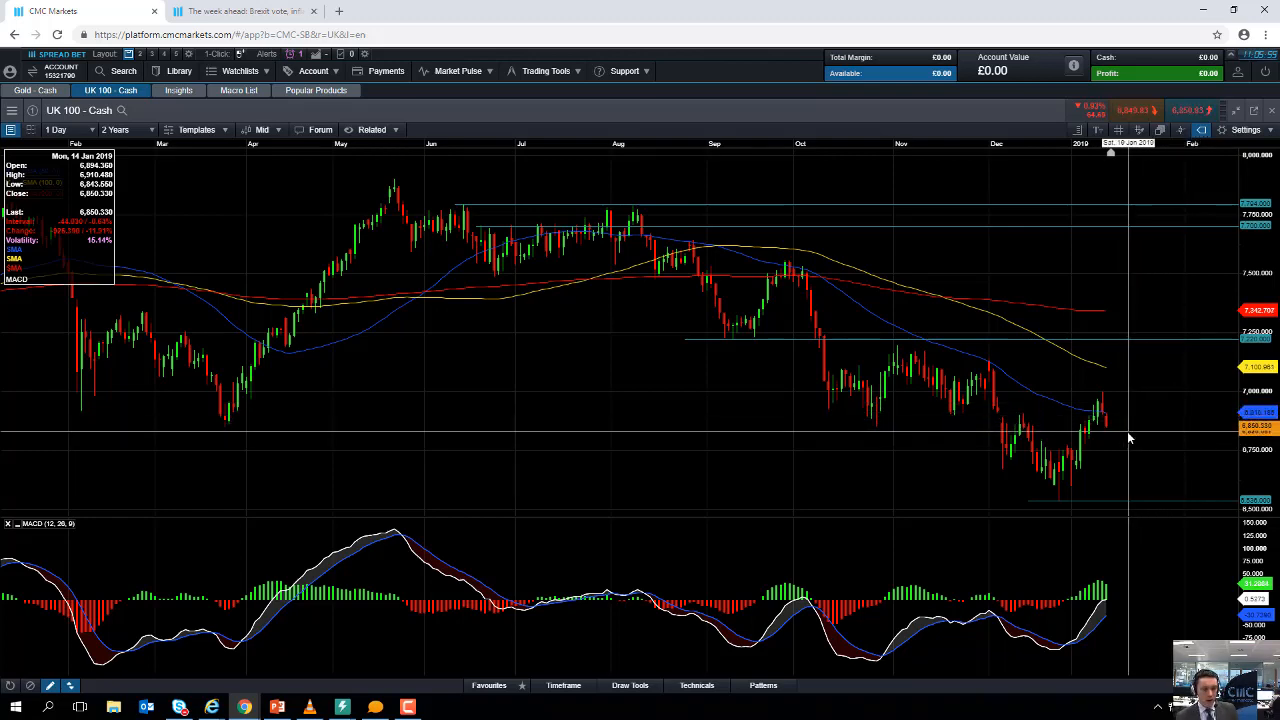
left_click(120, 130)
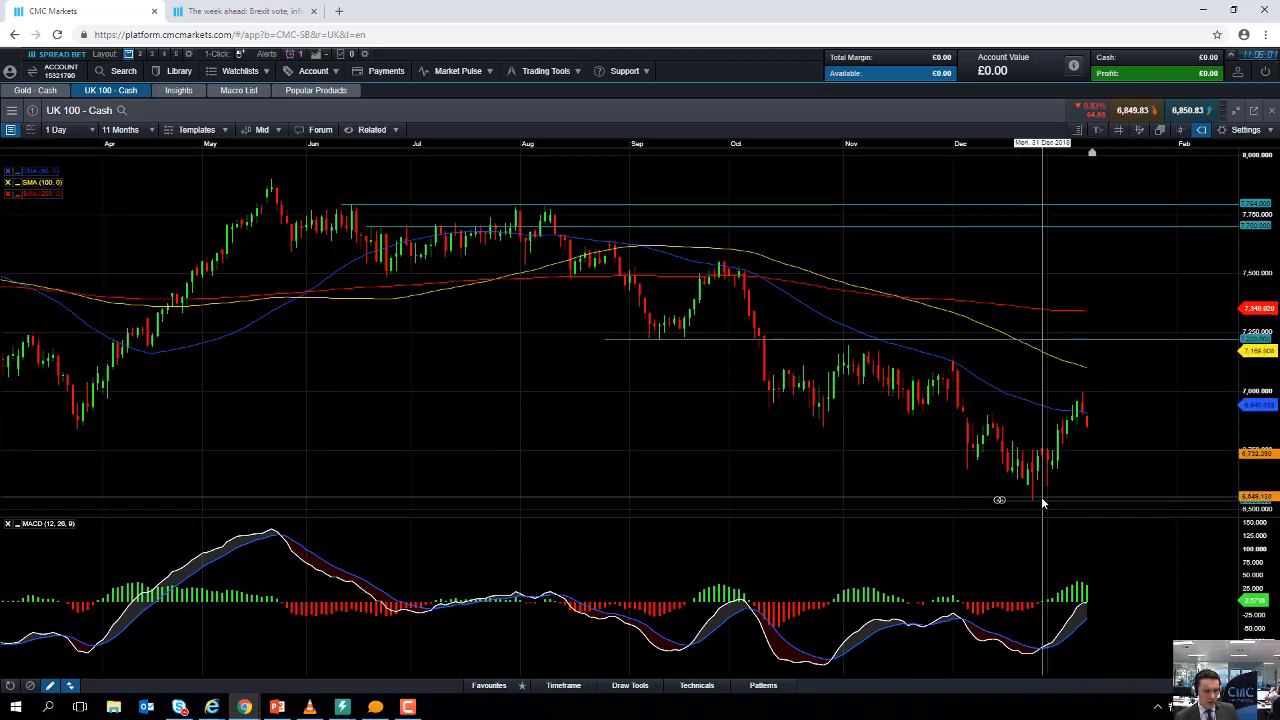
mouse_move(1030, 507)
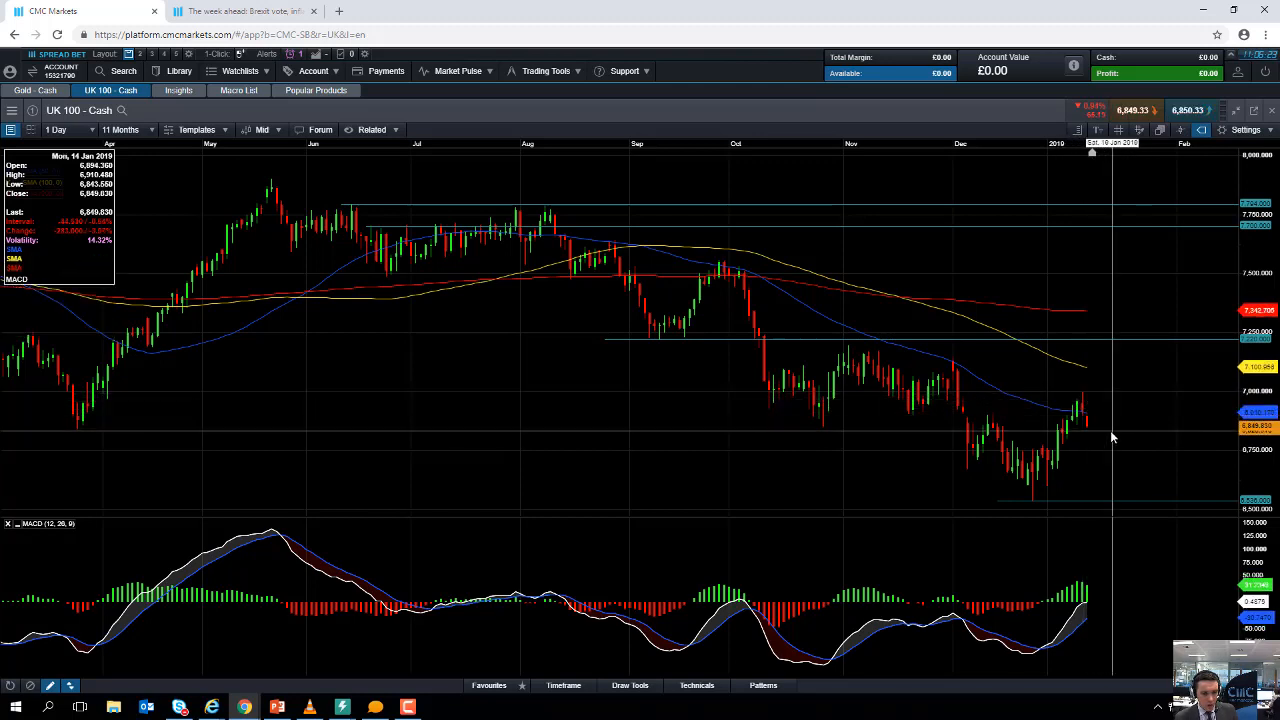
mouse_move(1120, 465)
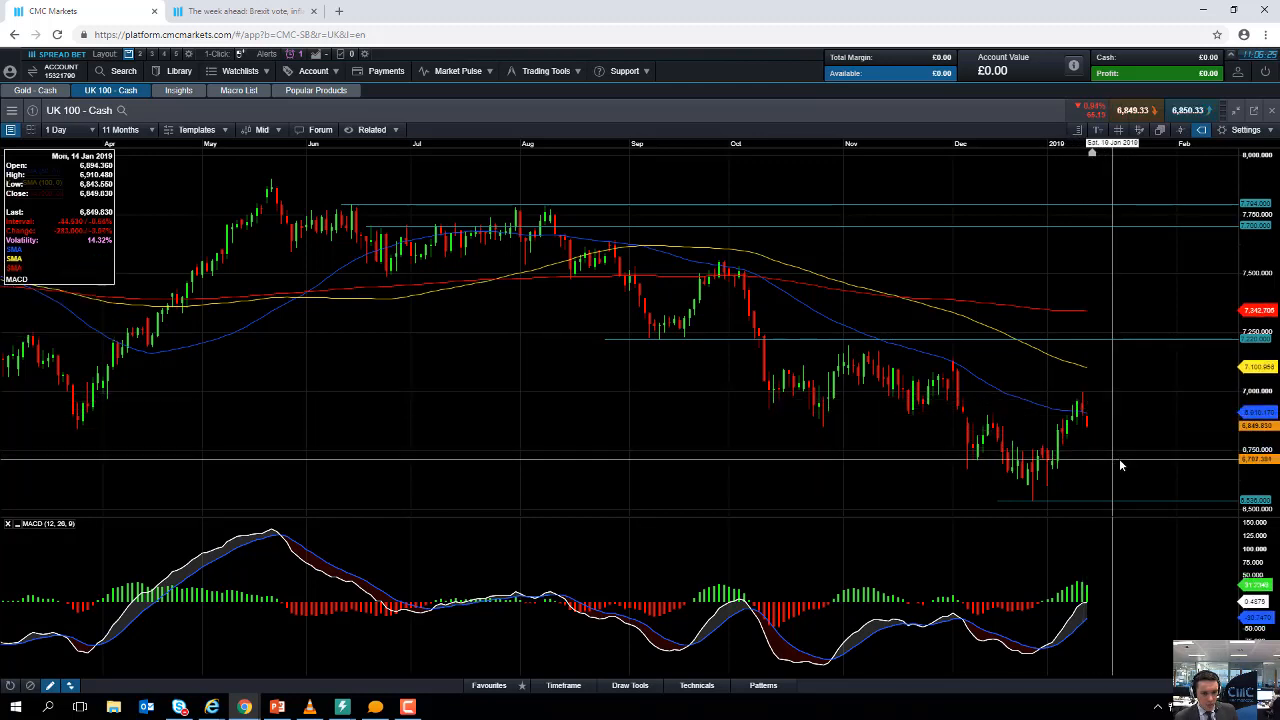
mouse_move(1116, 459)
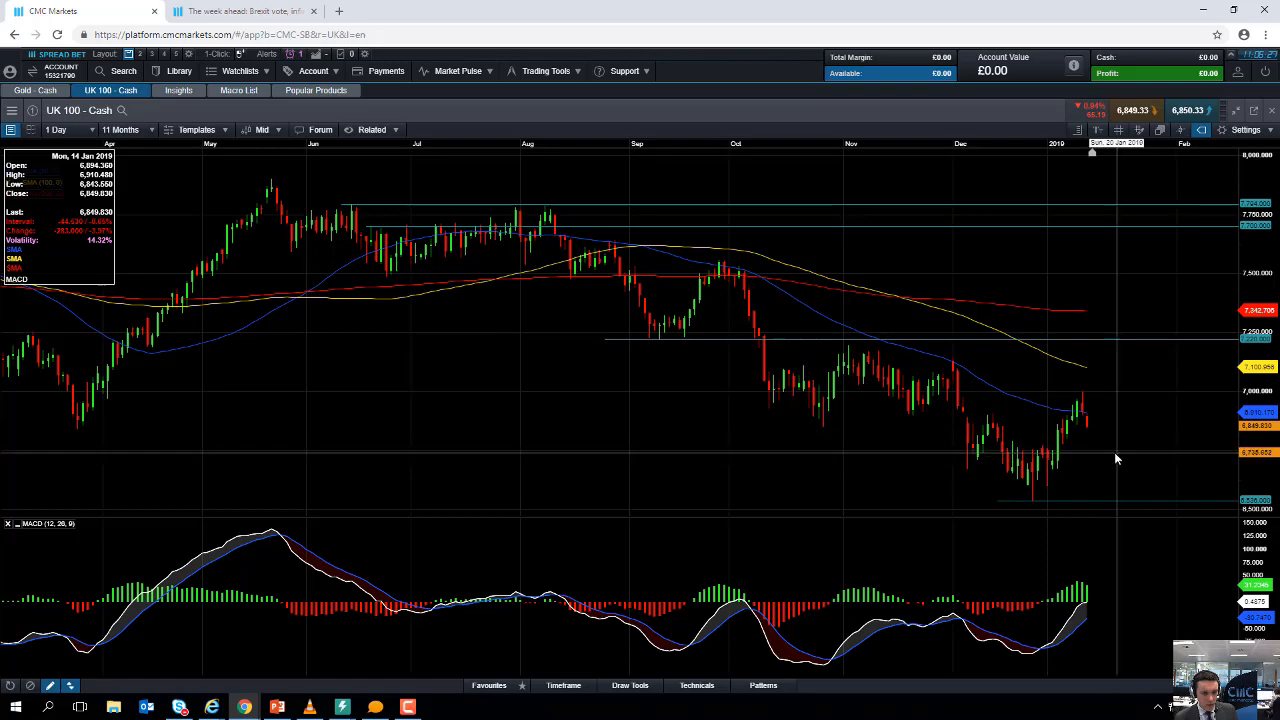
mouse_move(1100, 483)
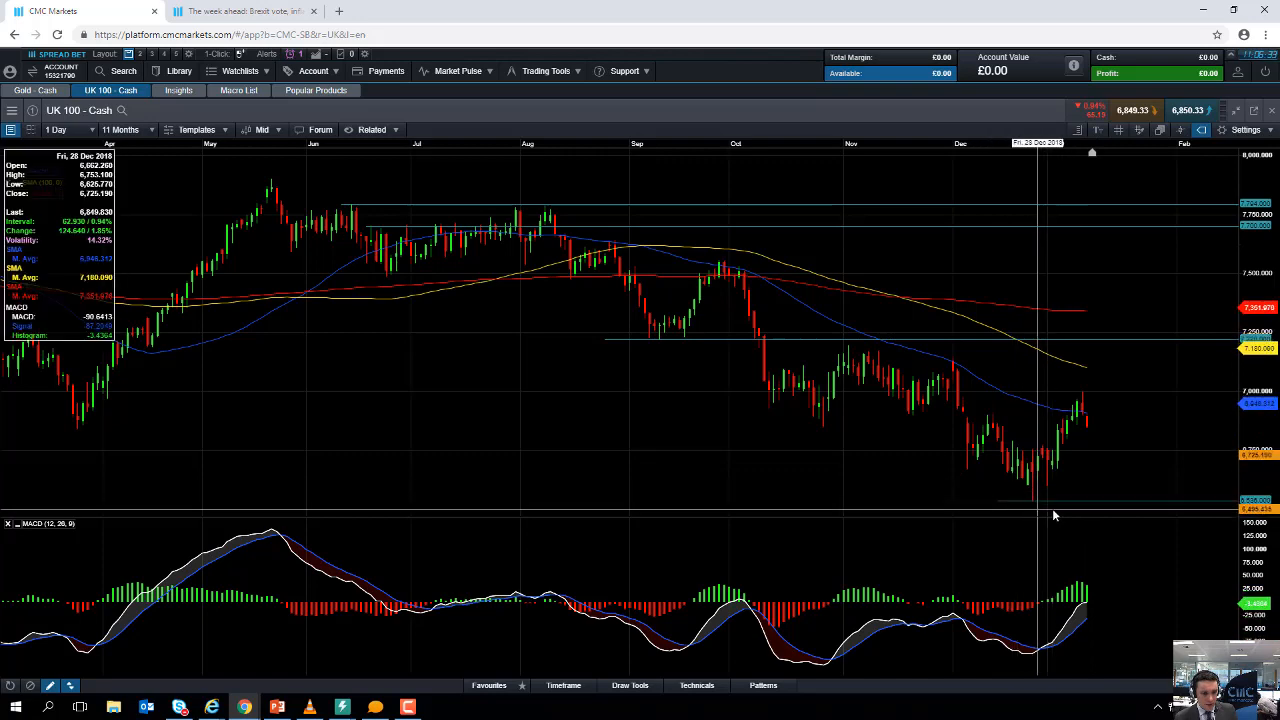
mouse_move(988, 447)
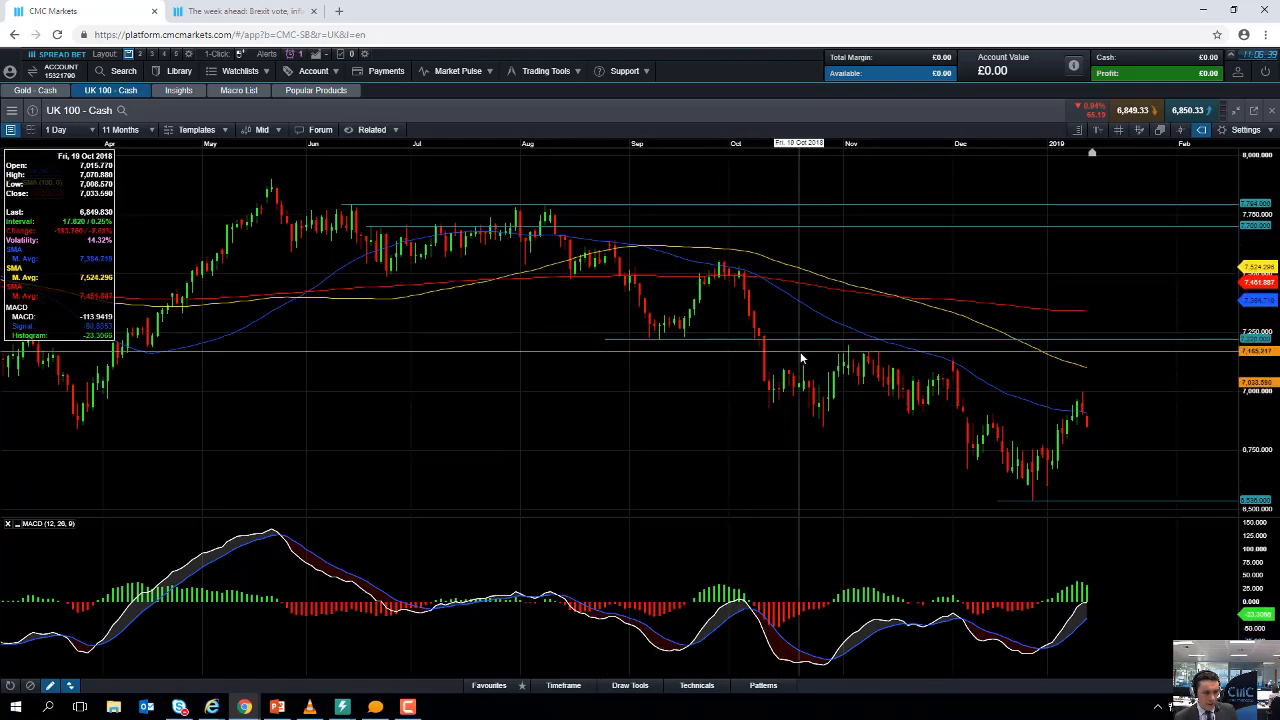
mouse_move(950, 378)
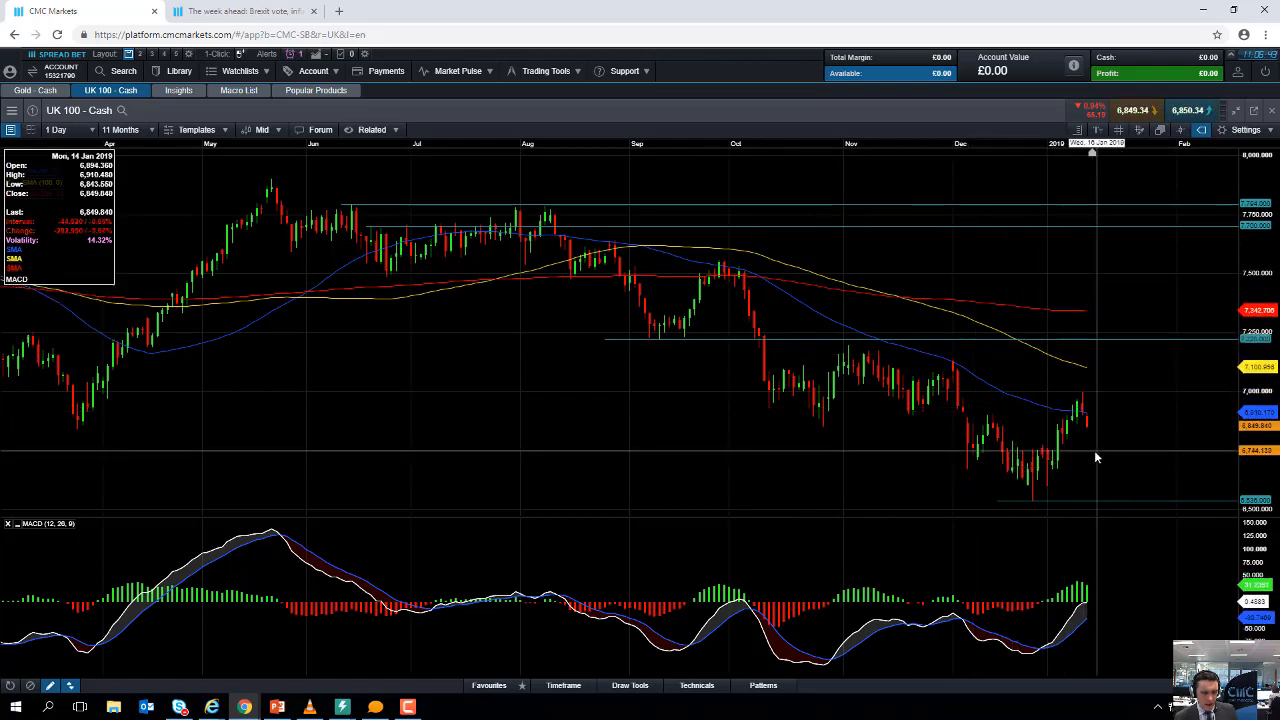
mouse_move(1095, 405)
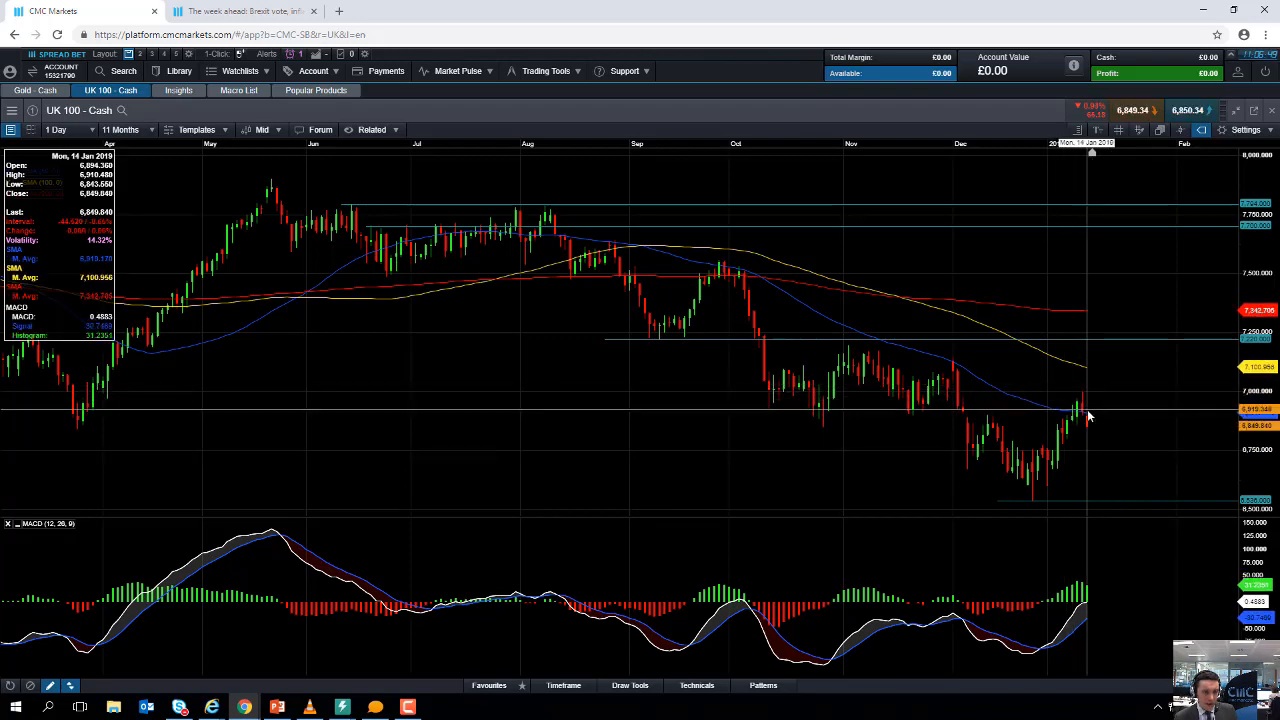
mouse_move(1088, 407)
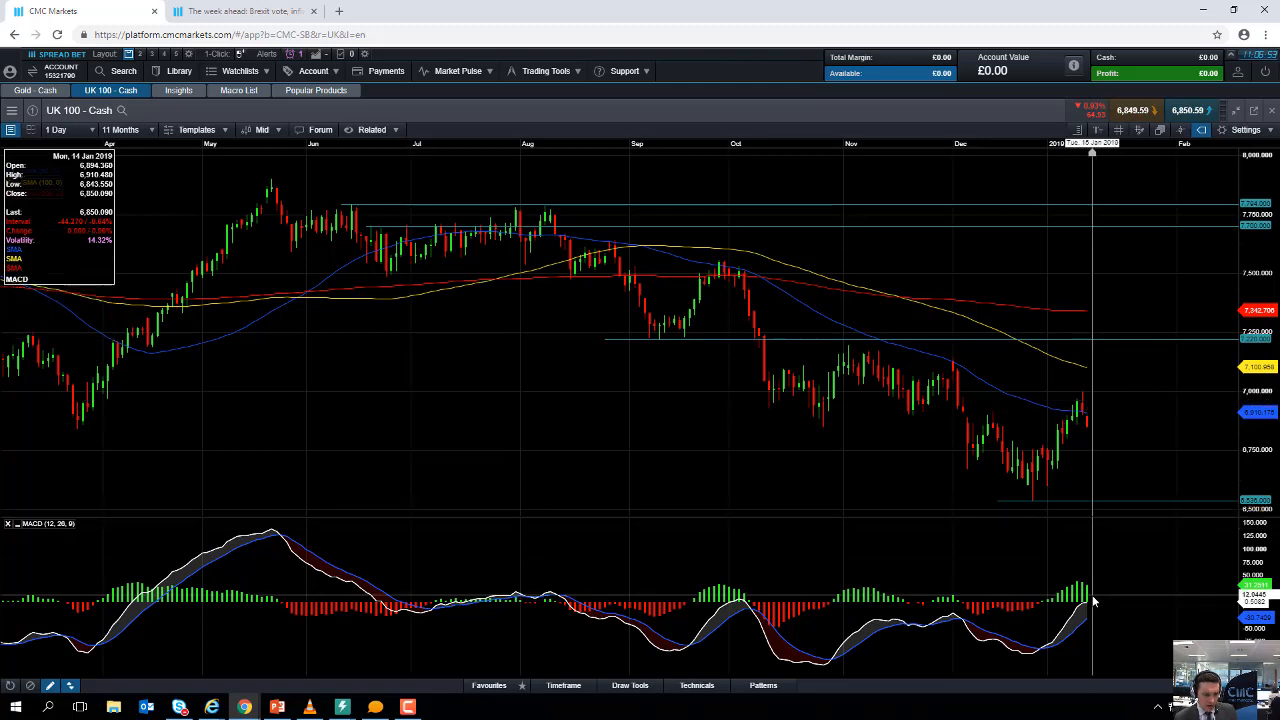
mouse_move(1090, 600)
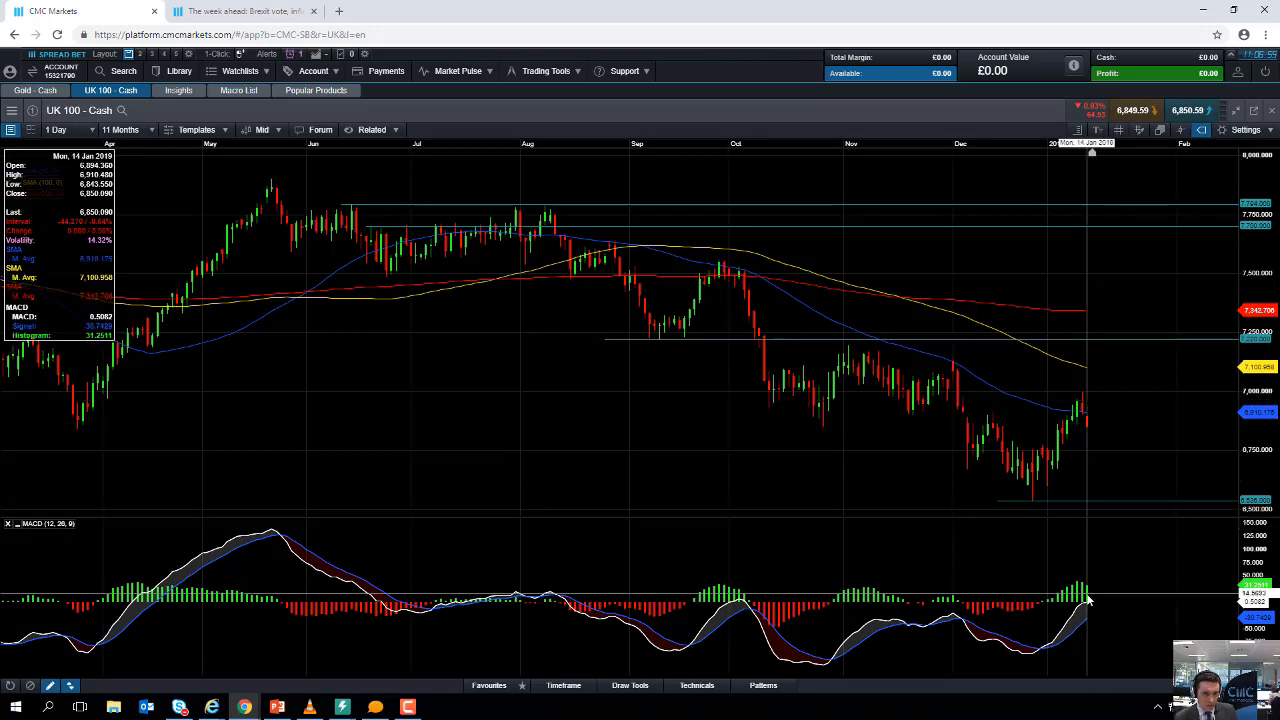
mouse_move(1096, 536)
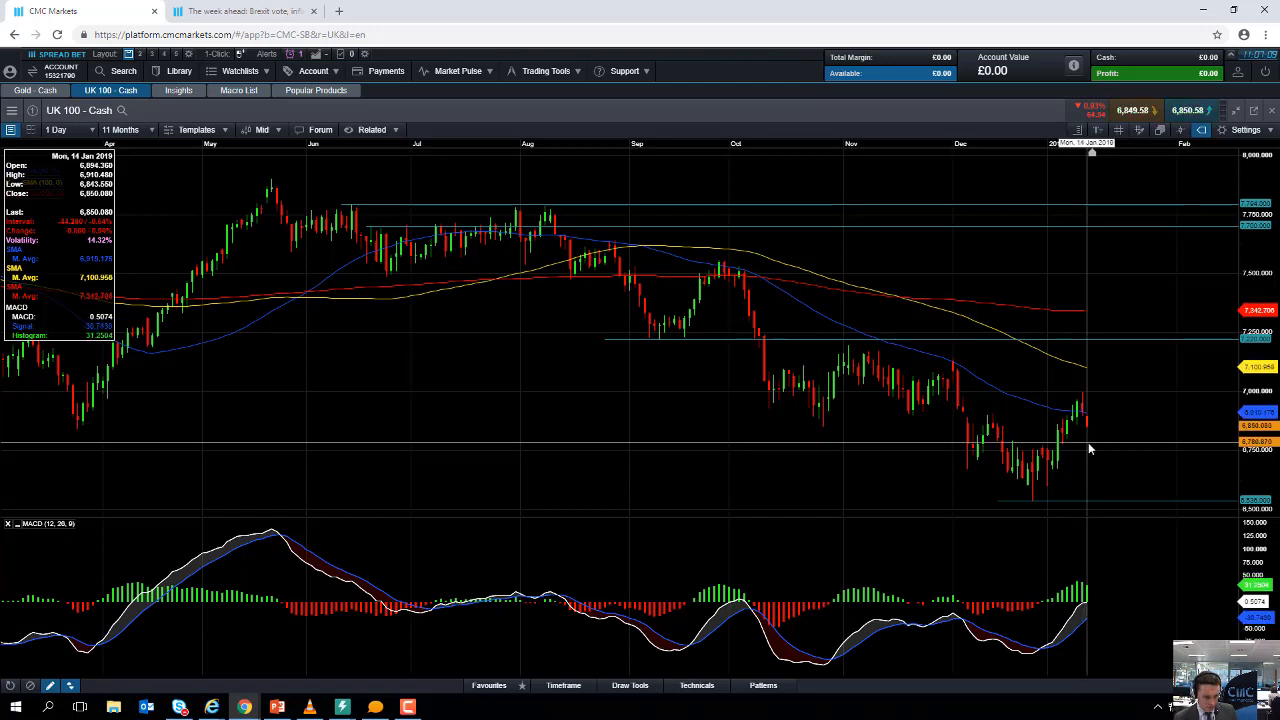
mouse_move(1103, 398)
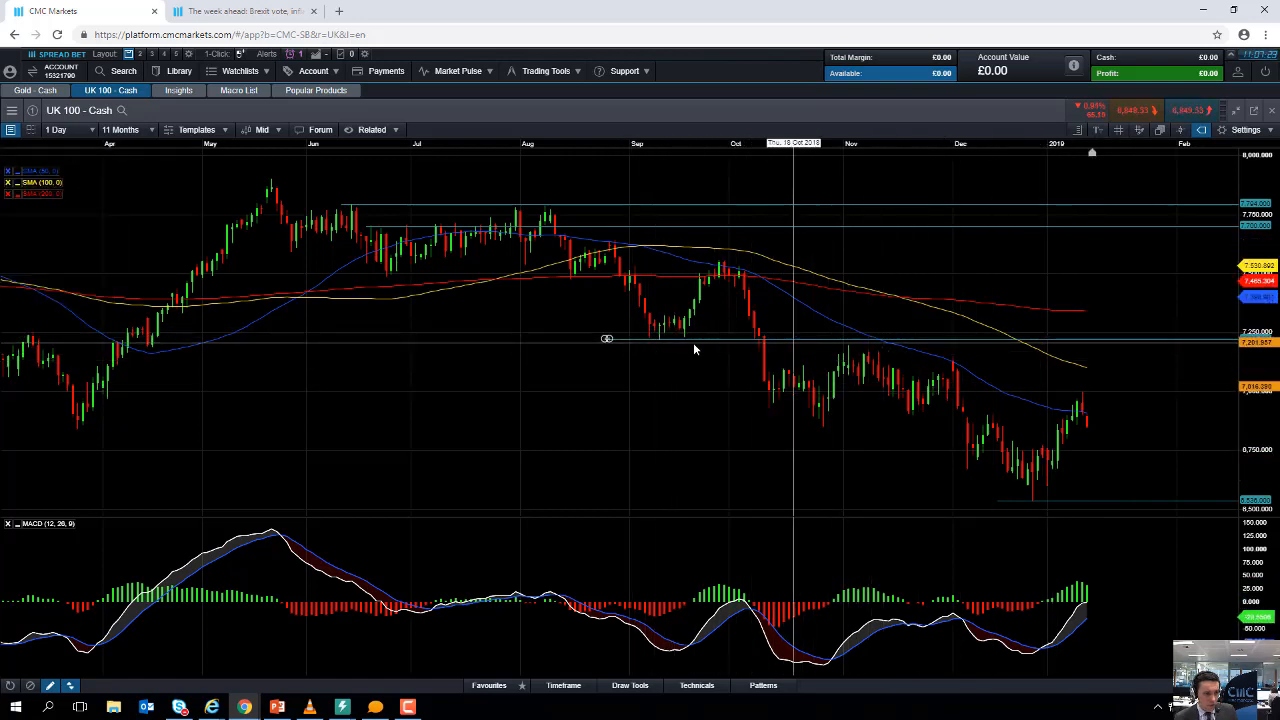
mouse_move(900, 353)
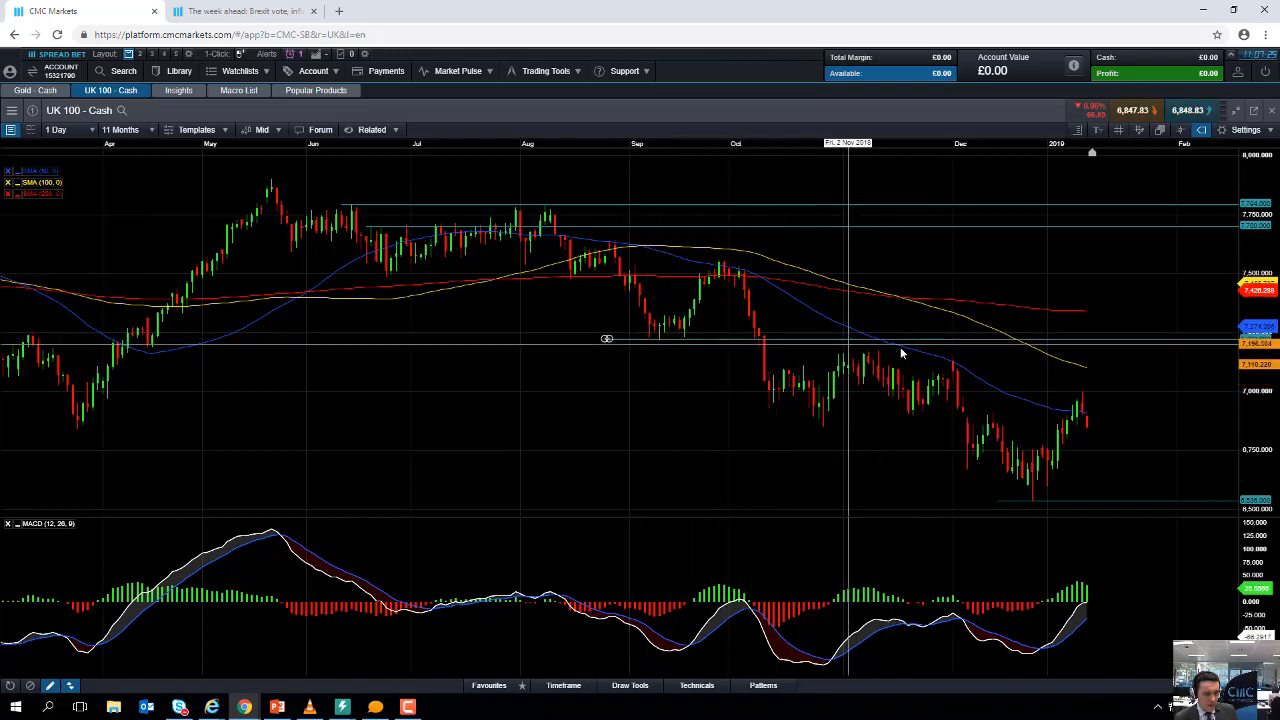
mouse_move(770, 353)
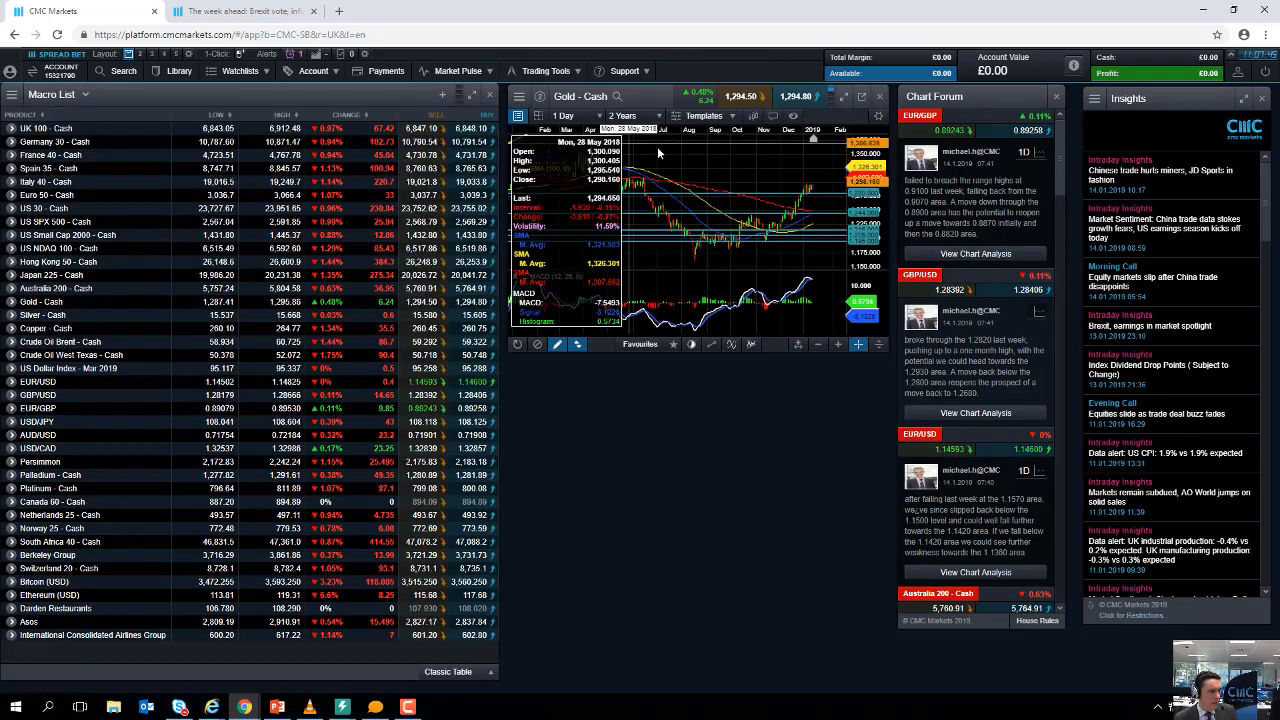
- Bring up the Germany 30 - Cash daily chart from the Macro List context menu
right_click(54, 141)
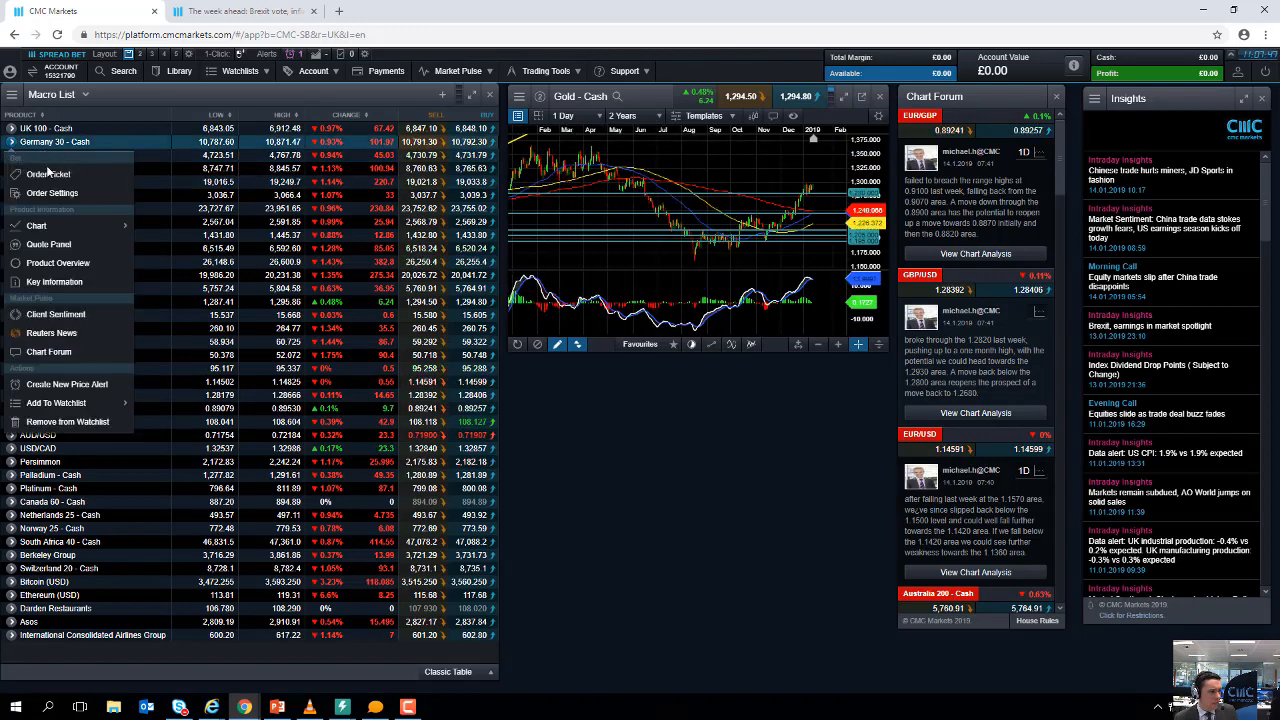
left_click(36, 225)
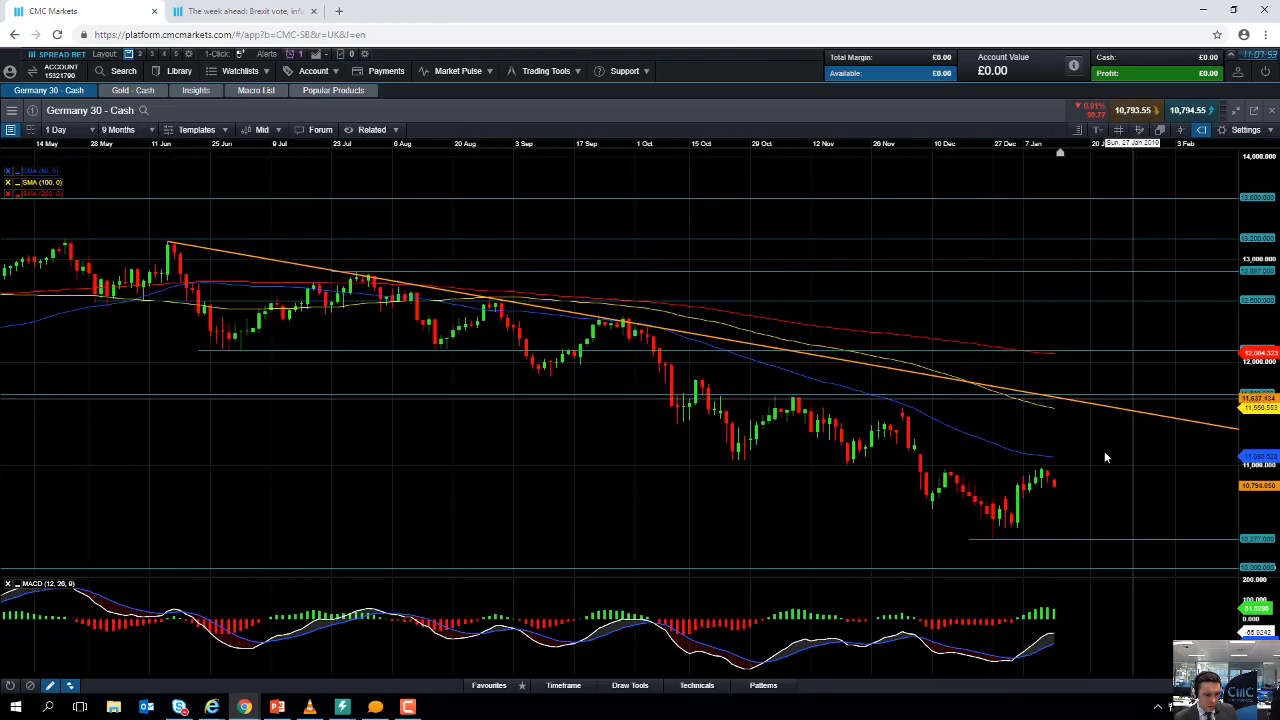
mouse_move(995, 553)
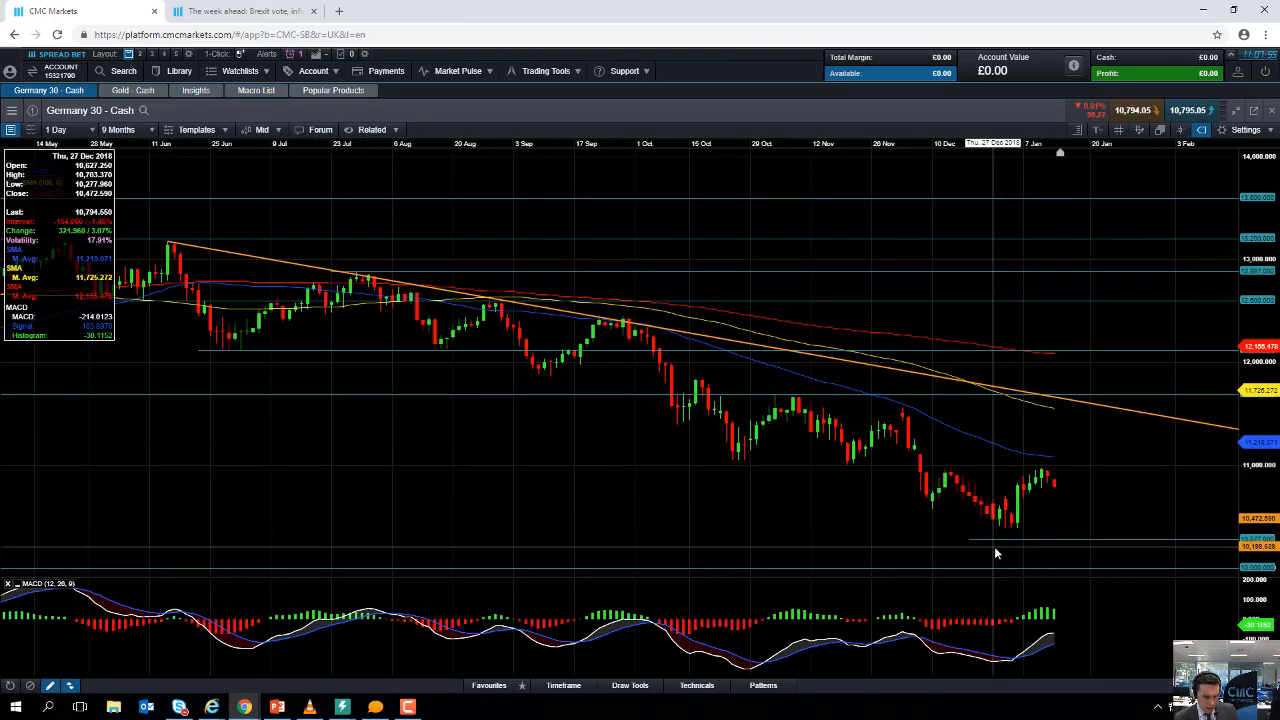
mouse_move(1043, 489)
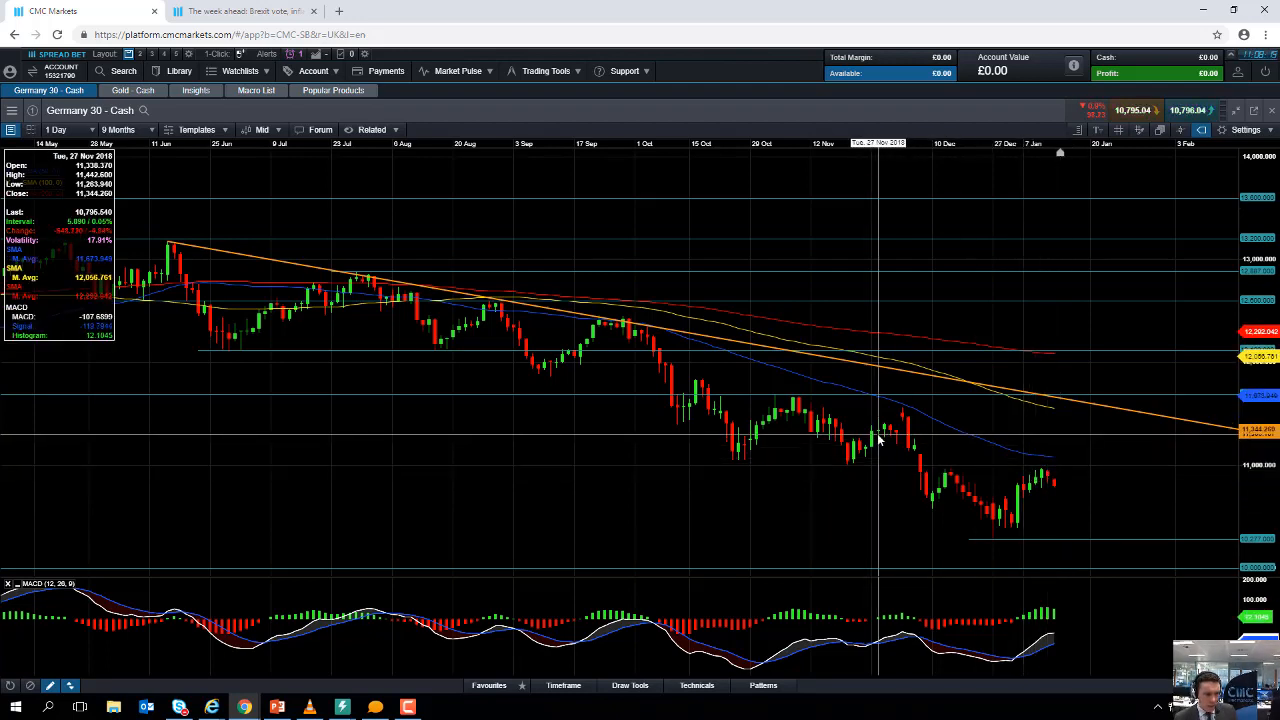
mouse_move(848, 480)
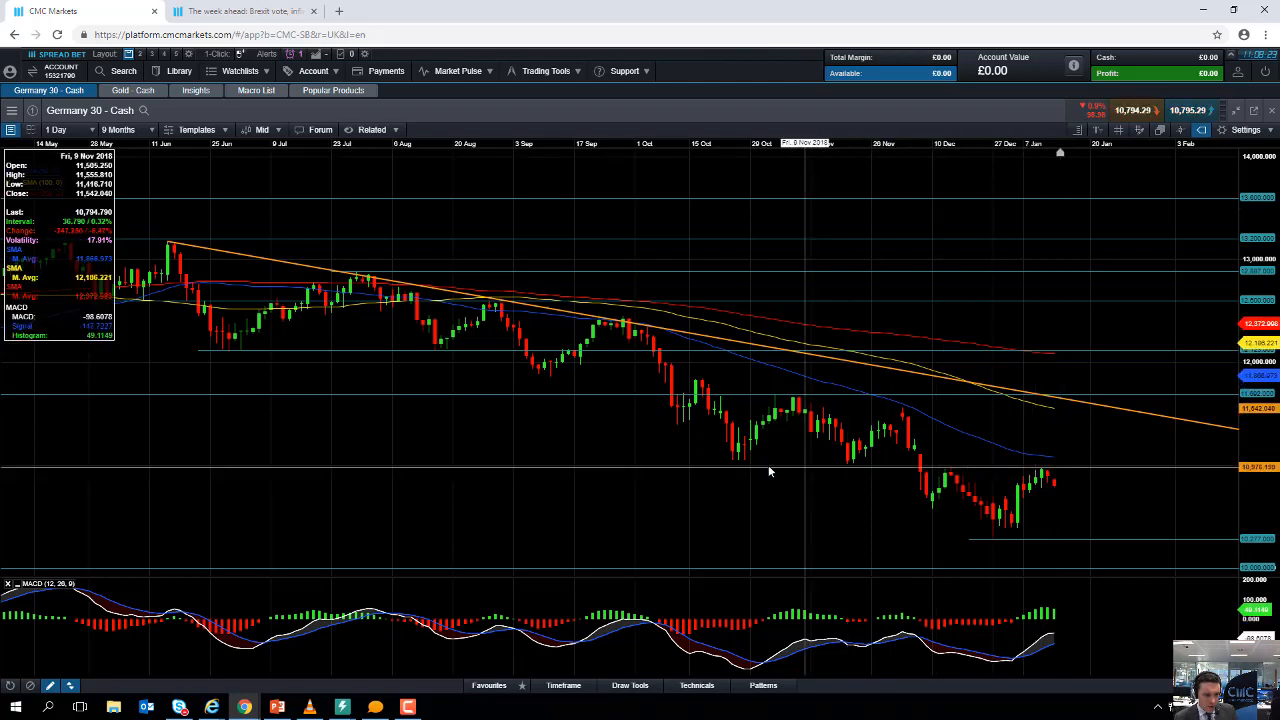
mouse_move(1130, 474)
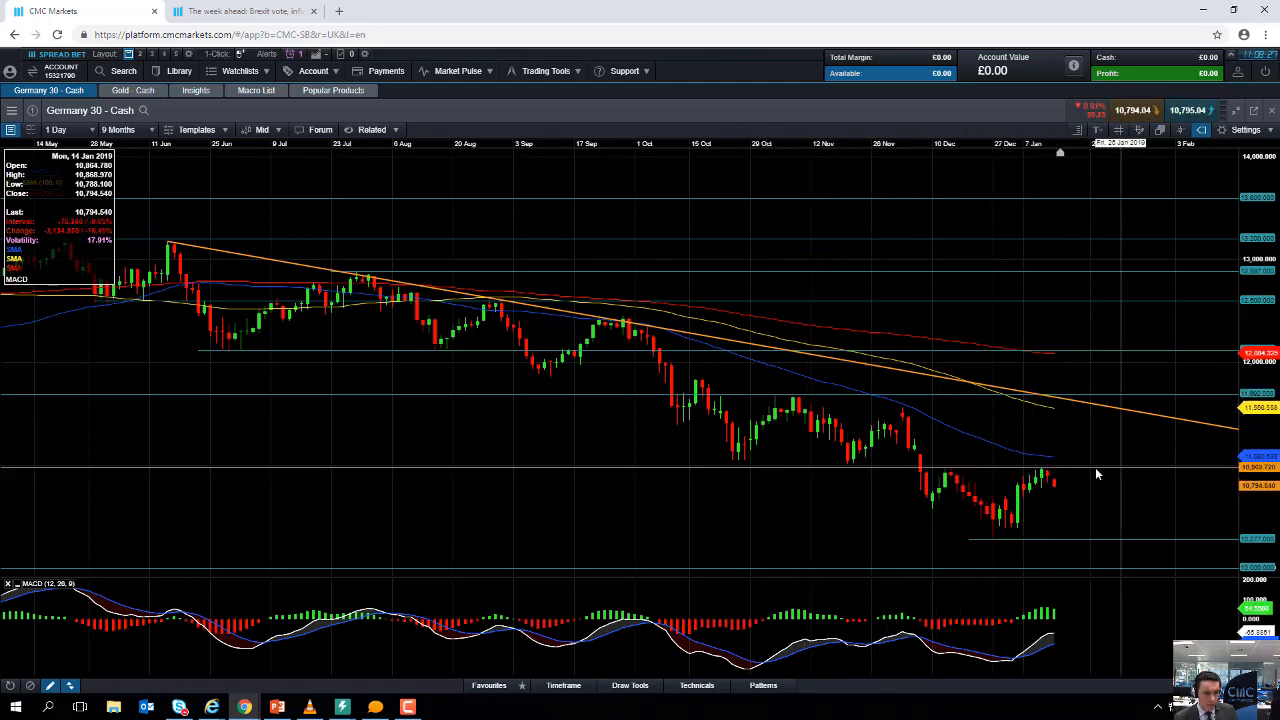
mouse_move(1060, 475)
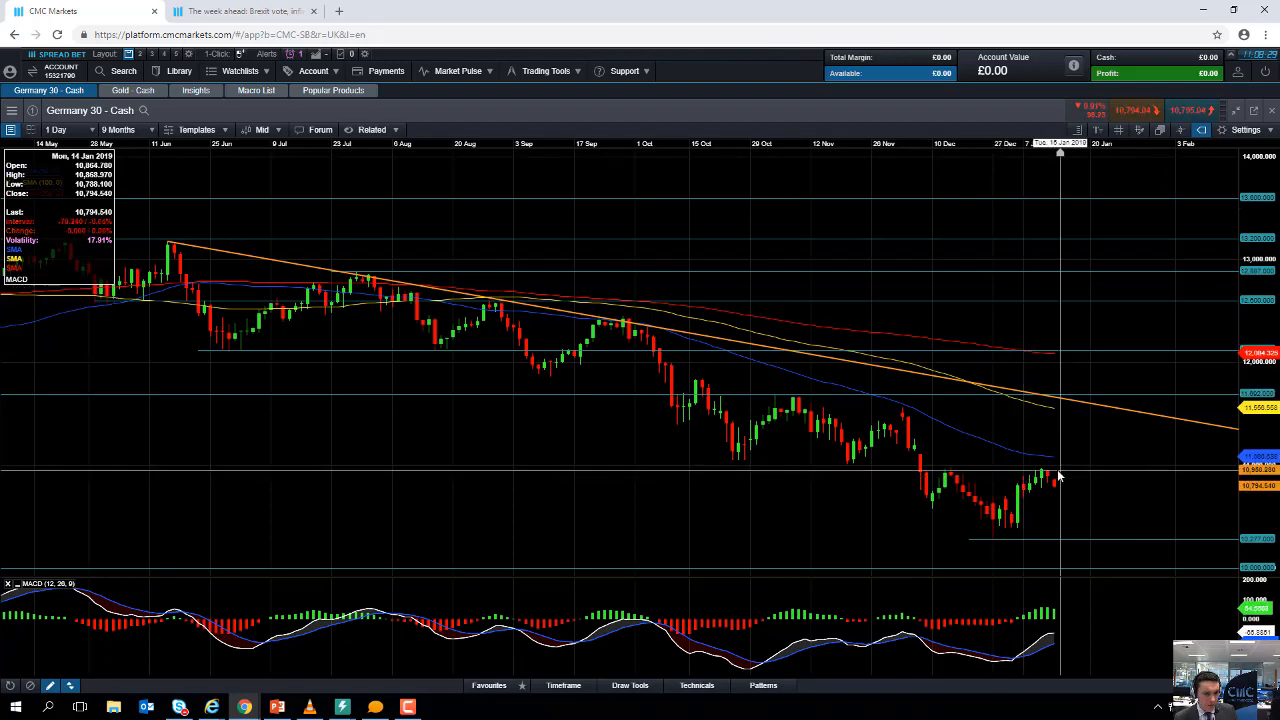
mouse_move(1050, 513)
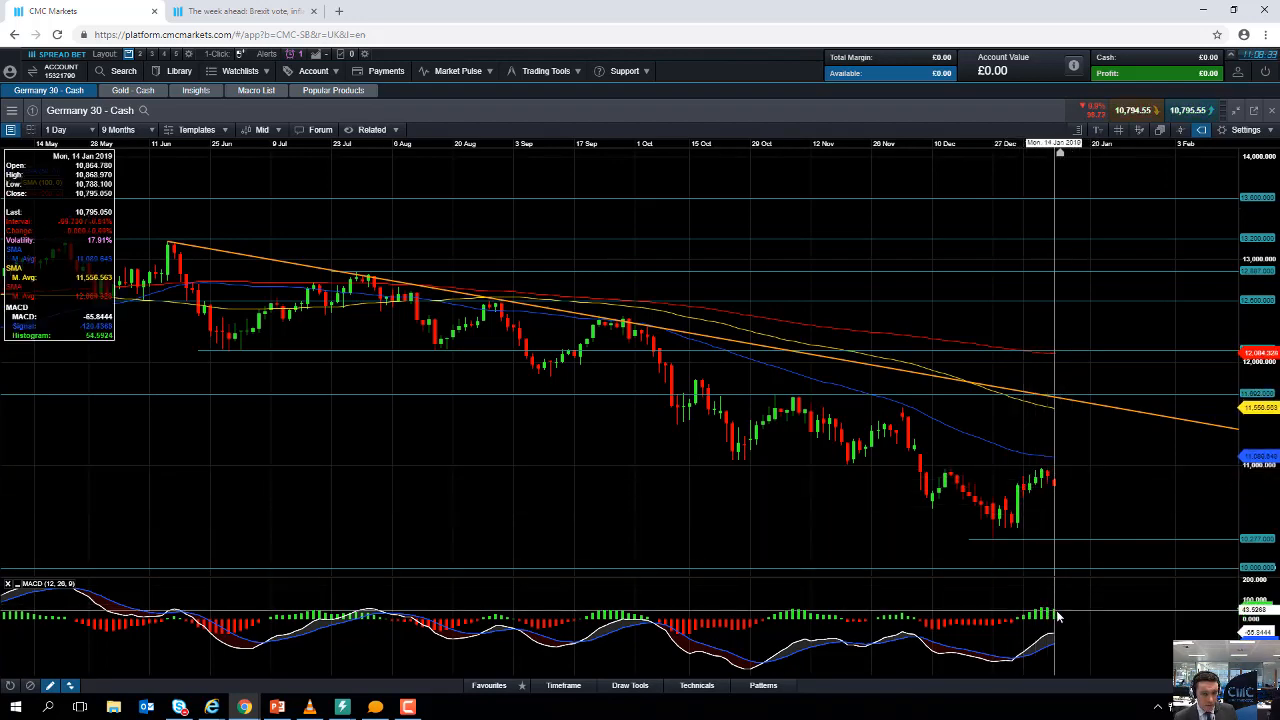
mouse_move(1050, 475)
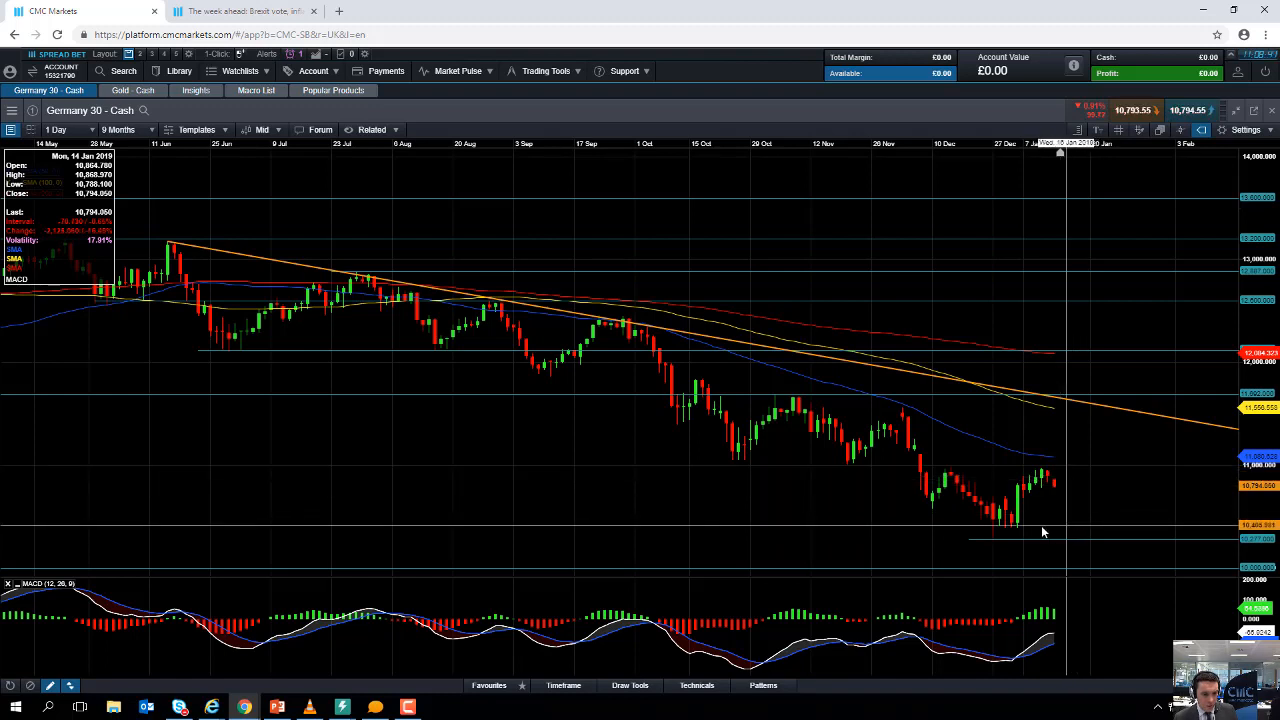
mouse_move(1011, 536)
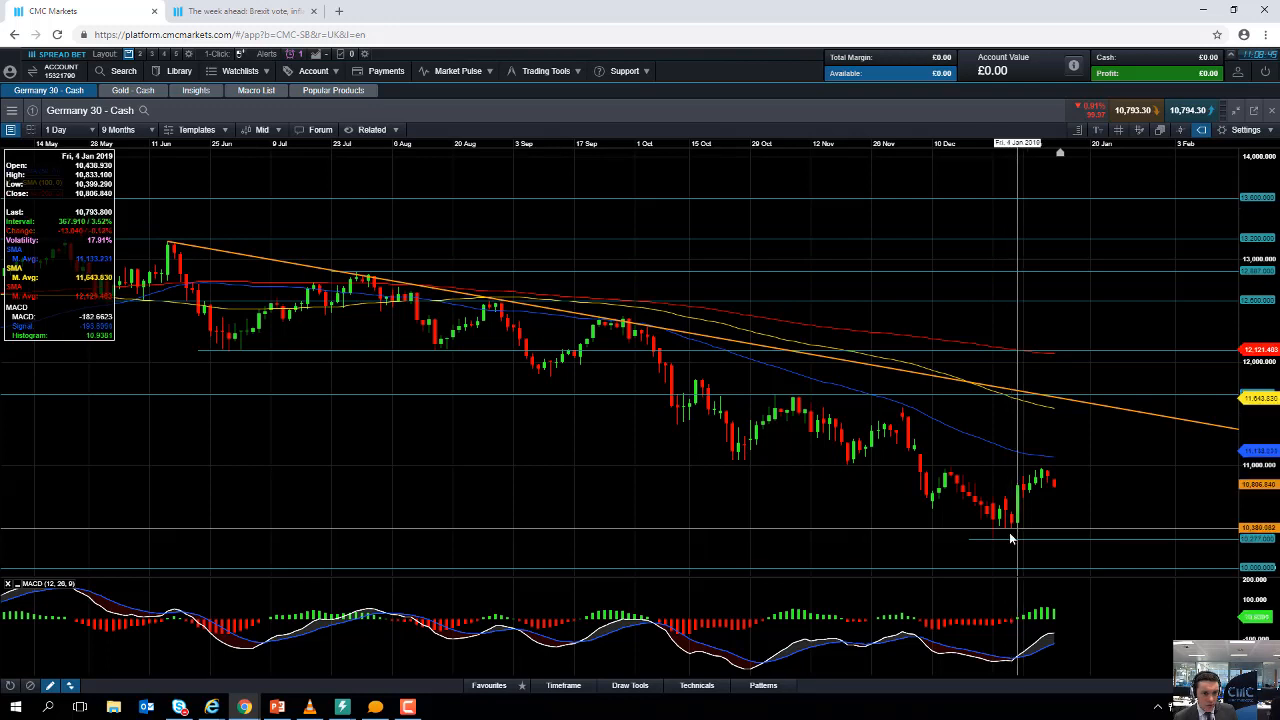
mouse_move(988, 543)
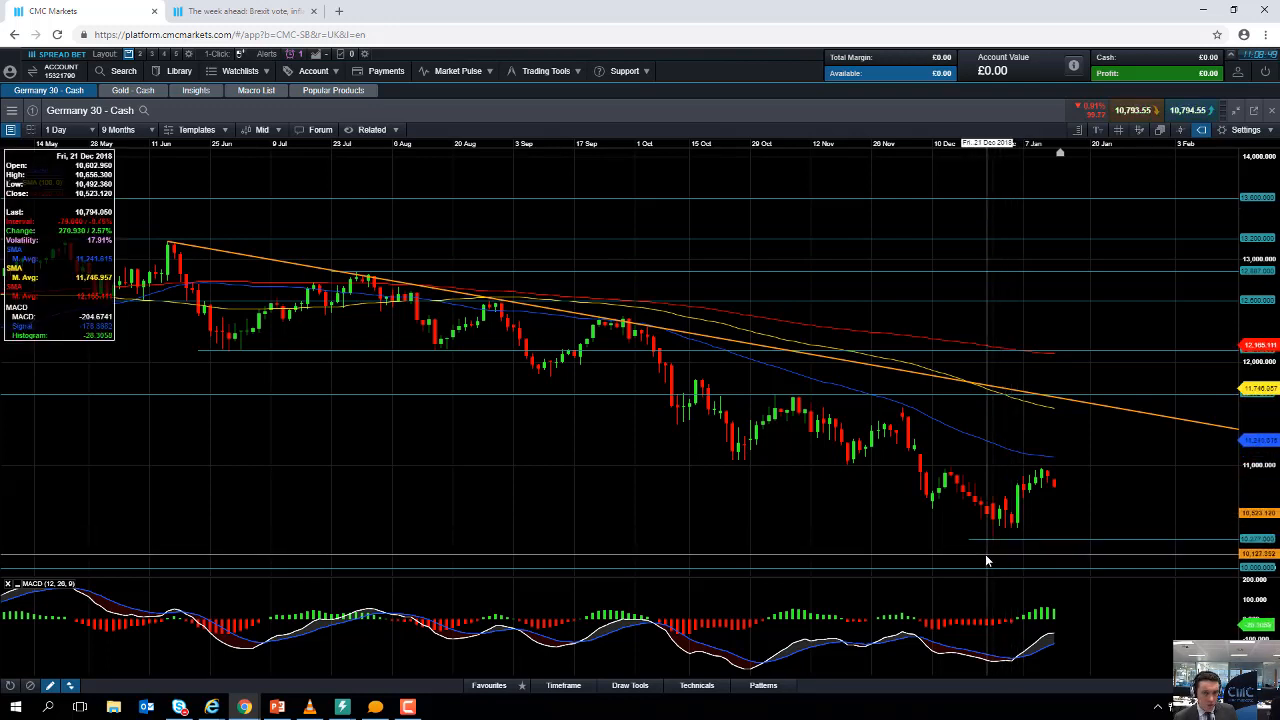
mouse_move(1035, 490)
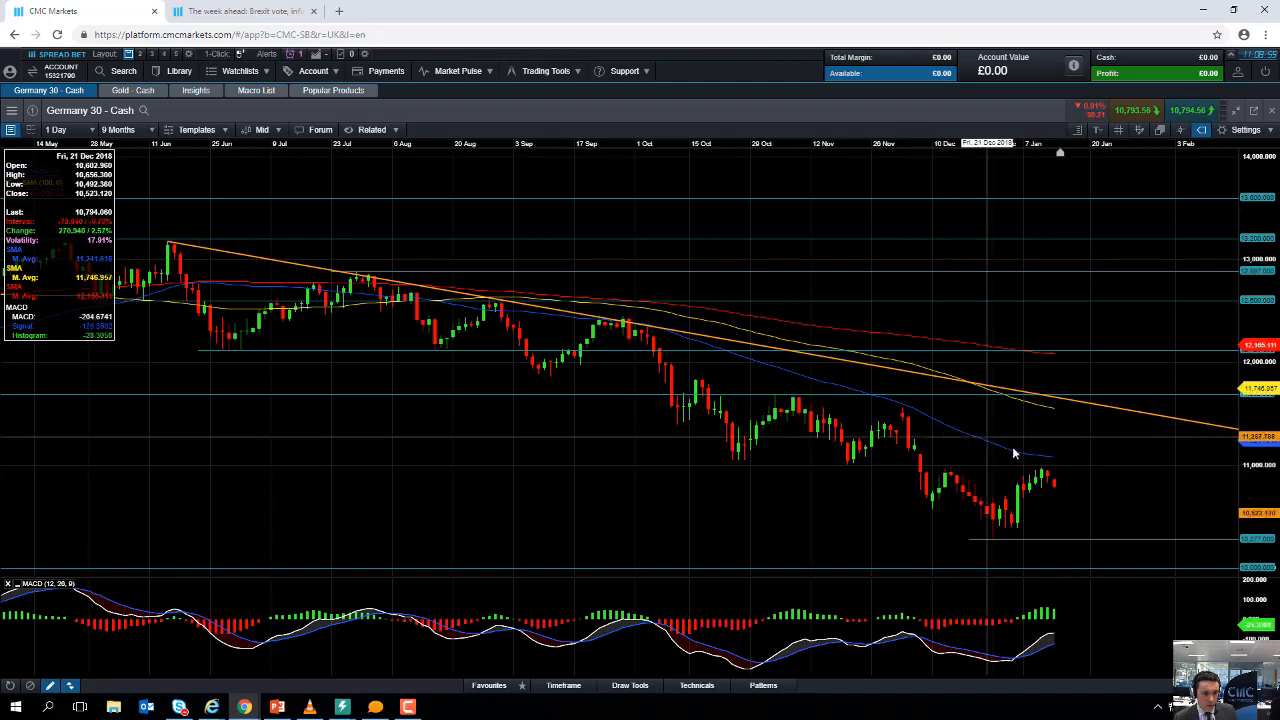
mouse_move(1053, 477)
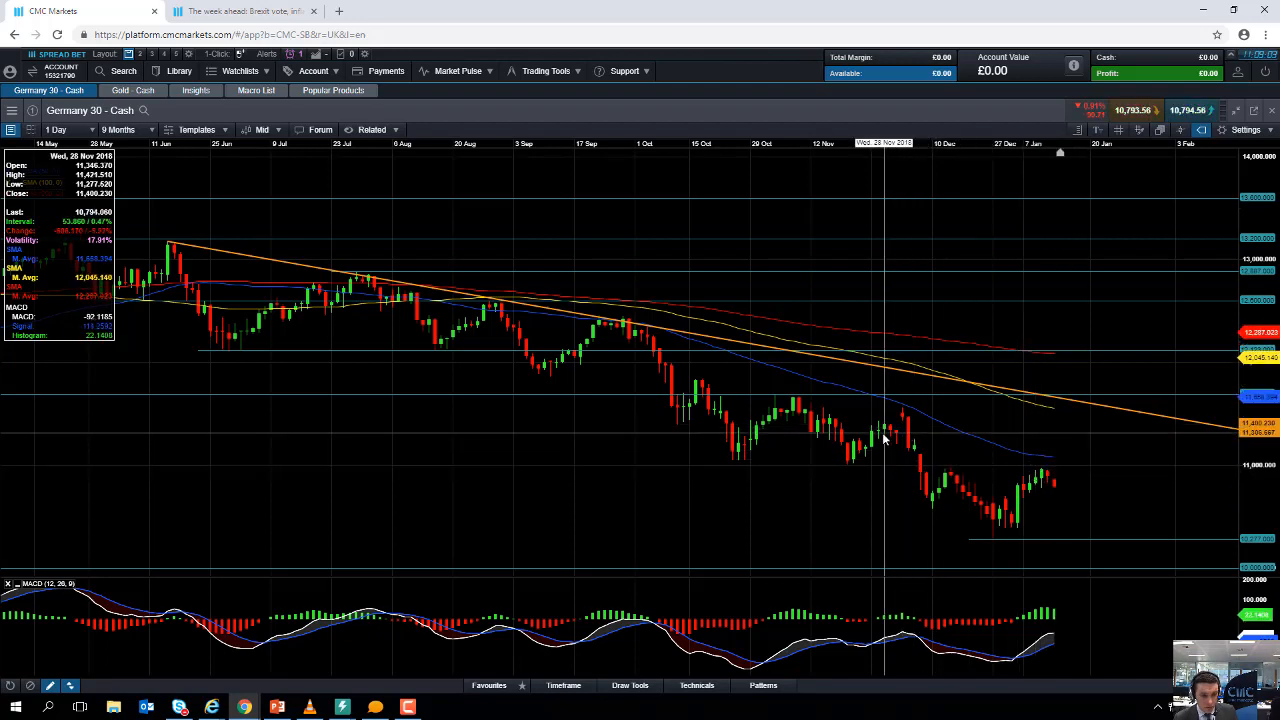
mouse_move(903, 417)
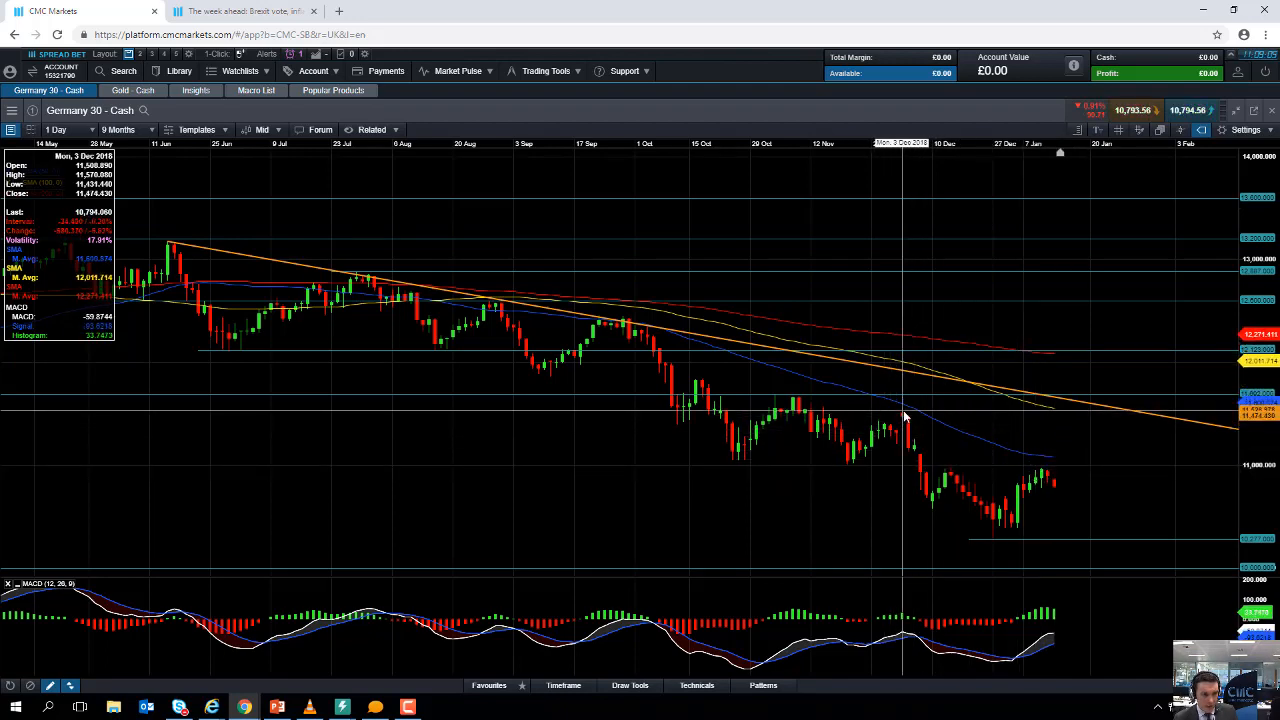
mouse_move(884, 409)
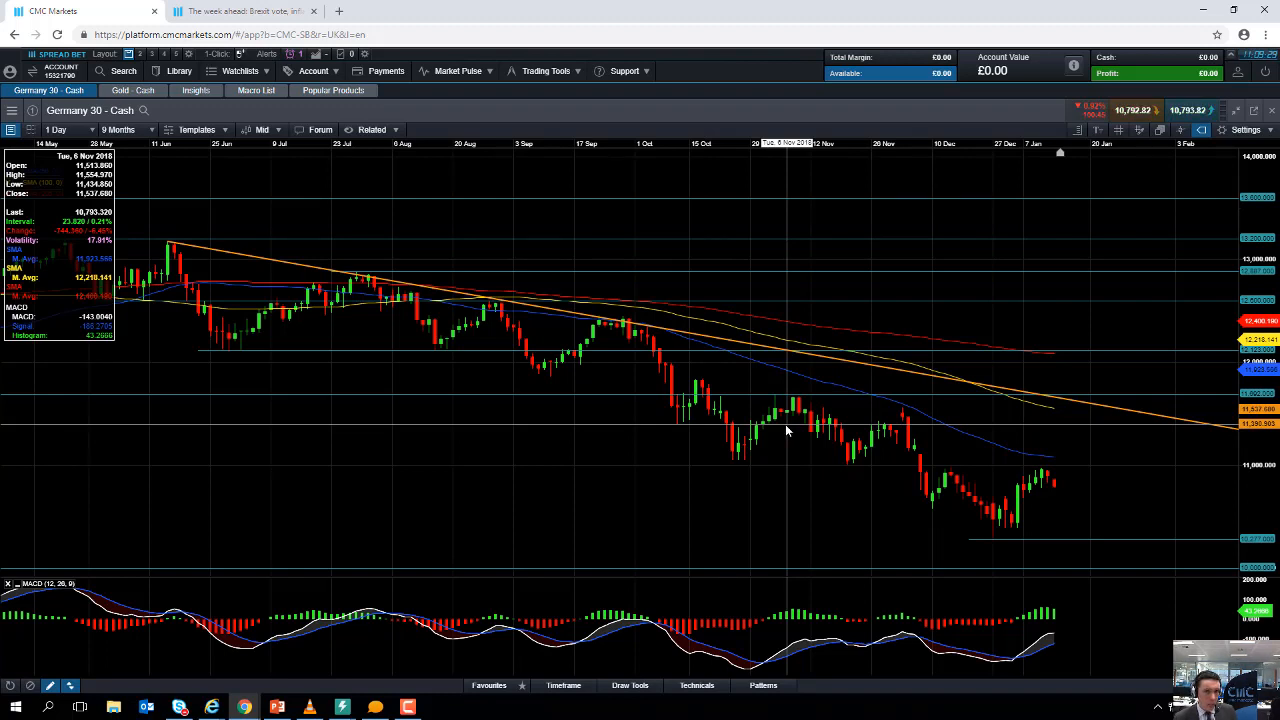
mouse_move(783, 430)
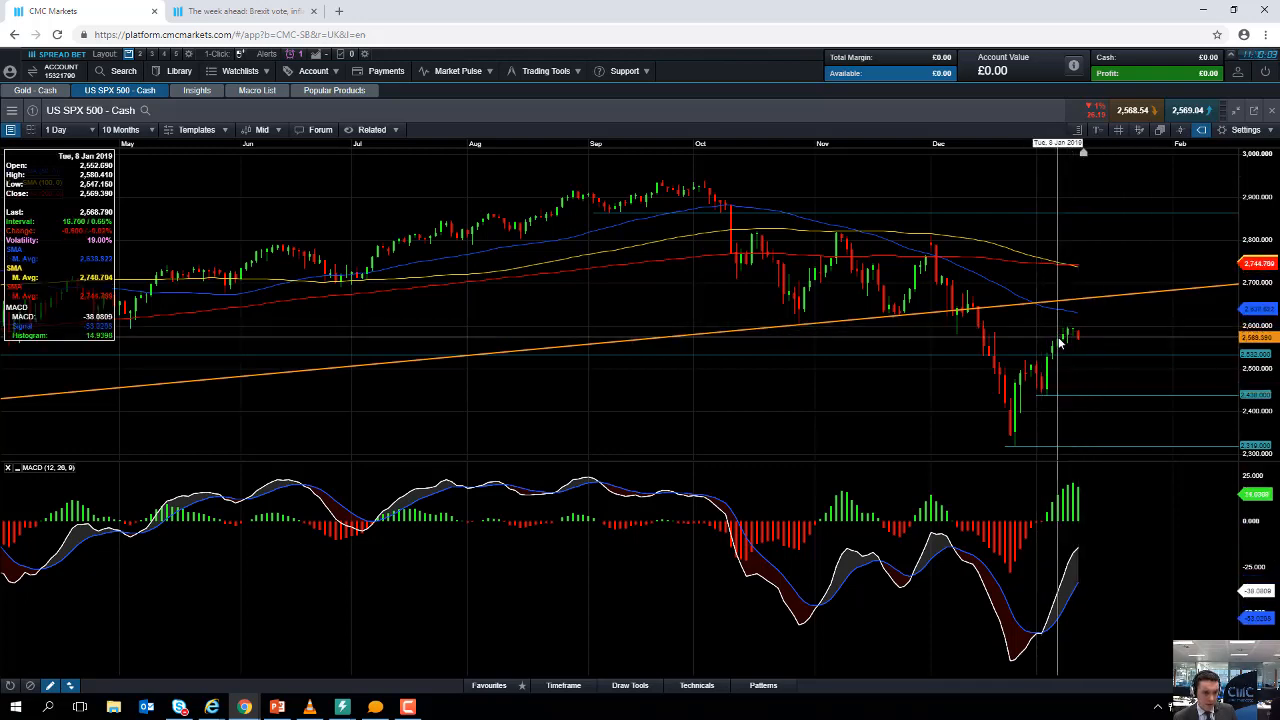
mouse_move(1063, 335)
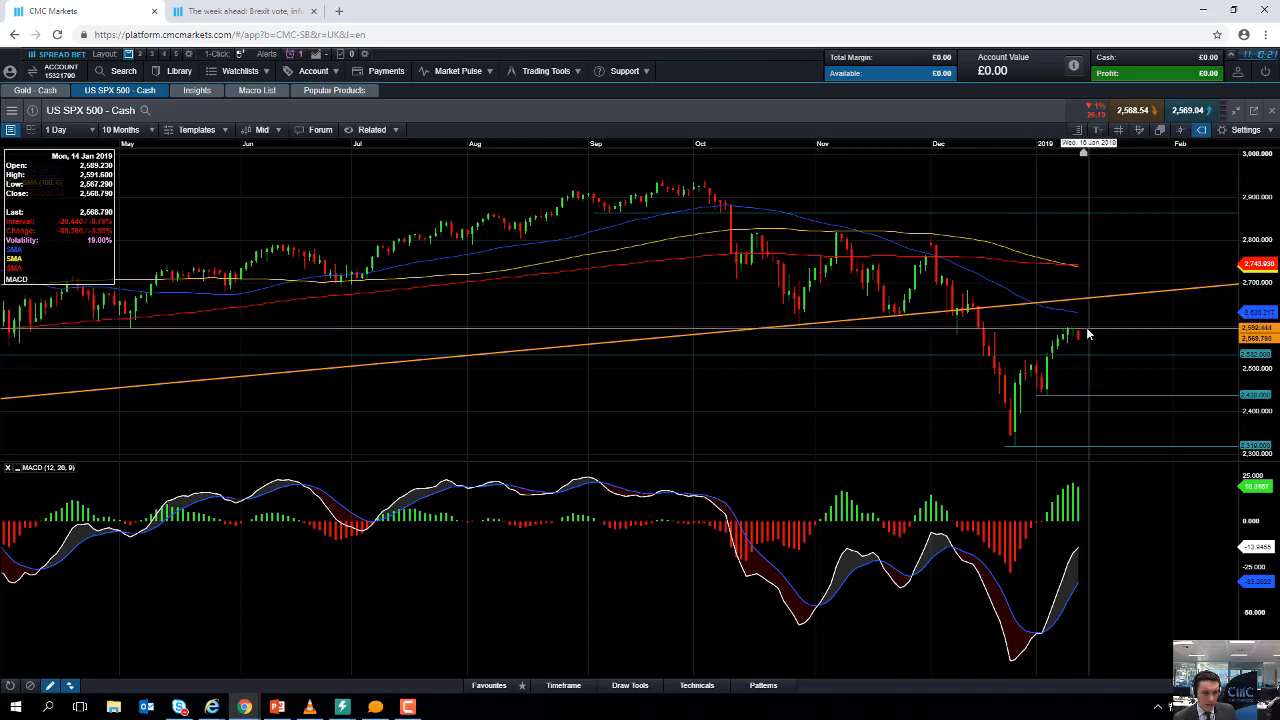
mouse_move(1085, 347)
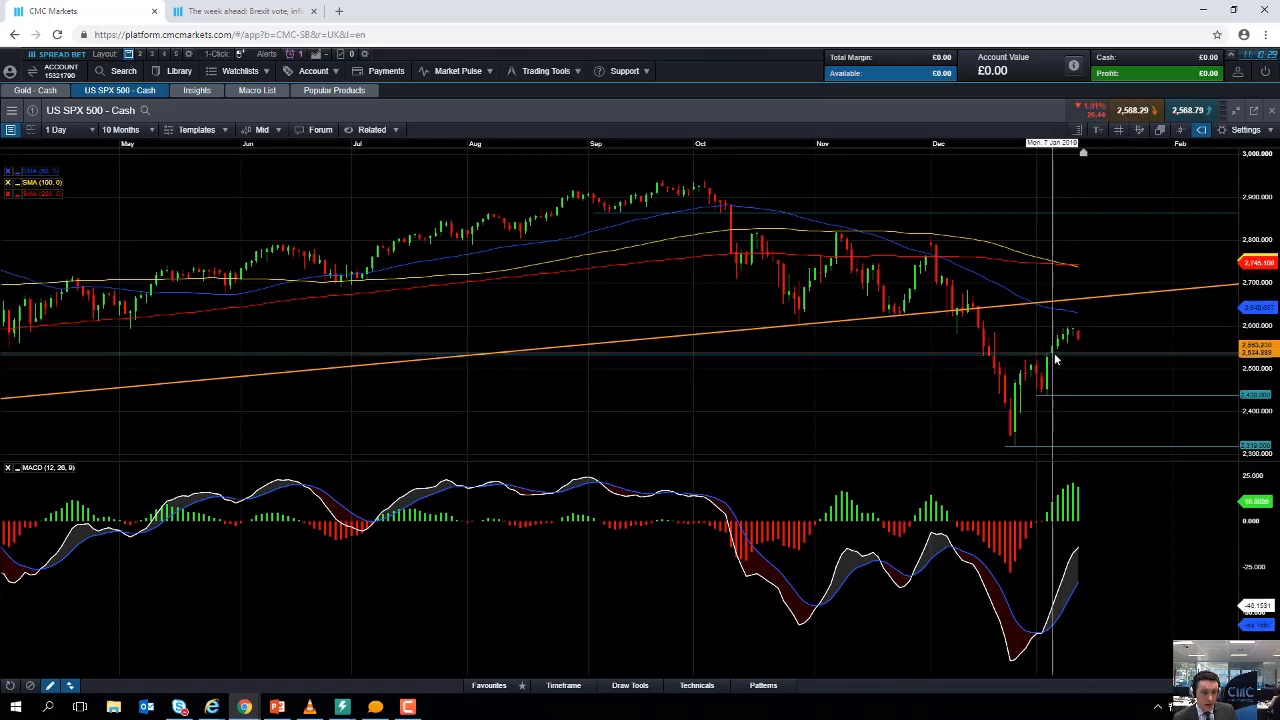
mouse_move(1119, 367)
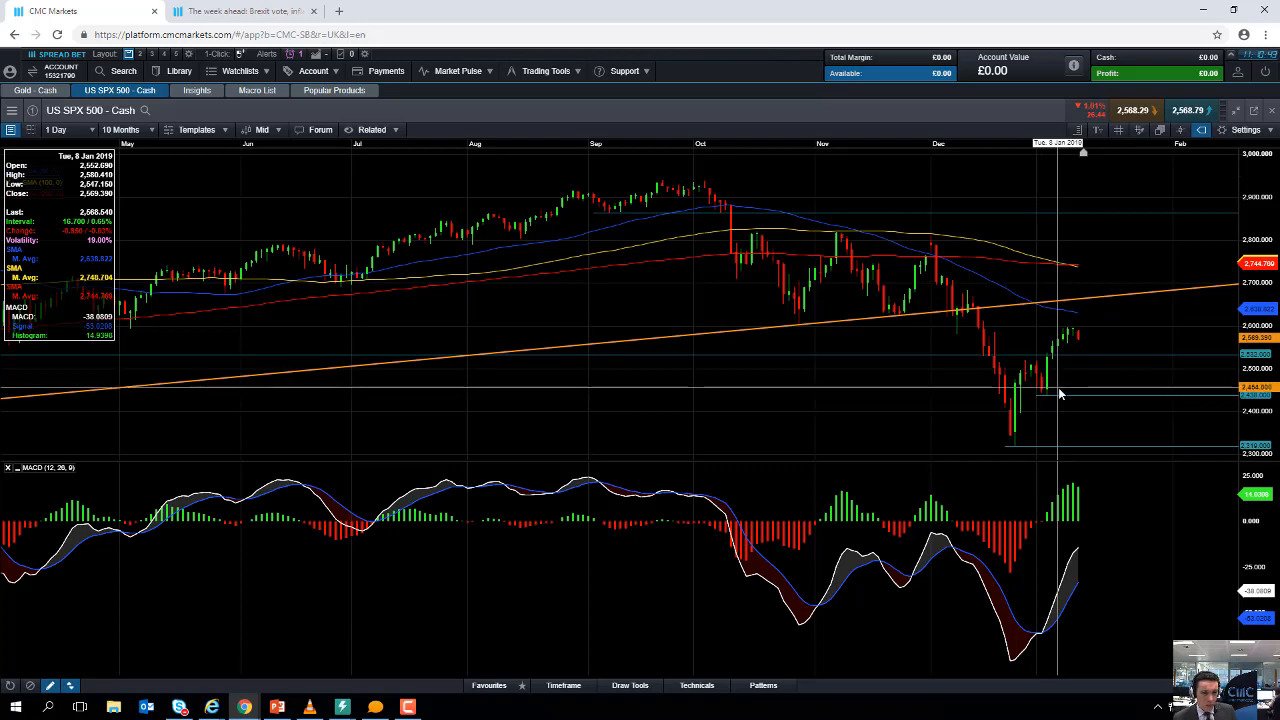
mouse_move(1085, 418)
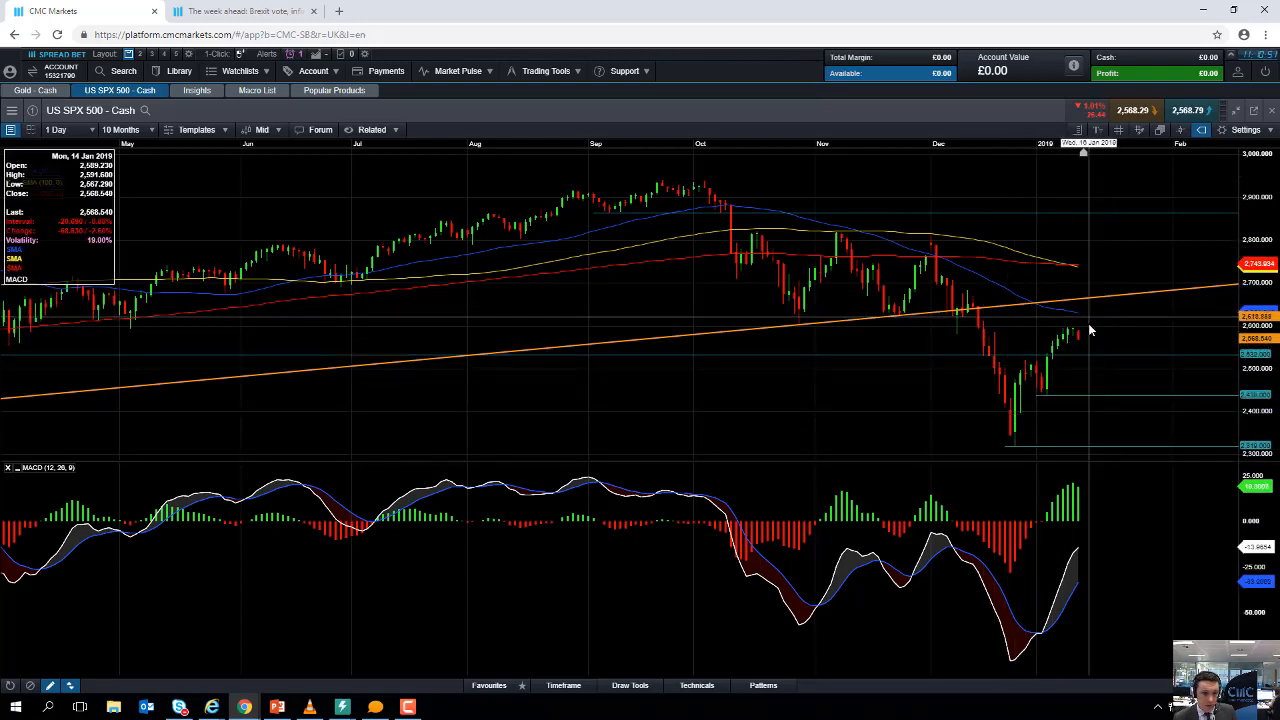
mouse_move(1118, 306)
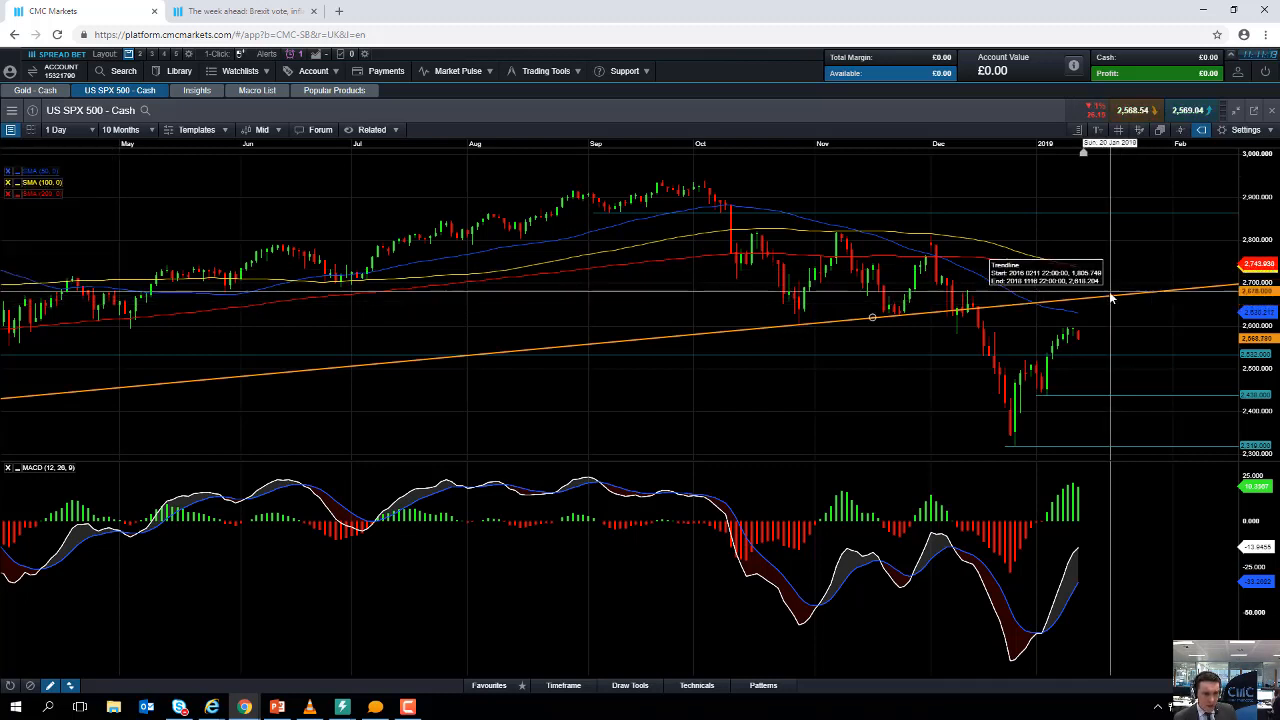
mouse_move(1055, 270)
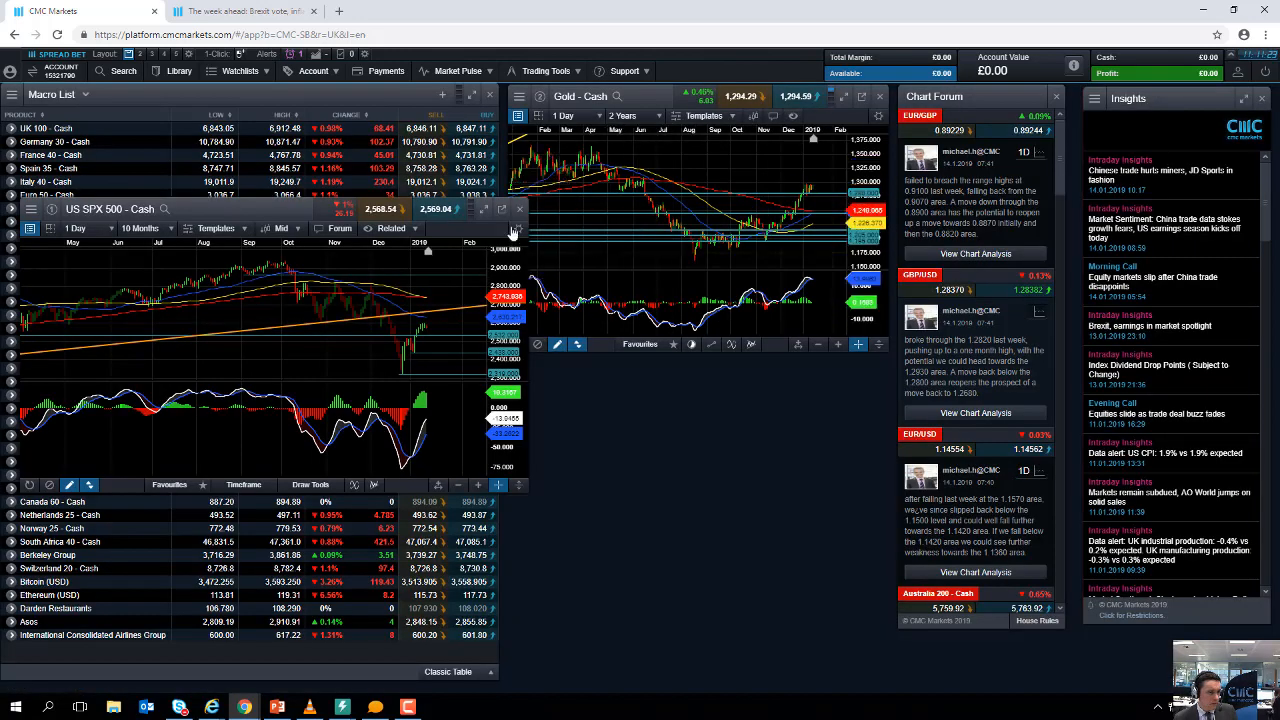
- Maximise the Gold - Cash daily chart to review its candles and levels
left_click(519, 209)
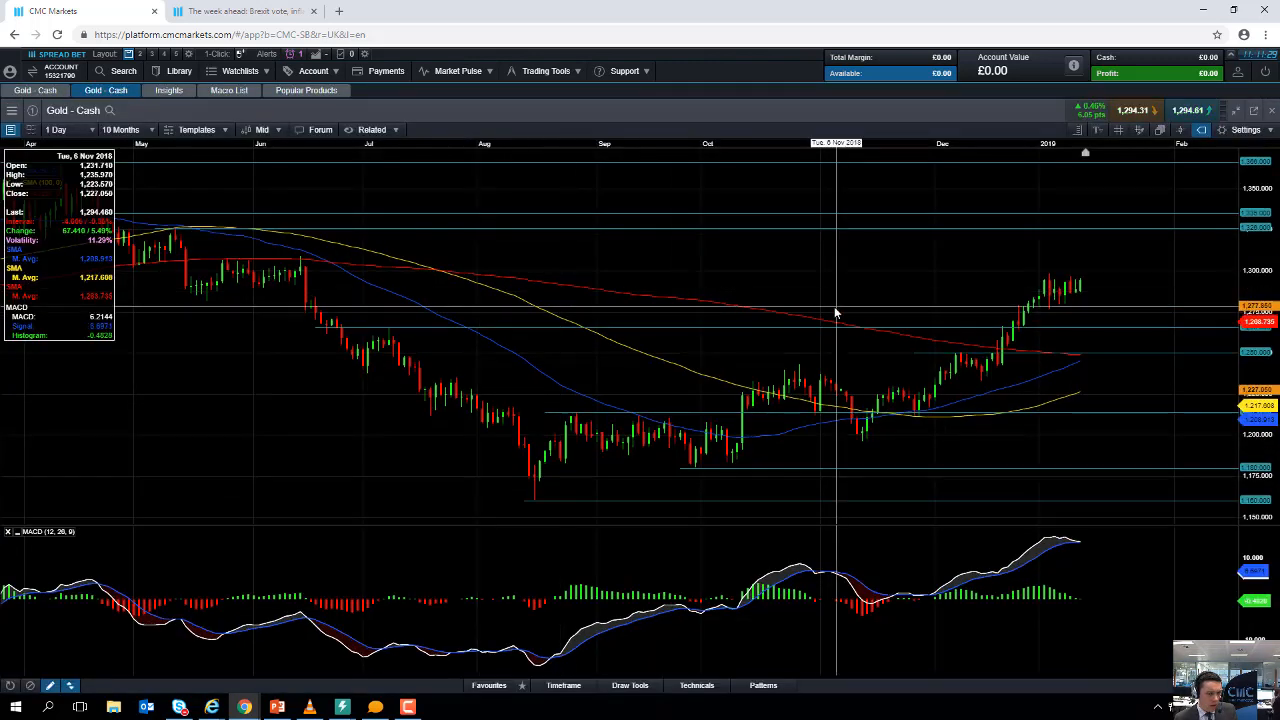
mouse_move(575, 478)
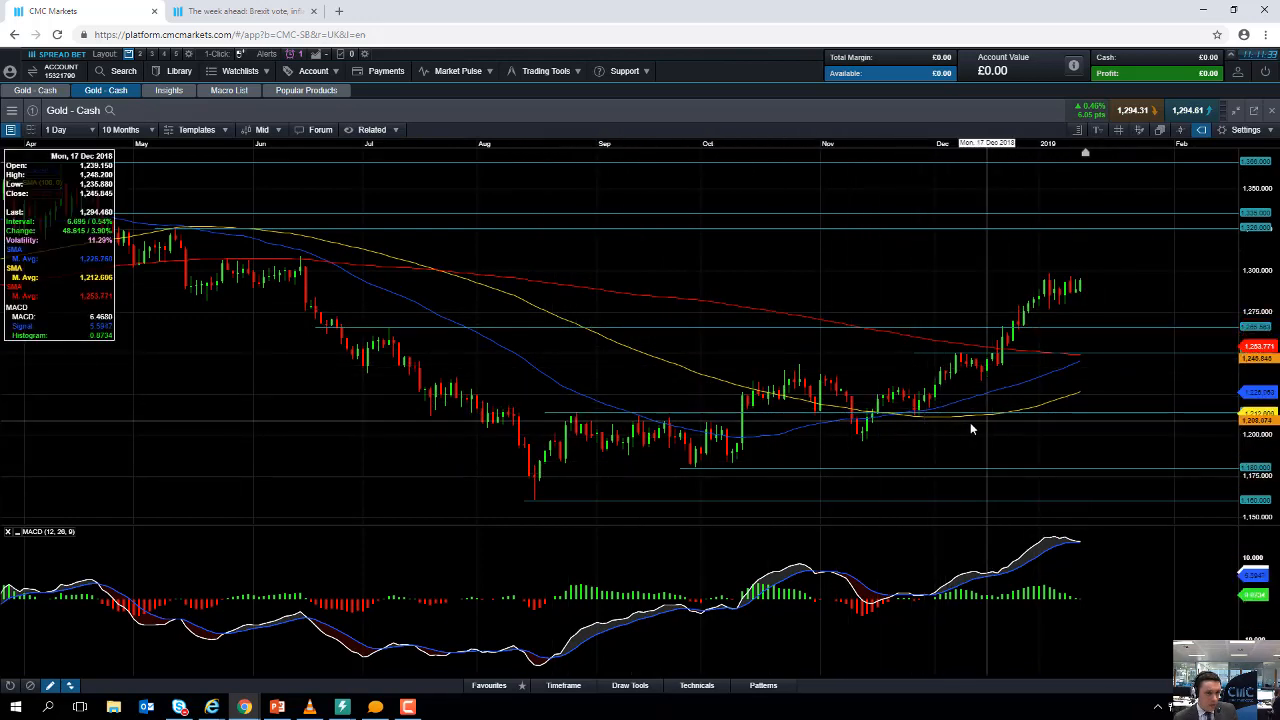
mouse_move(924, 373)
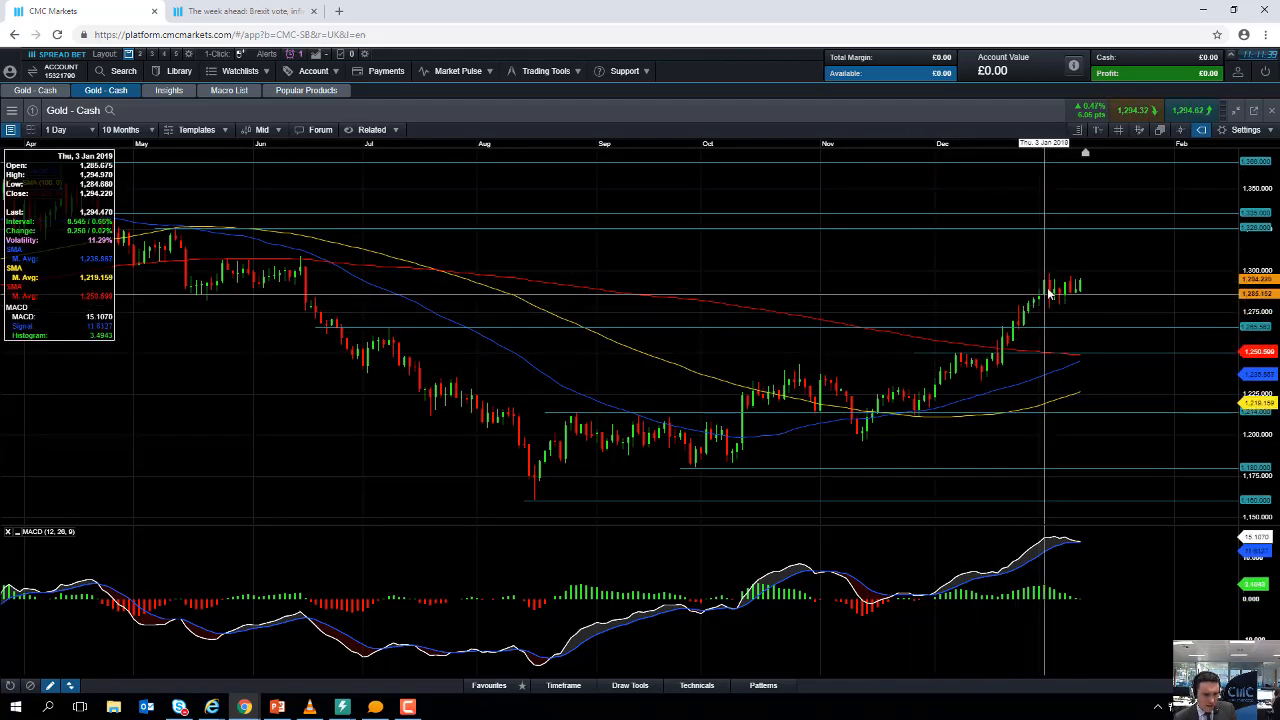
mouse_move(1044, 276)
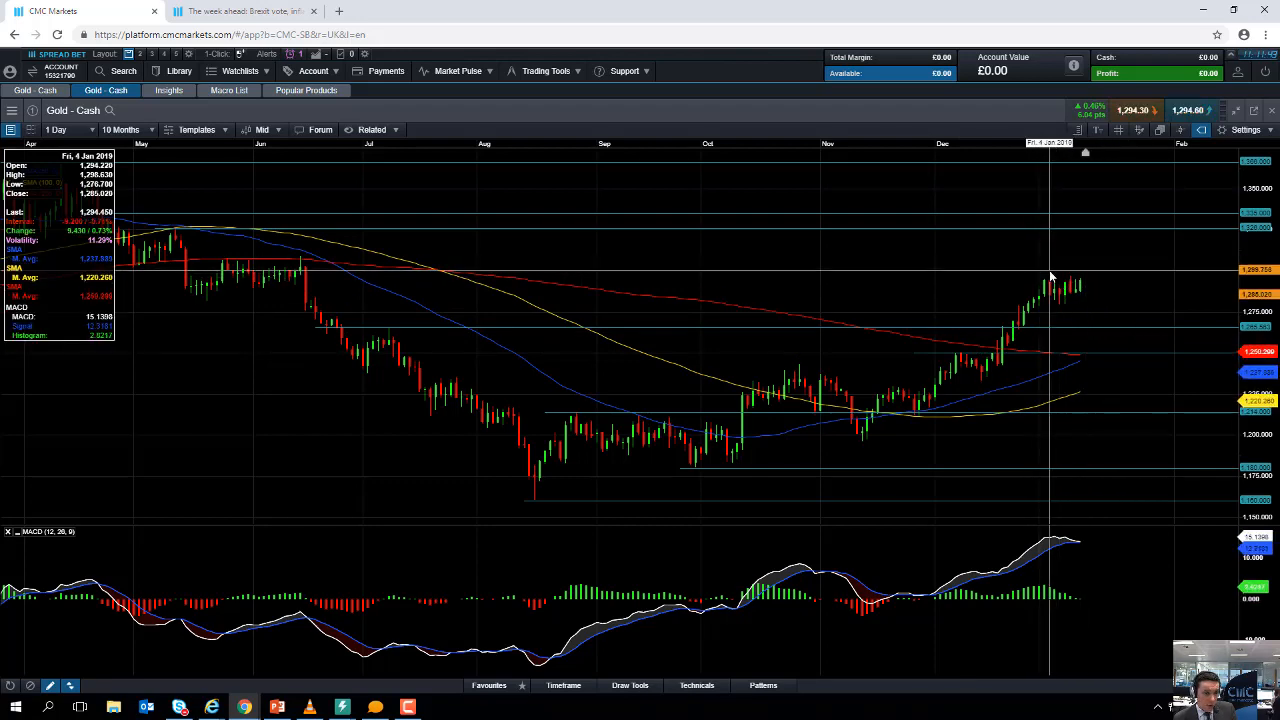
mouse_move(1078, 280)
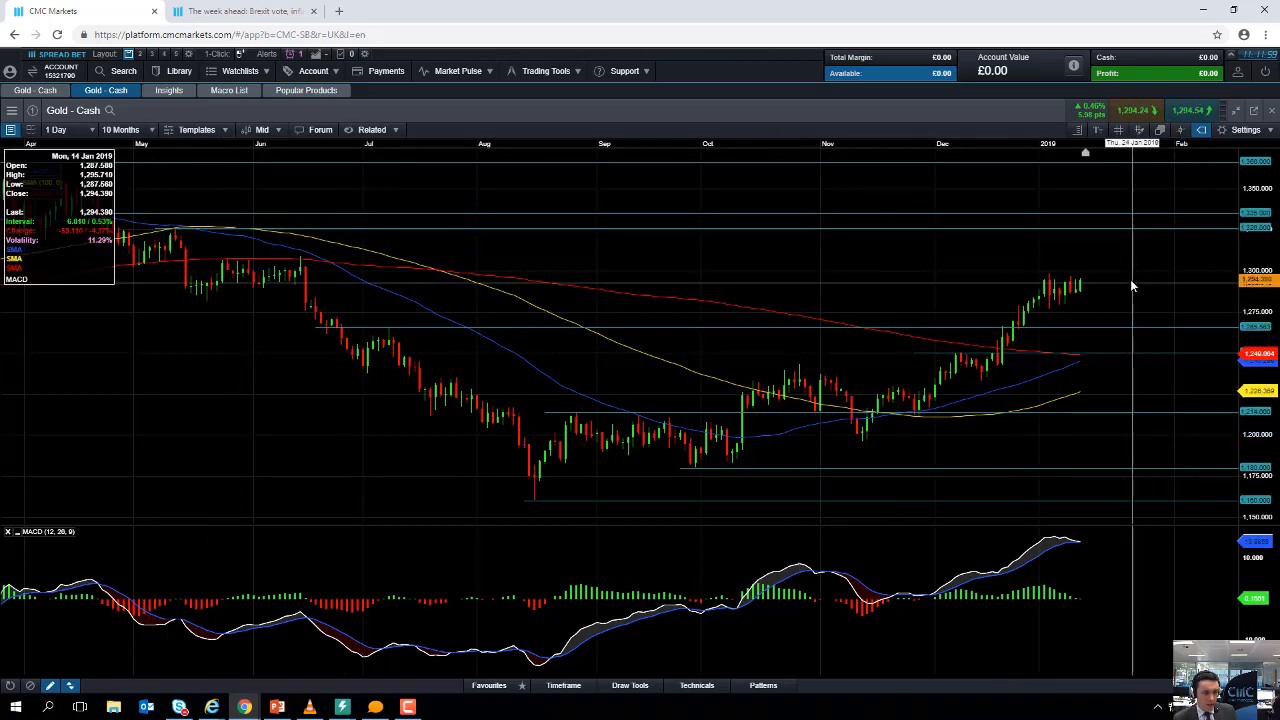
mouse_move(1094, 313)
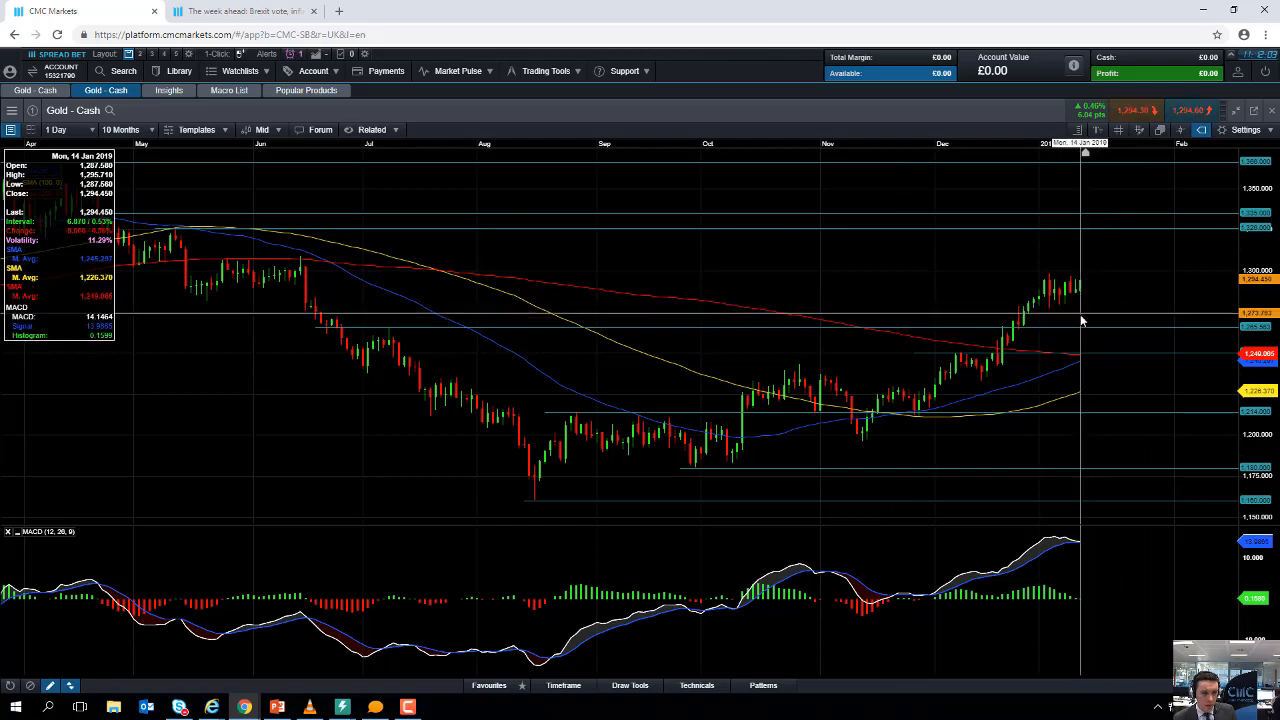
mouse_move(1007, 314)
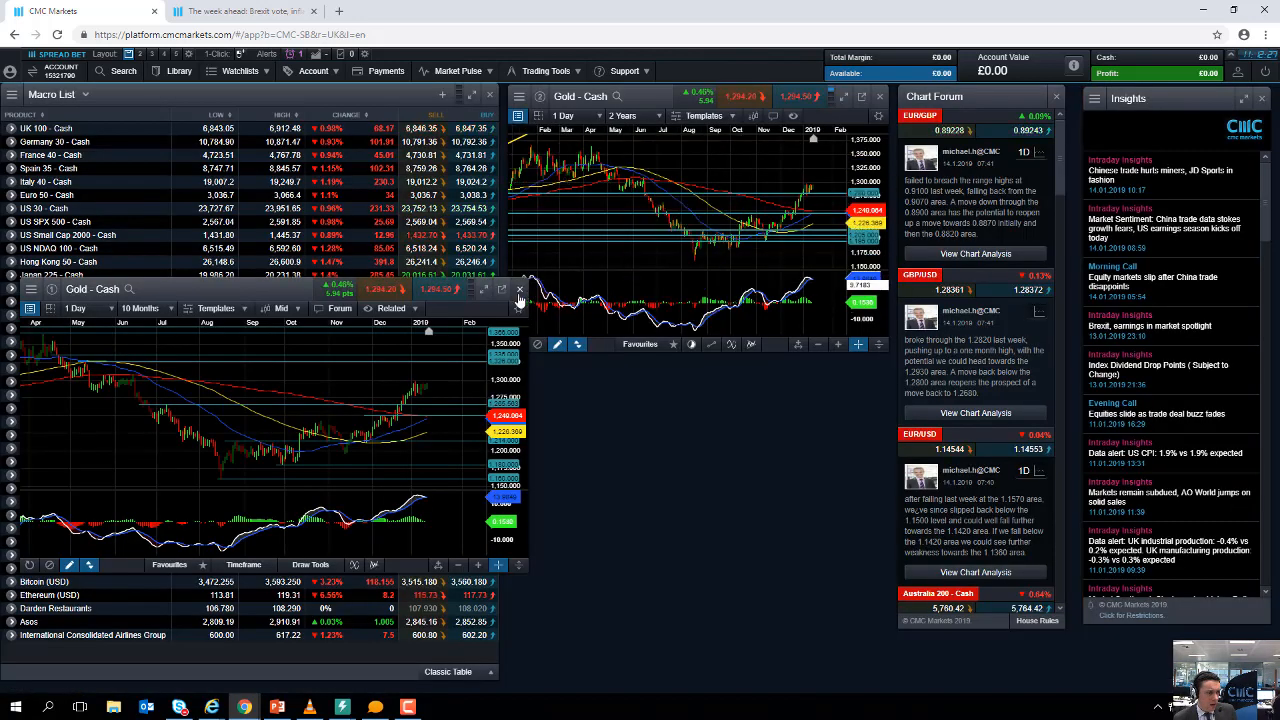
- Bring up chart options for Crude Oil Brent - Cash in the Macro List
right_click(60, 342)
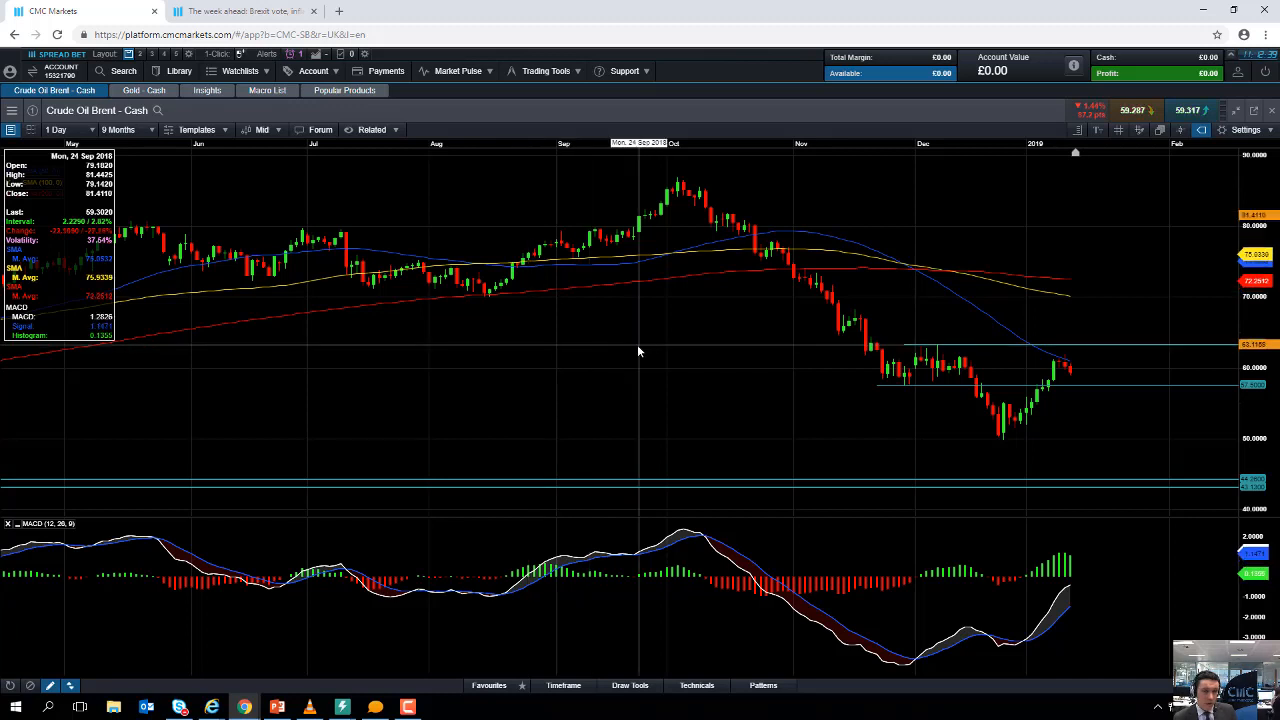
mouse_move(635, 345)
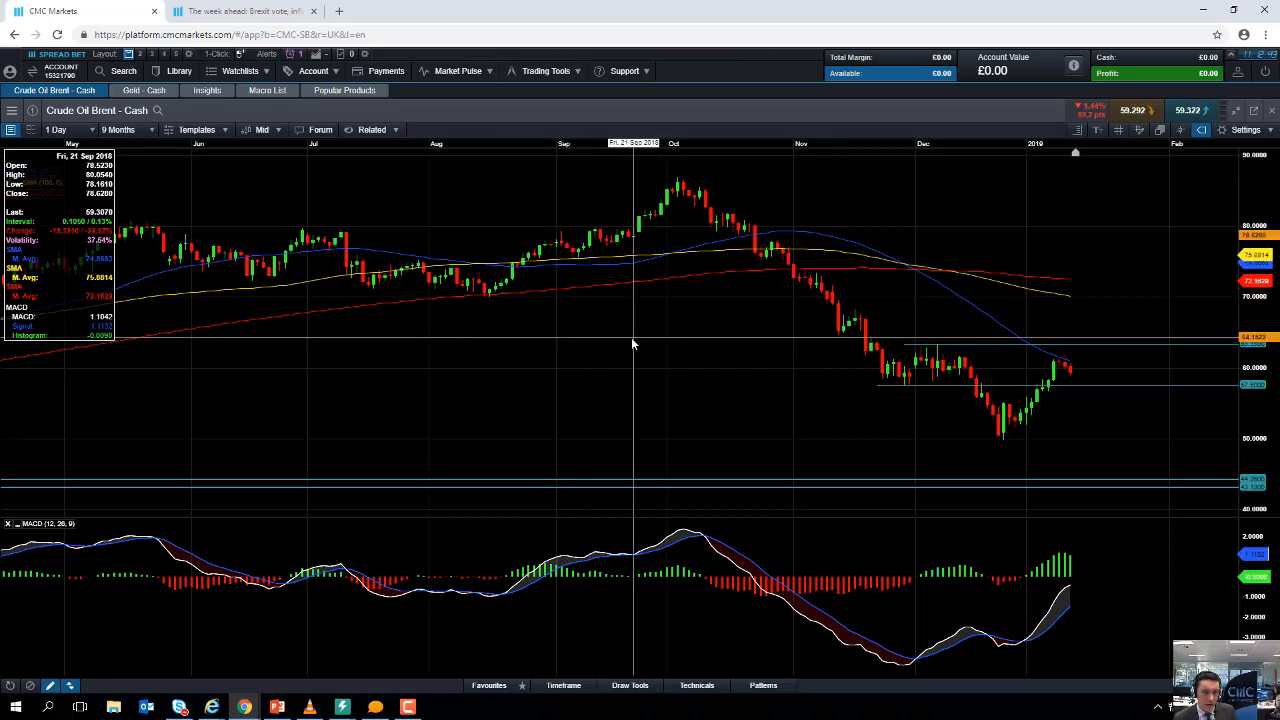
mouse_move(942, 402)
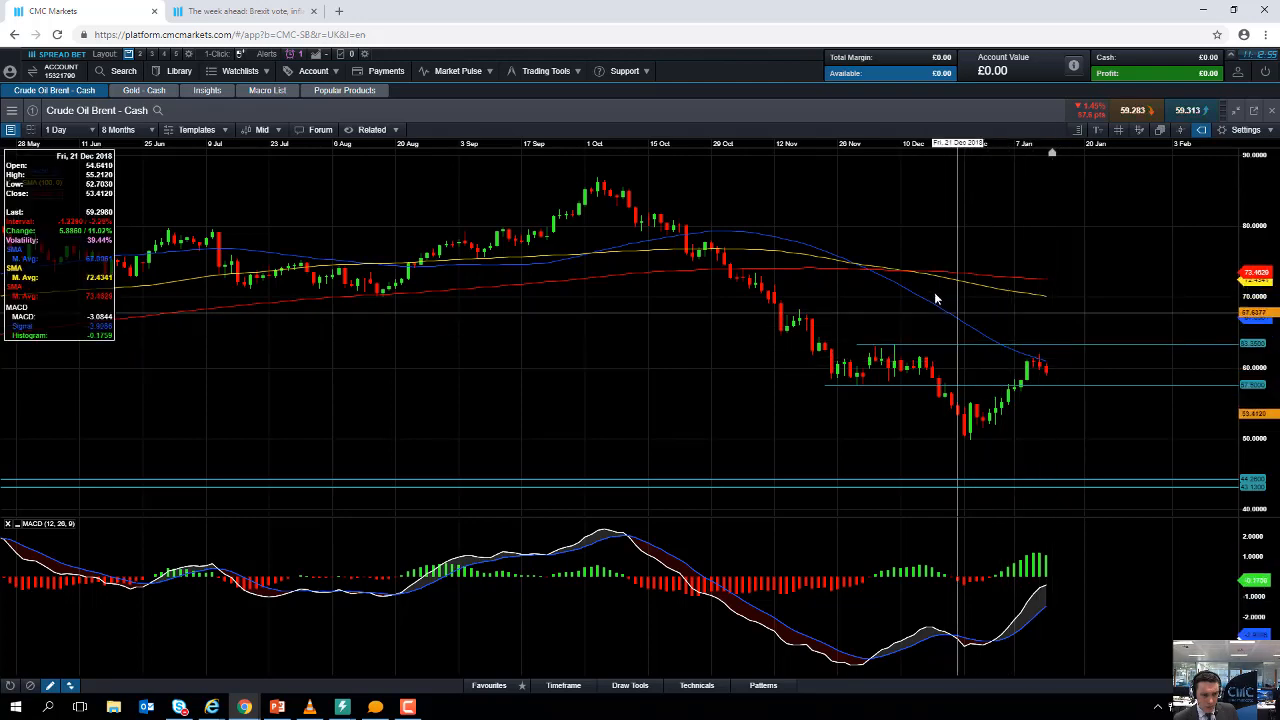
mouse_move(1048, 405)
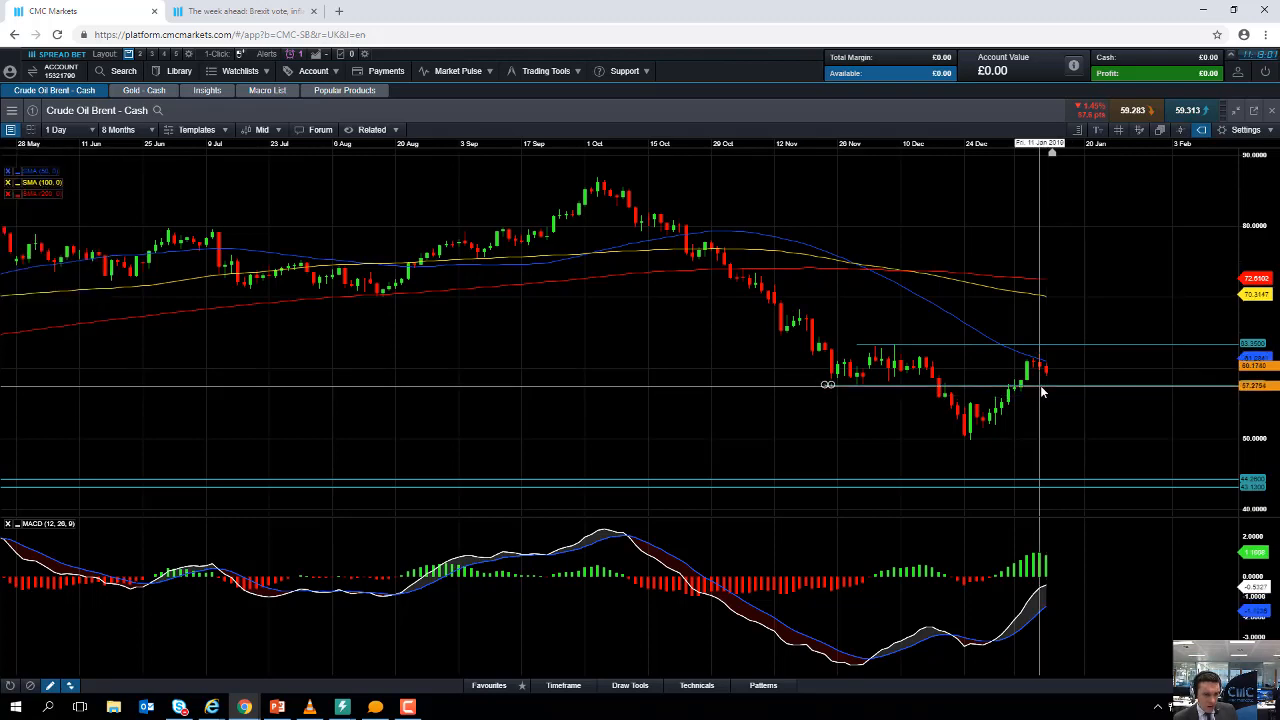
mouse_move(1047, 380)
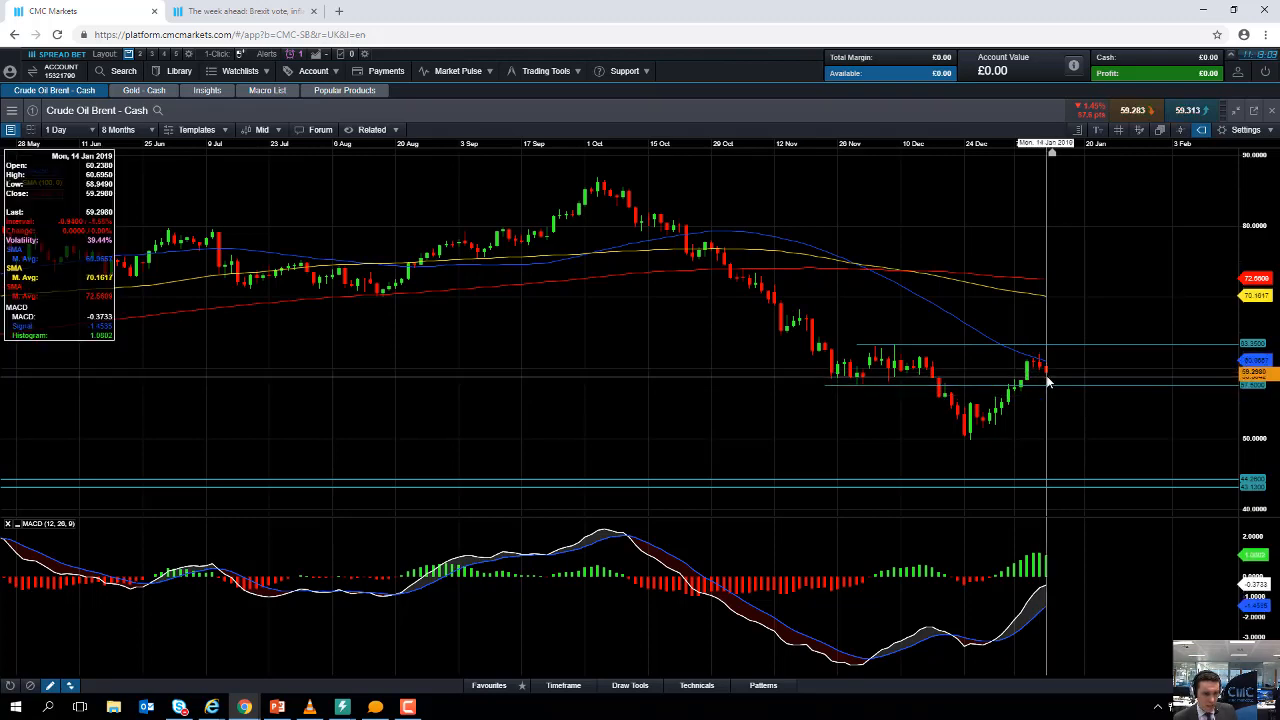
mouse_move(868, 350)
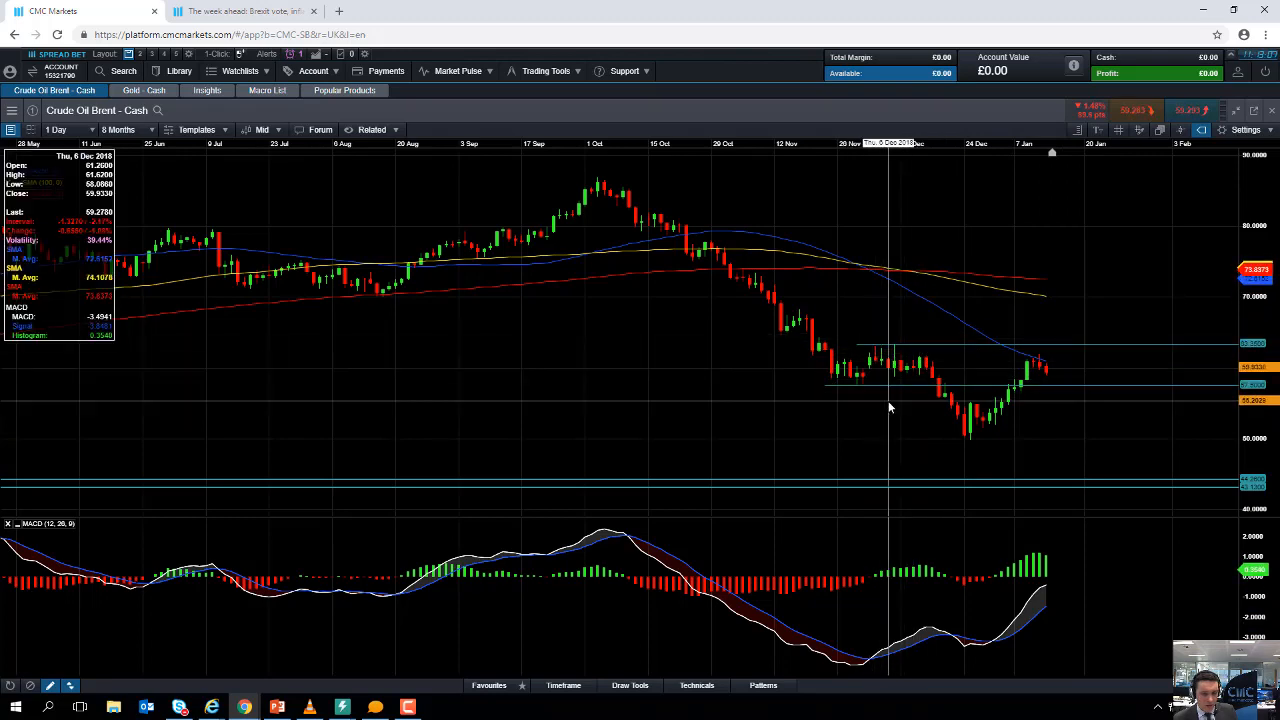
mouse_move(900, 352)
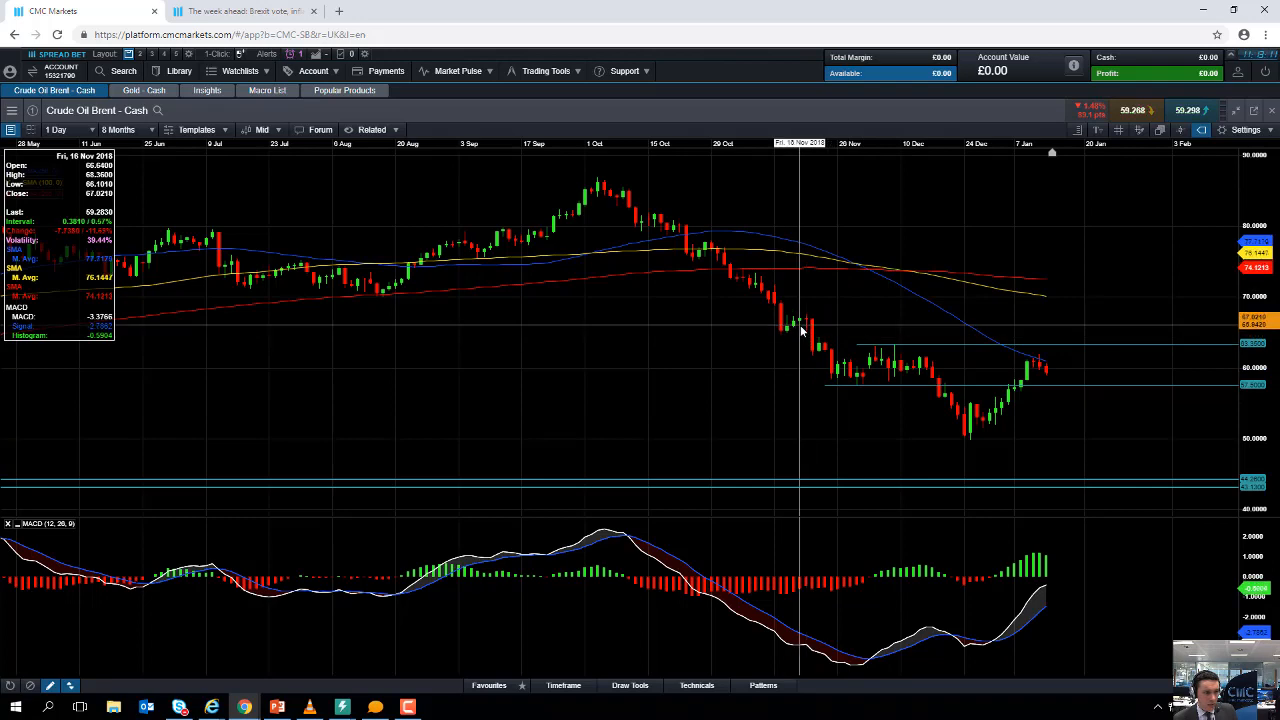
mouse_move(807, 320)
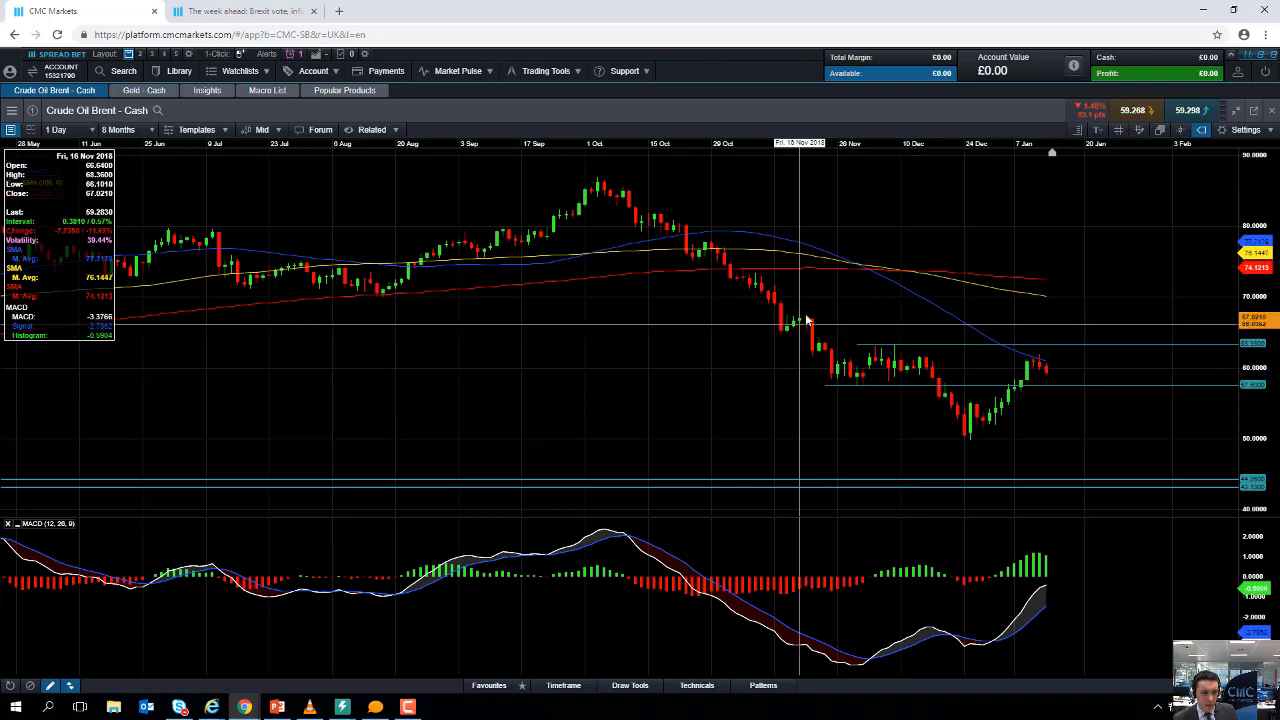
mouse_move(1010, 338)
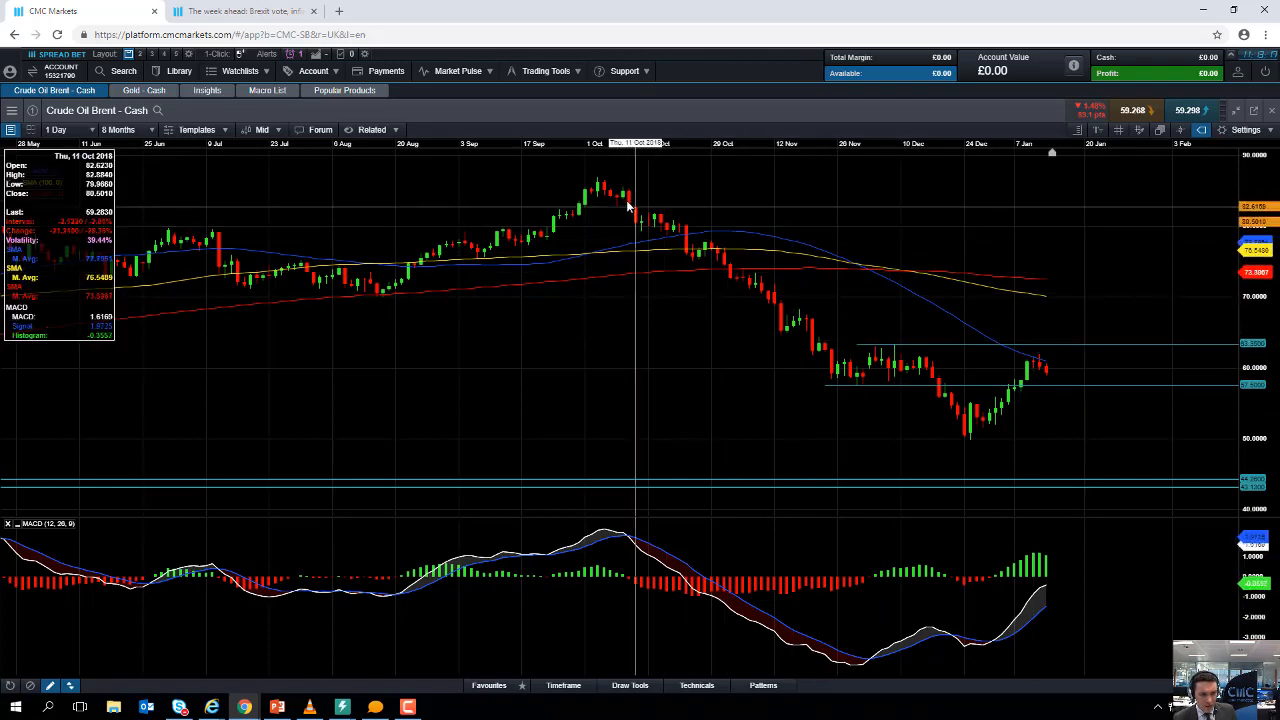
mouse_move(988, 420)
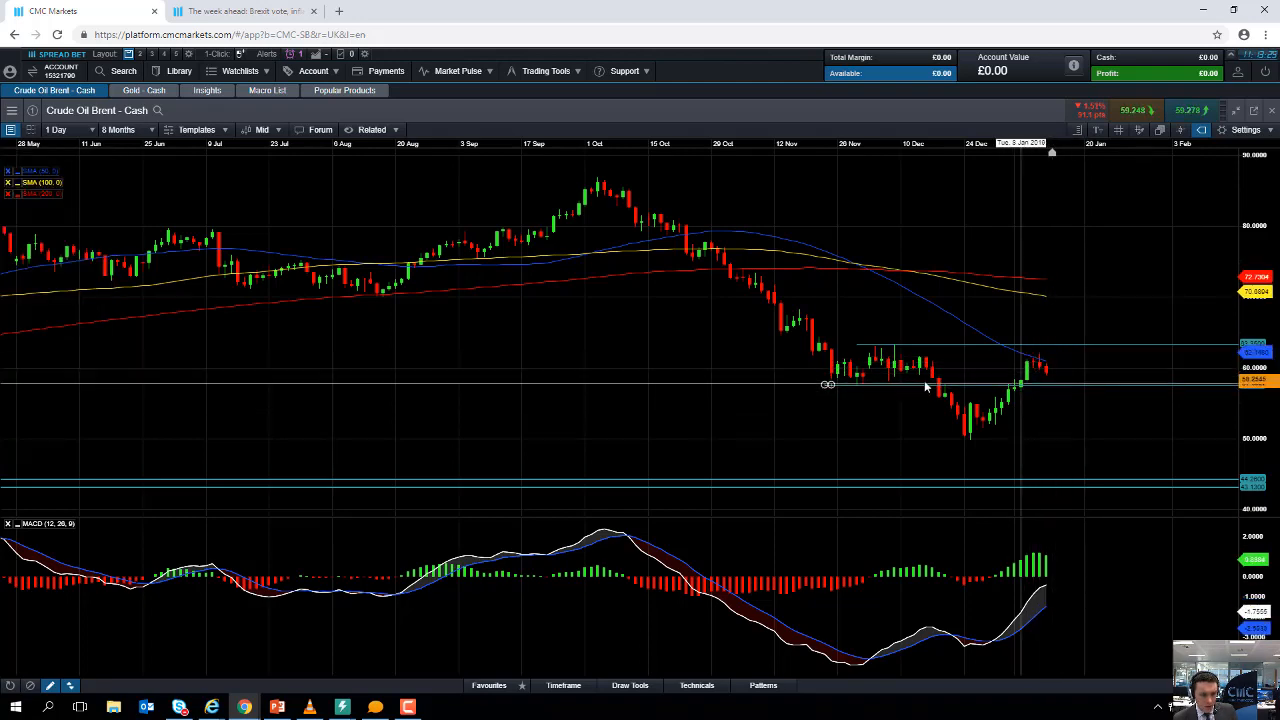
mouse_move(885, 406)
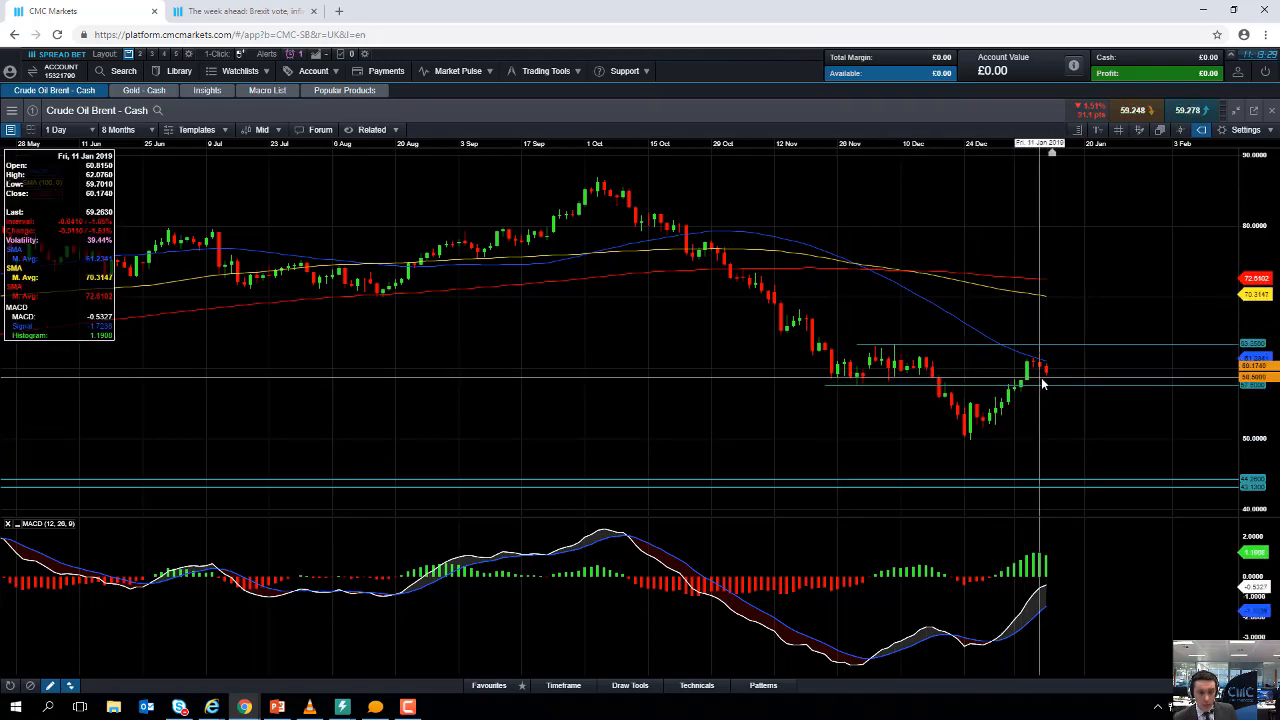
mouse_move(996, 433)
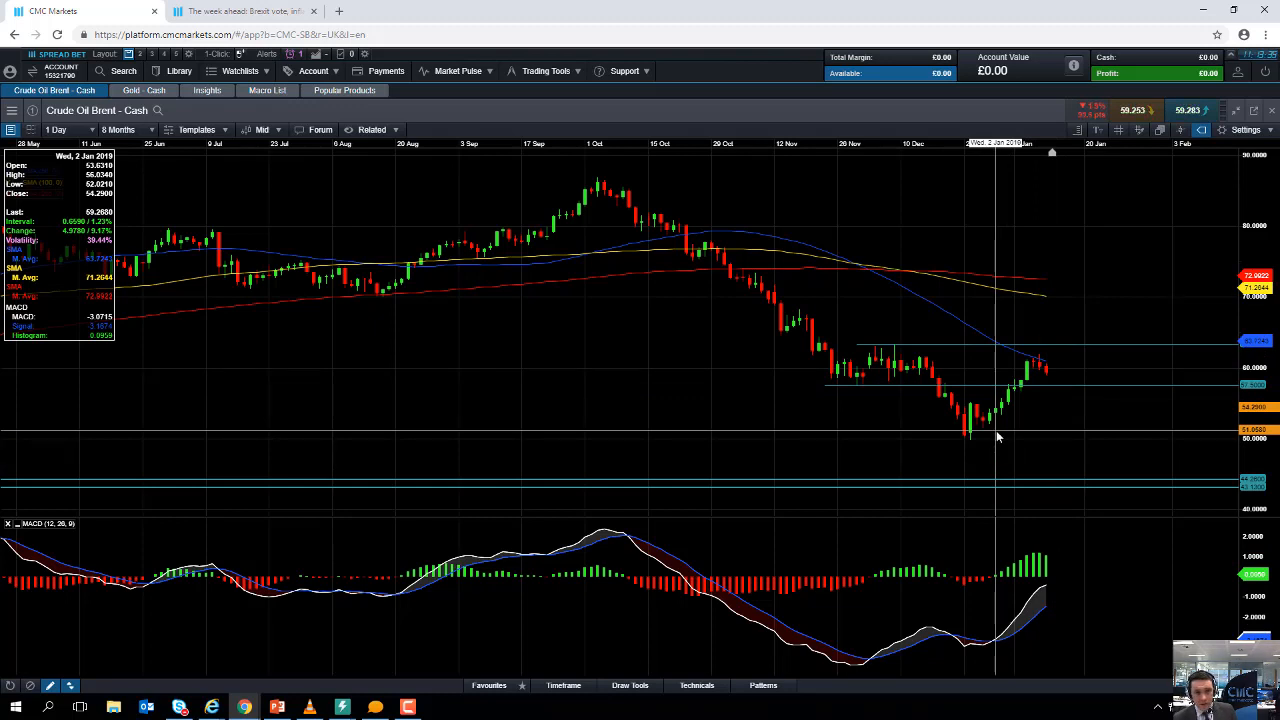
mouse_move(965, 443)
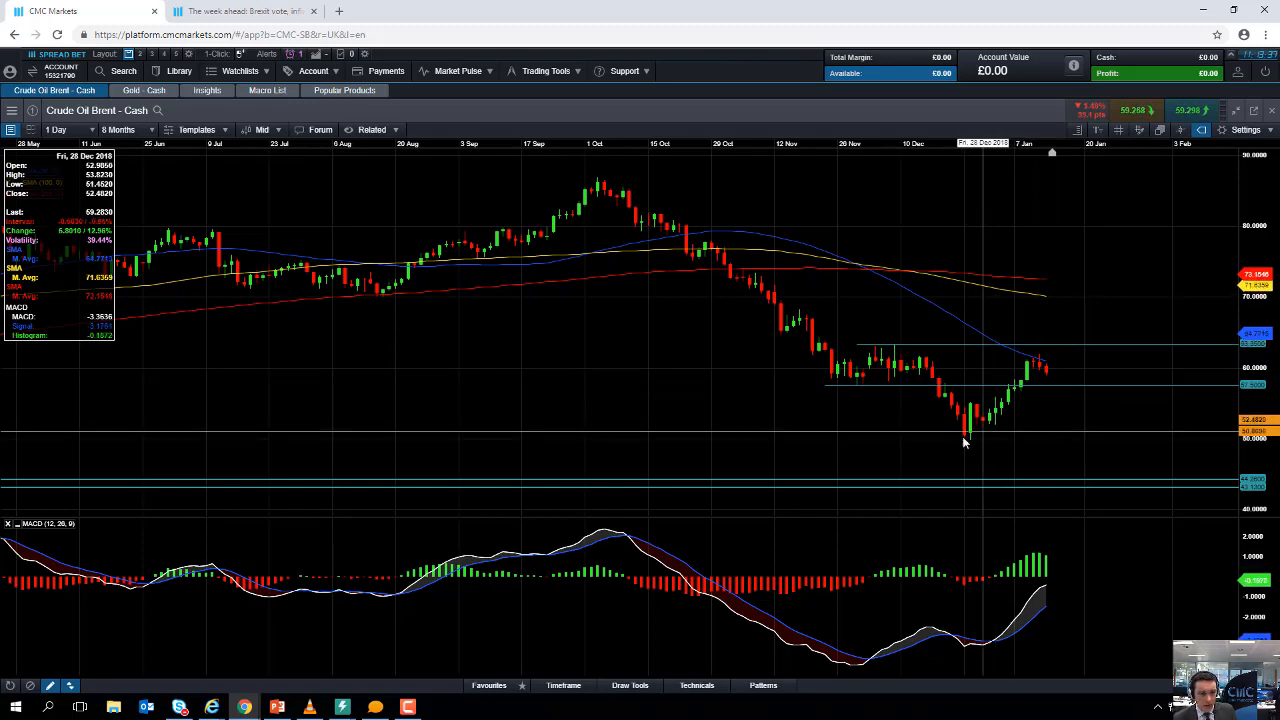
mouse_move(947, 440)
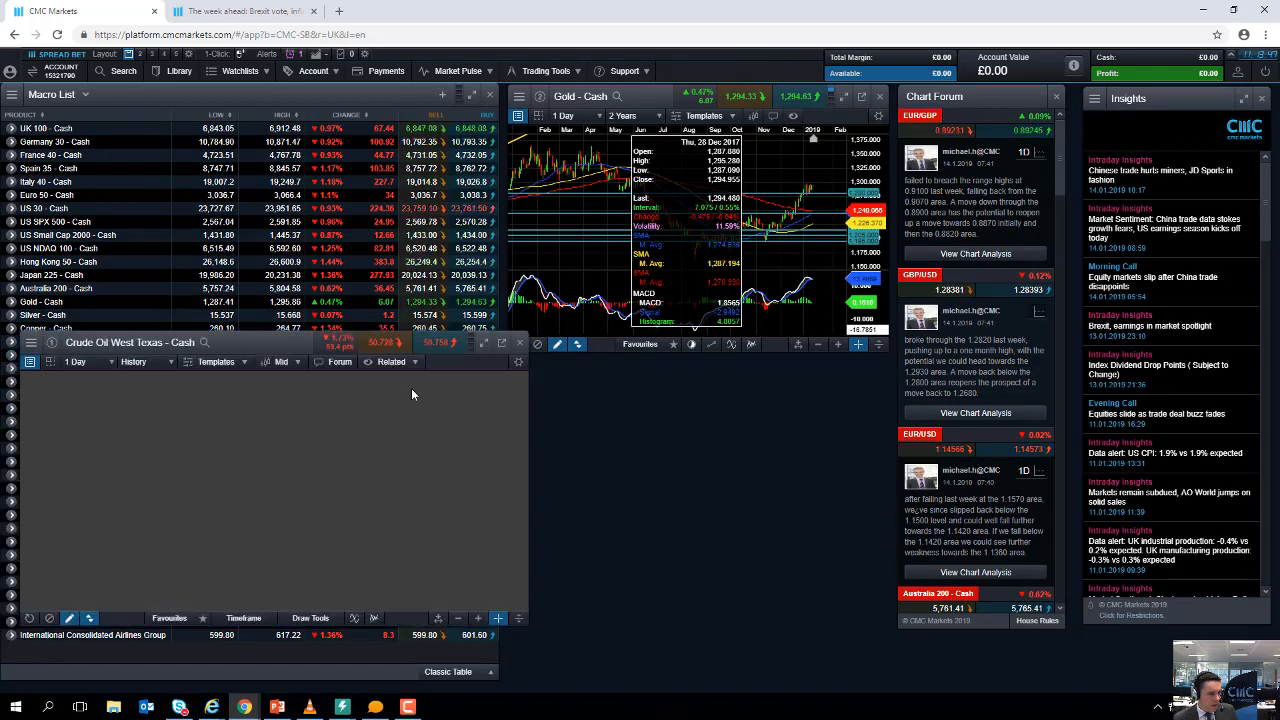
- Maximise the Crude Oil West Texas - Cash daily chart for review
left_click(483, 343)
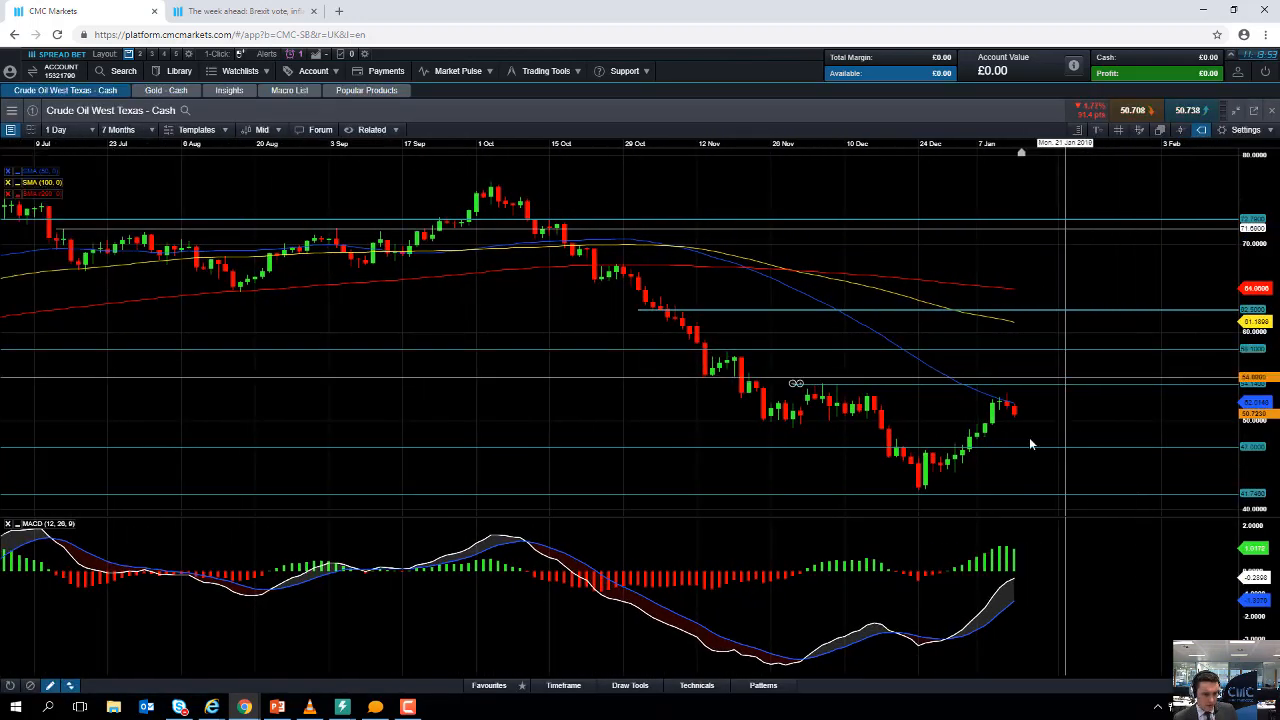
mouse_move(912, 347)
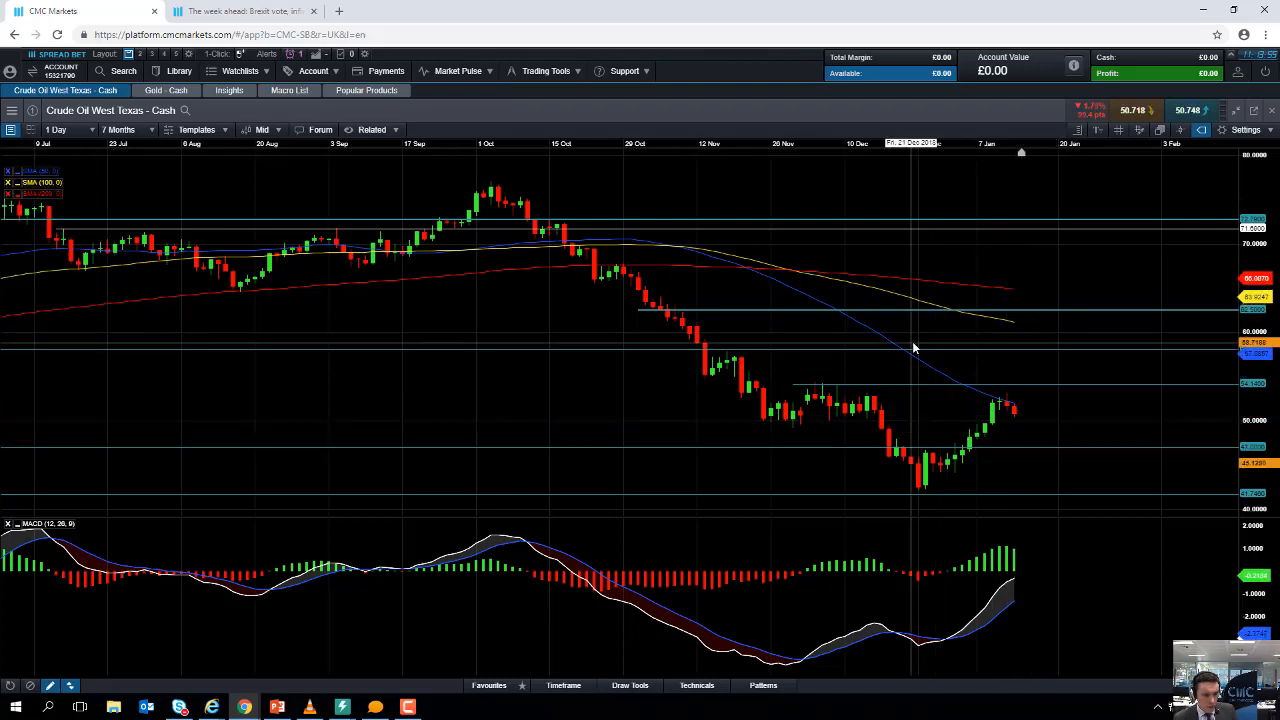
mouse_move(1007, 430)
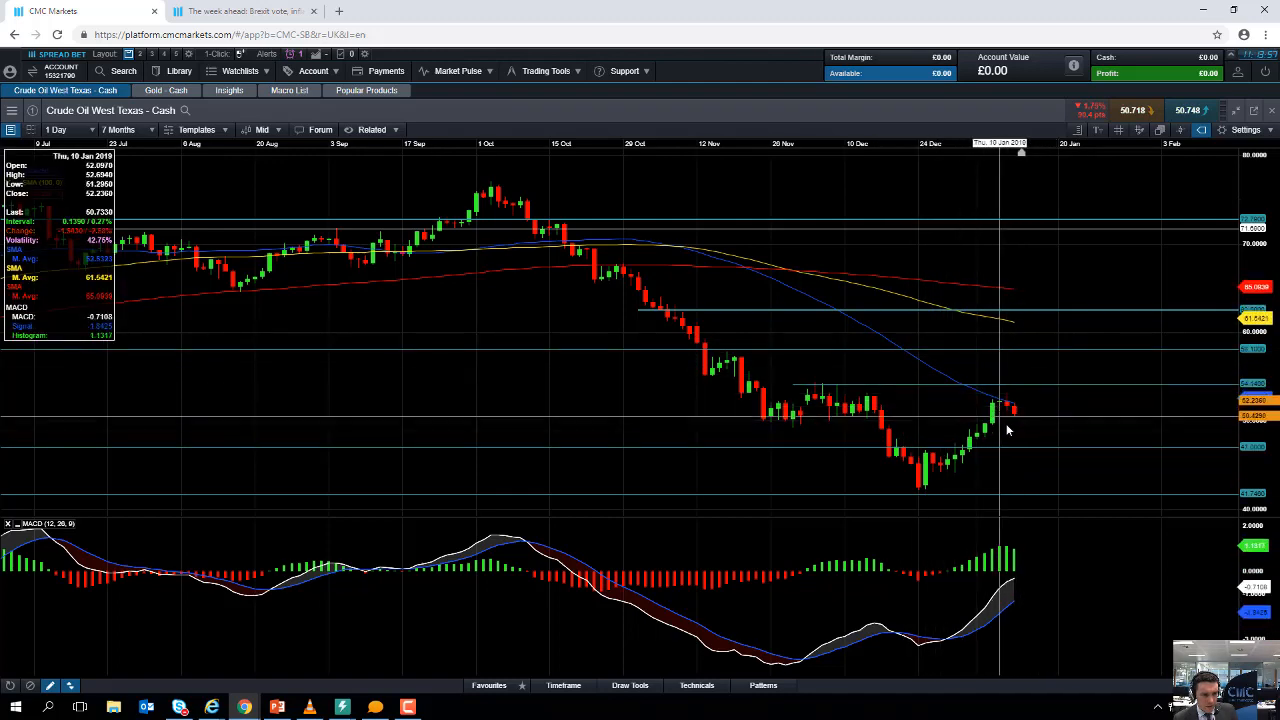
mouse_move(1018, 445)
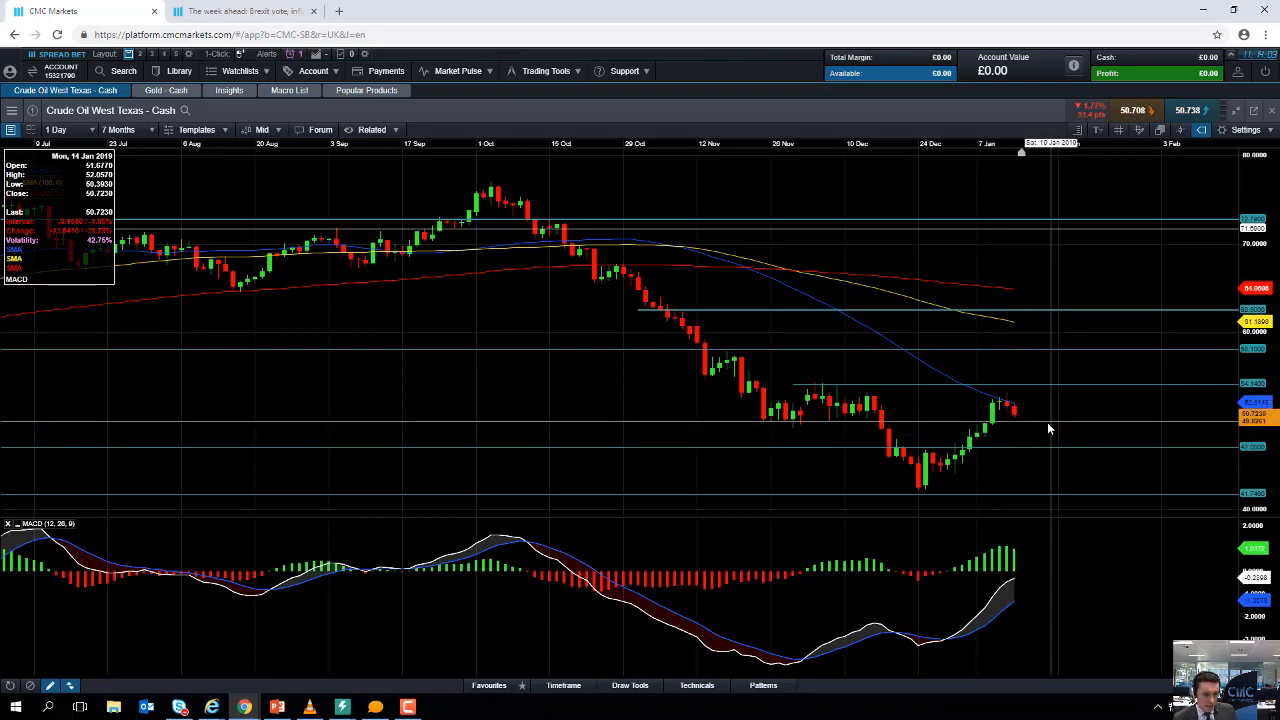
mouse_move(1035, 404)
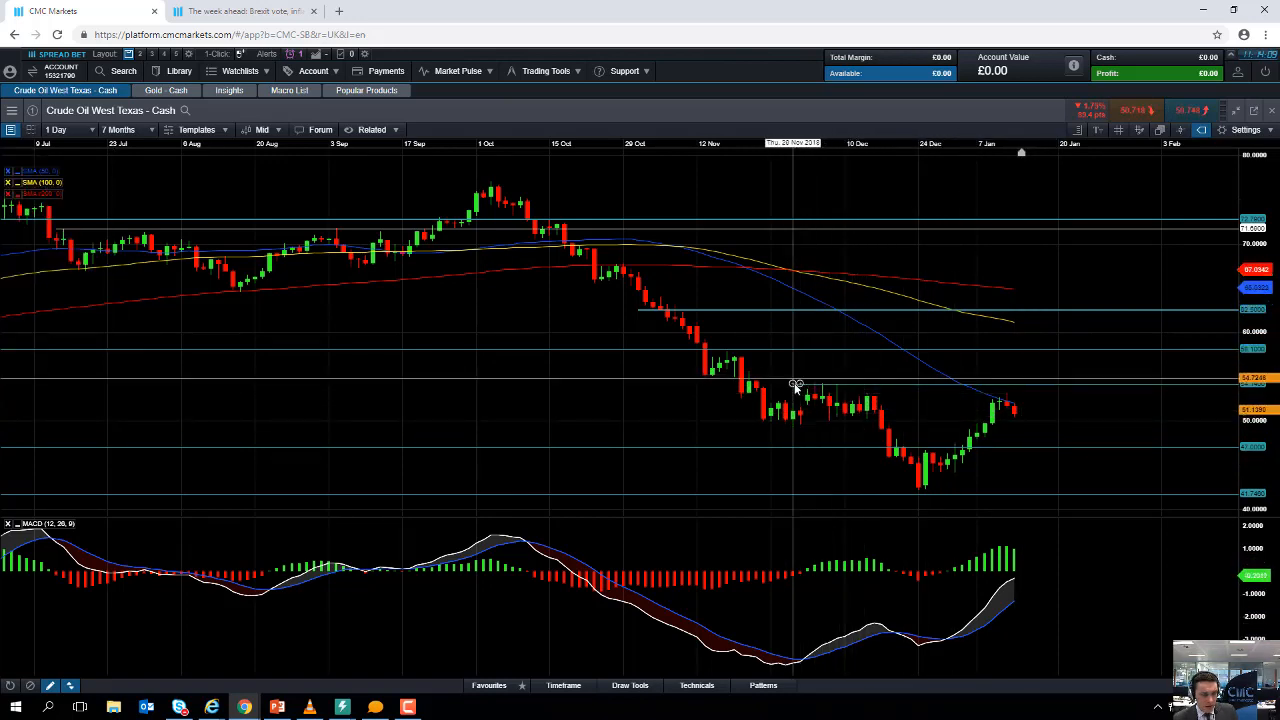
mouse_move(825, 407)
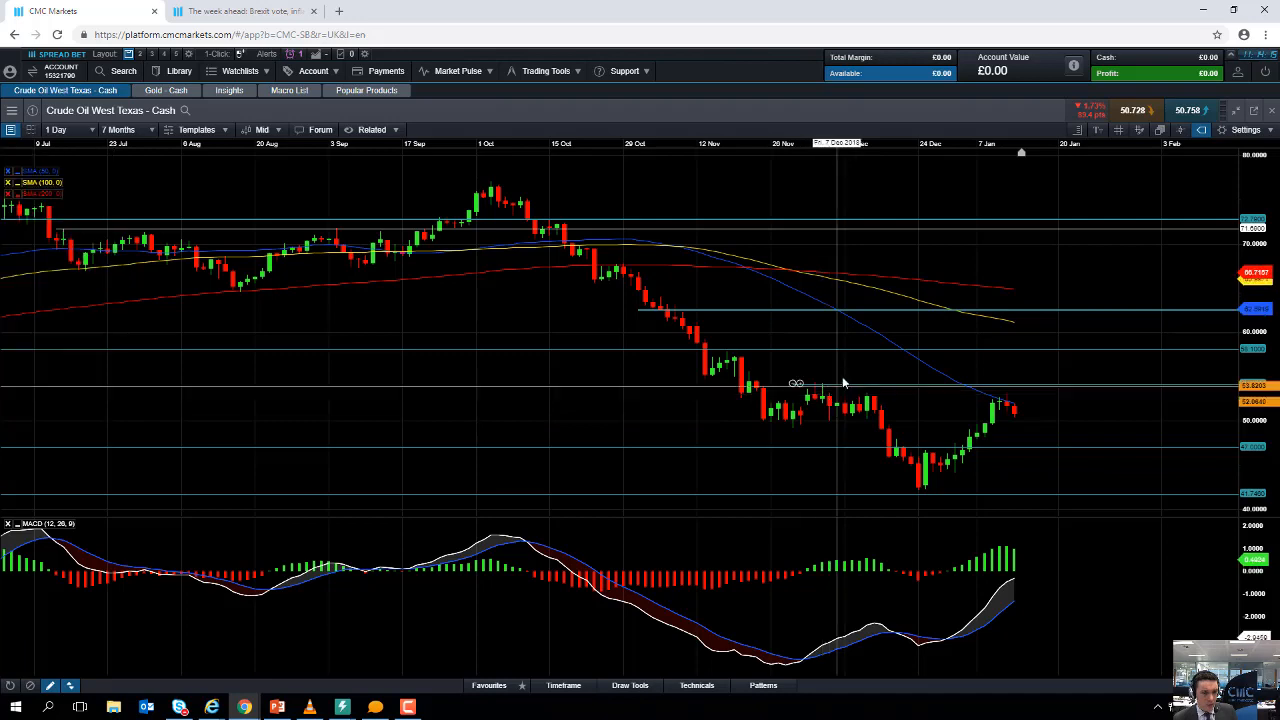
mouse_move(710, 365)
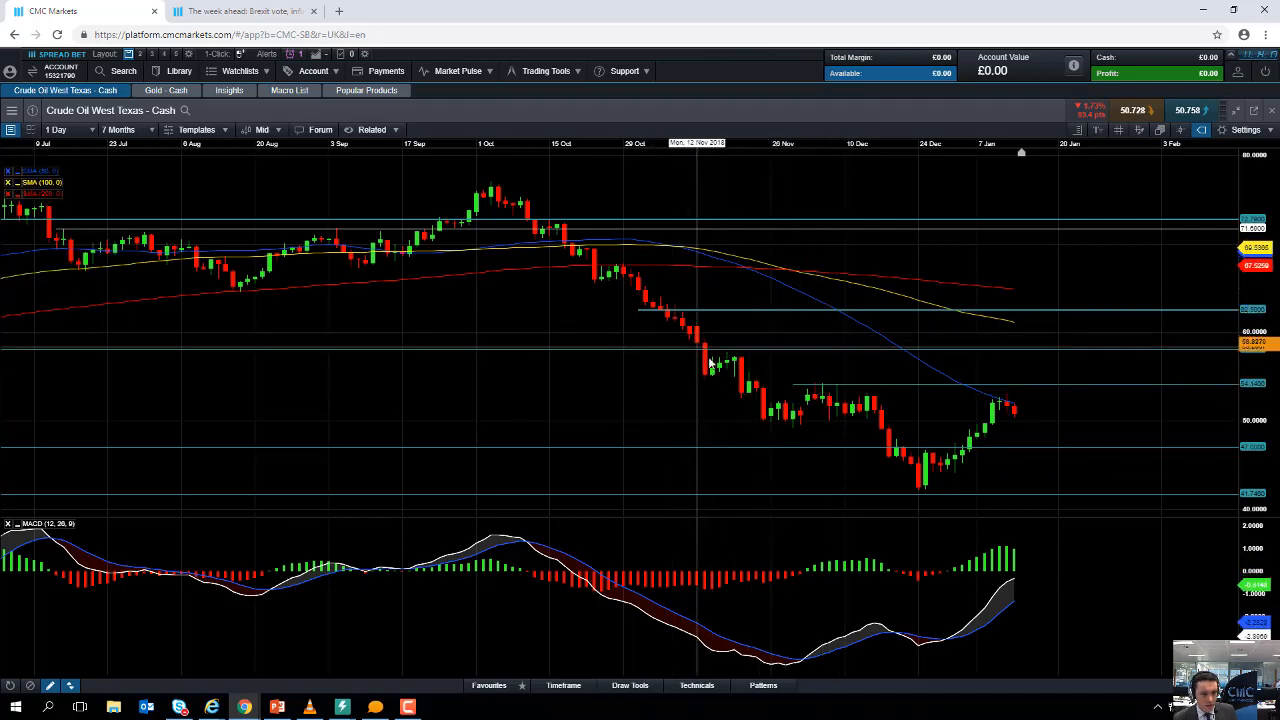
mouse_move(727, 360)
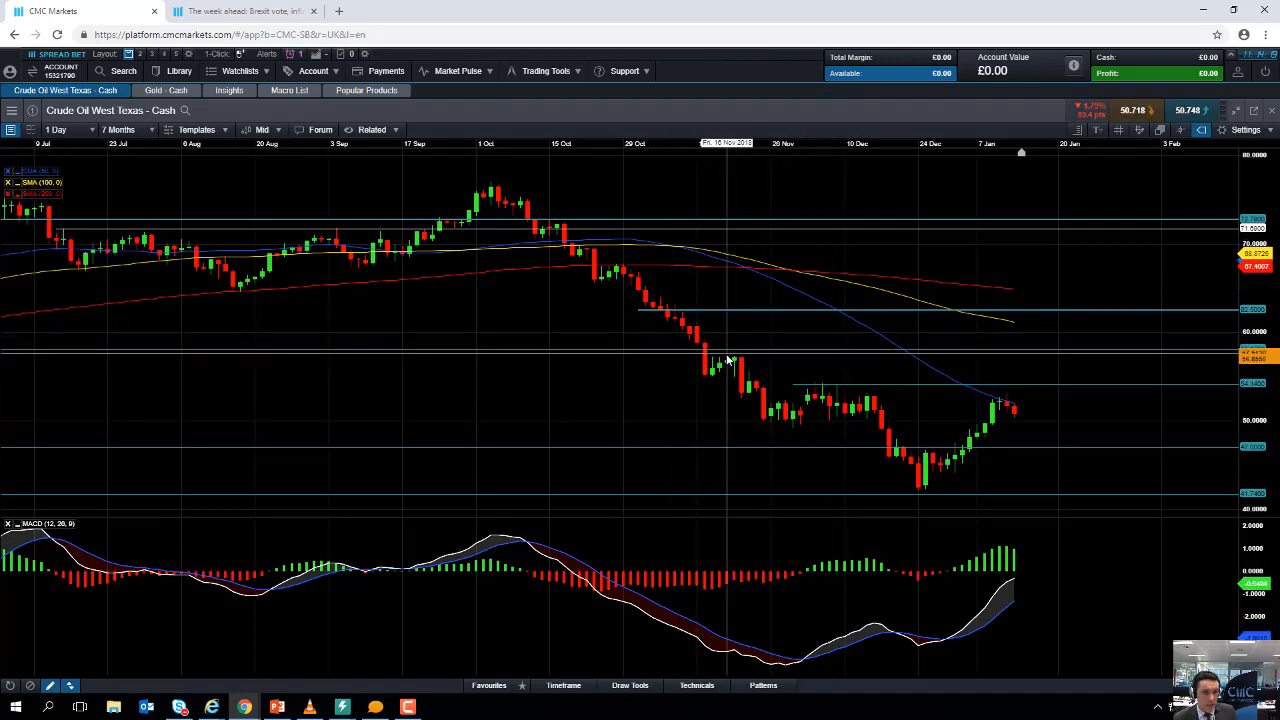
mouse_move(720, 345)
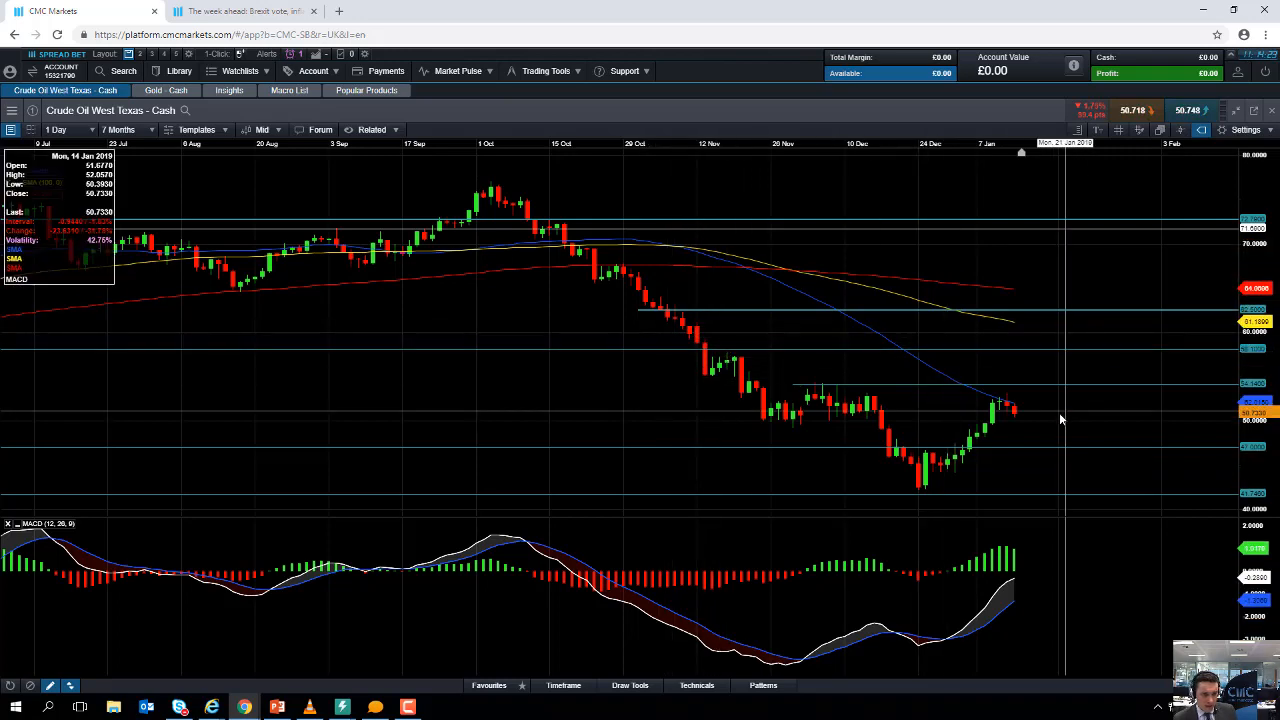
mouse_move(555, 237)
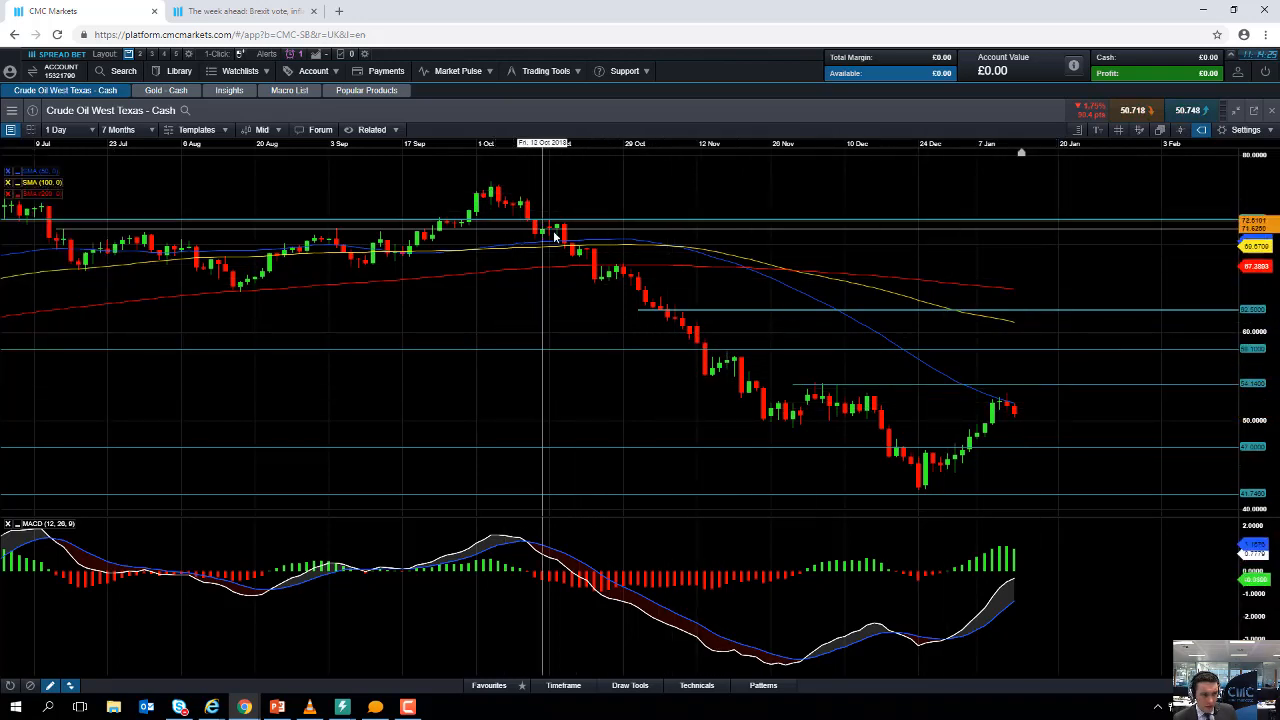
mouse_move(962, 482)
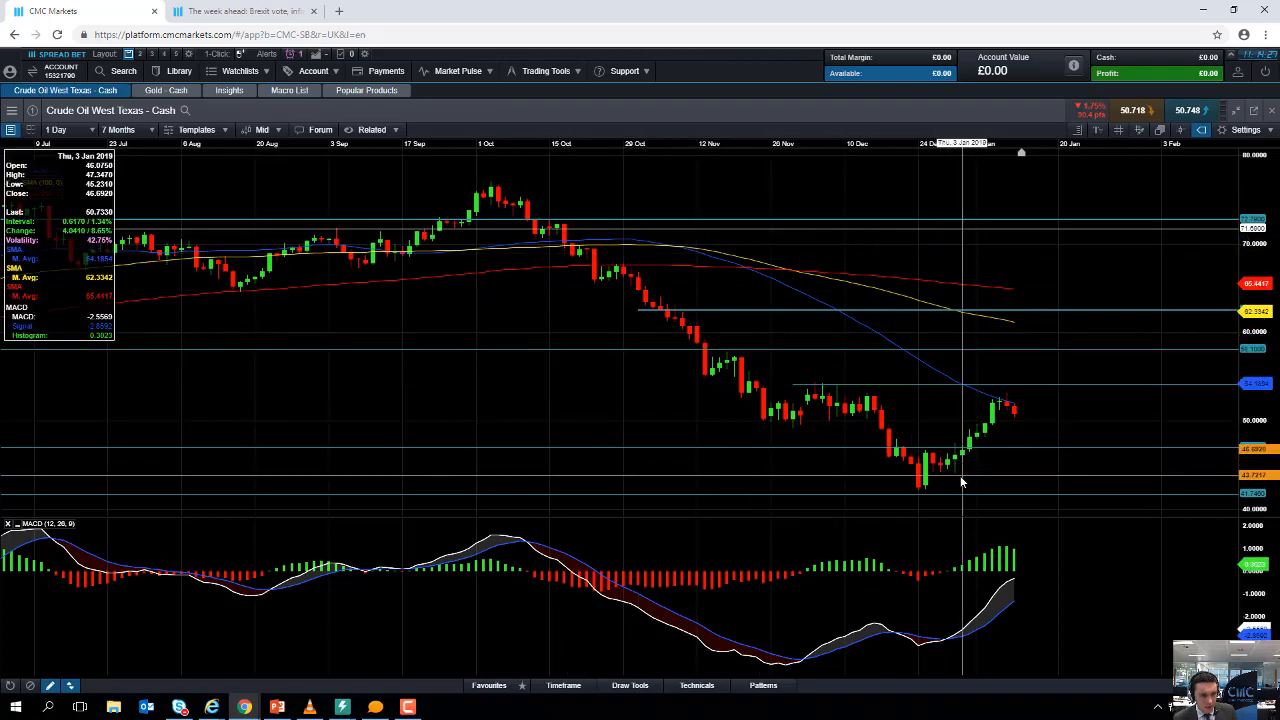
mouse_move(1008, 410)
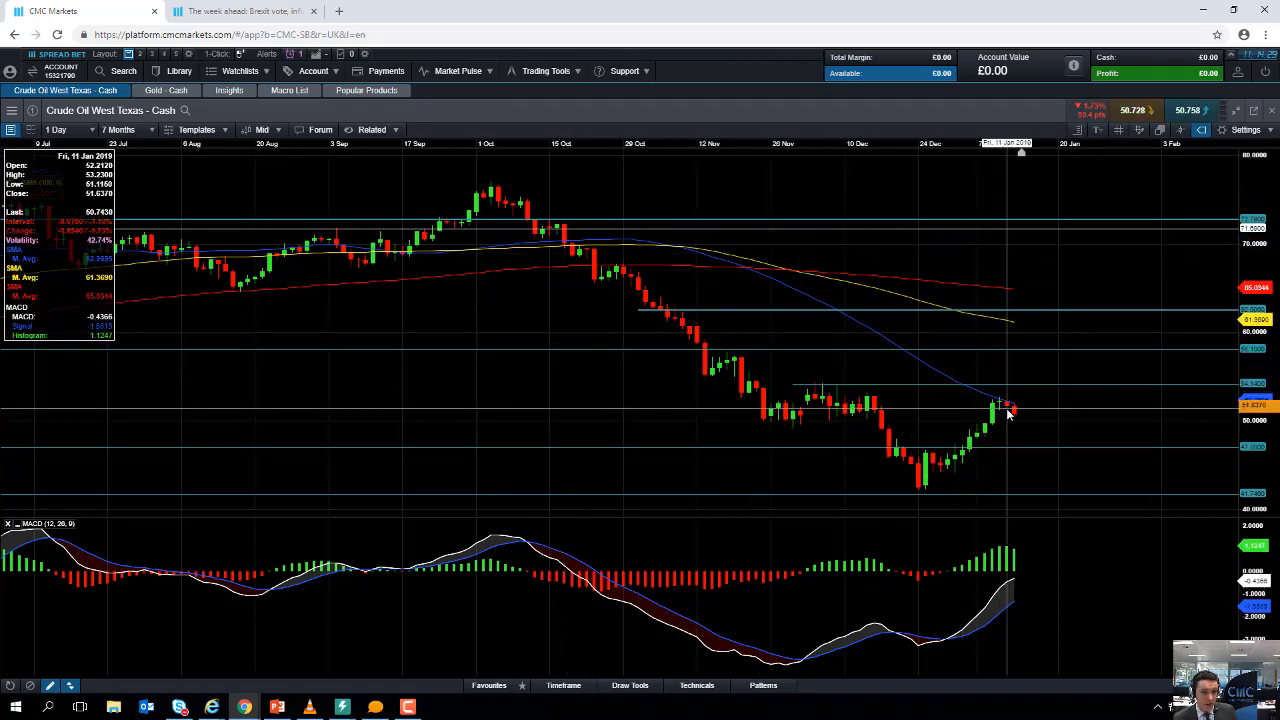
mouse_move(1028, 424)
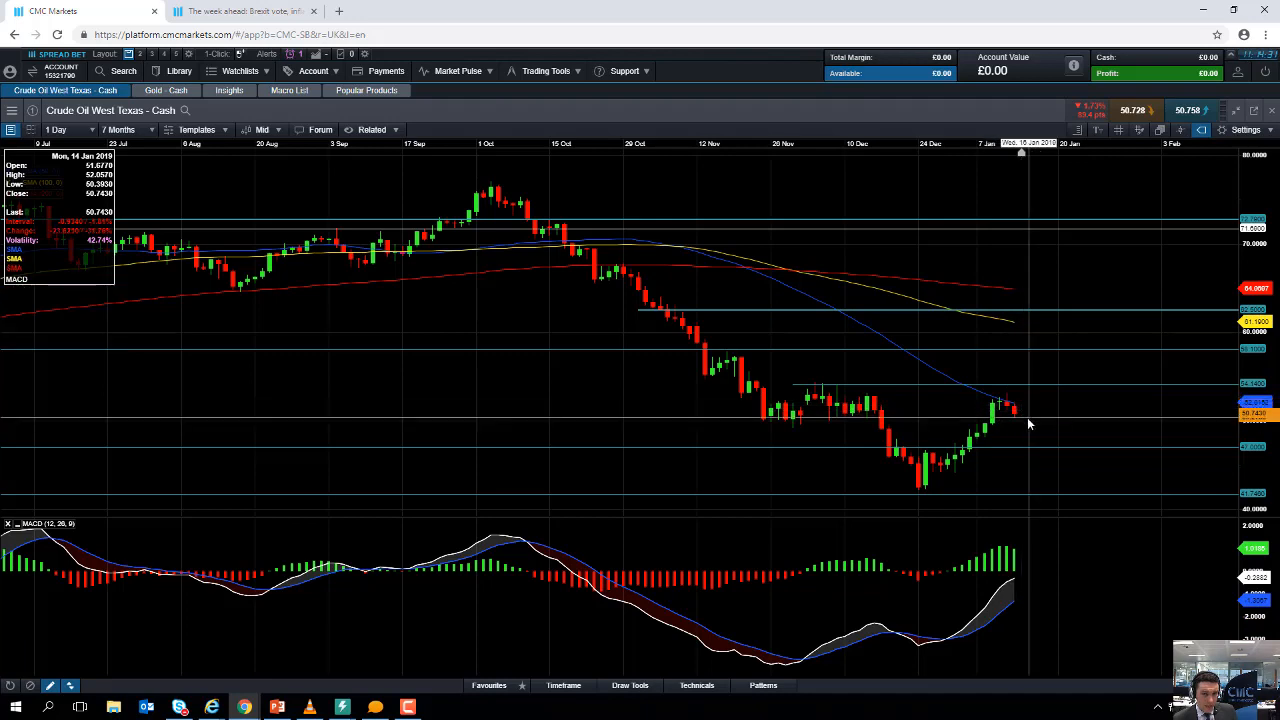
mouse_move(1012, 446)
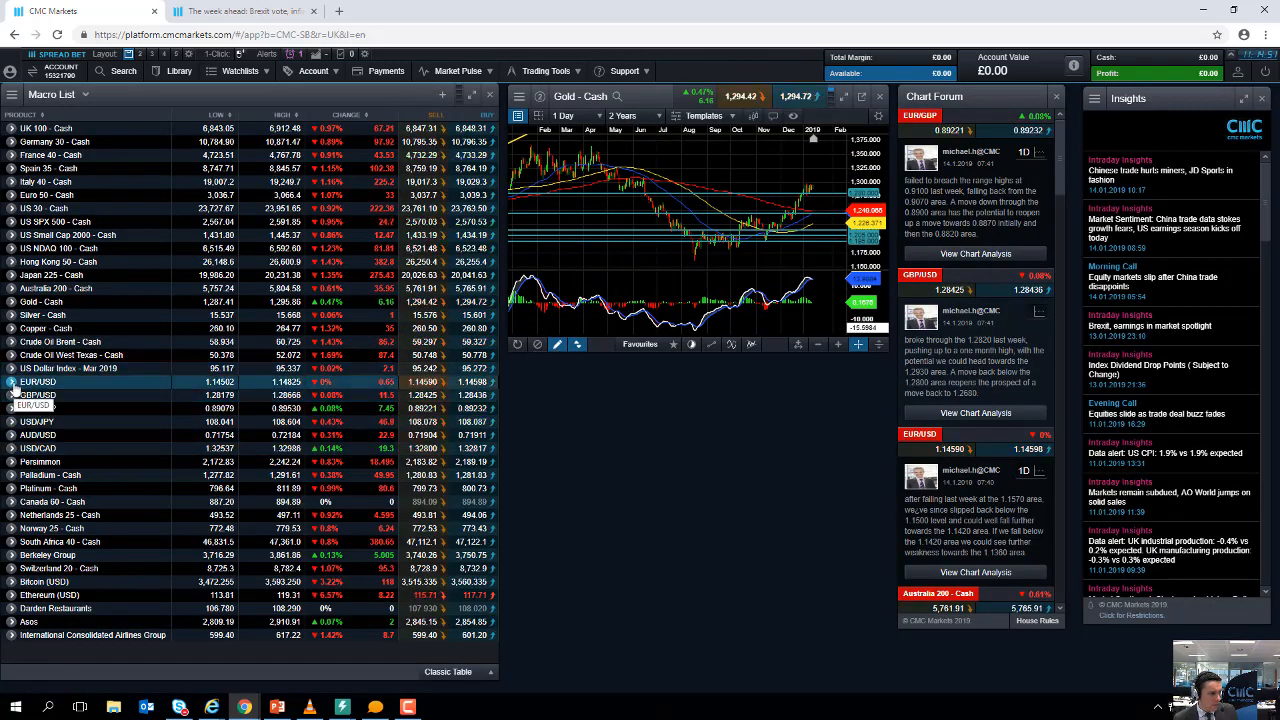
- Show the EUR/USD daily chart and narrow its period to recent months
left_click(37, 382)
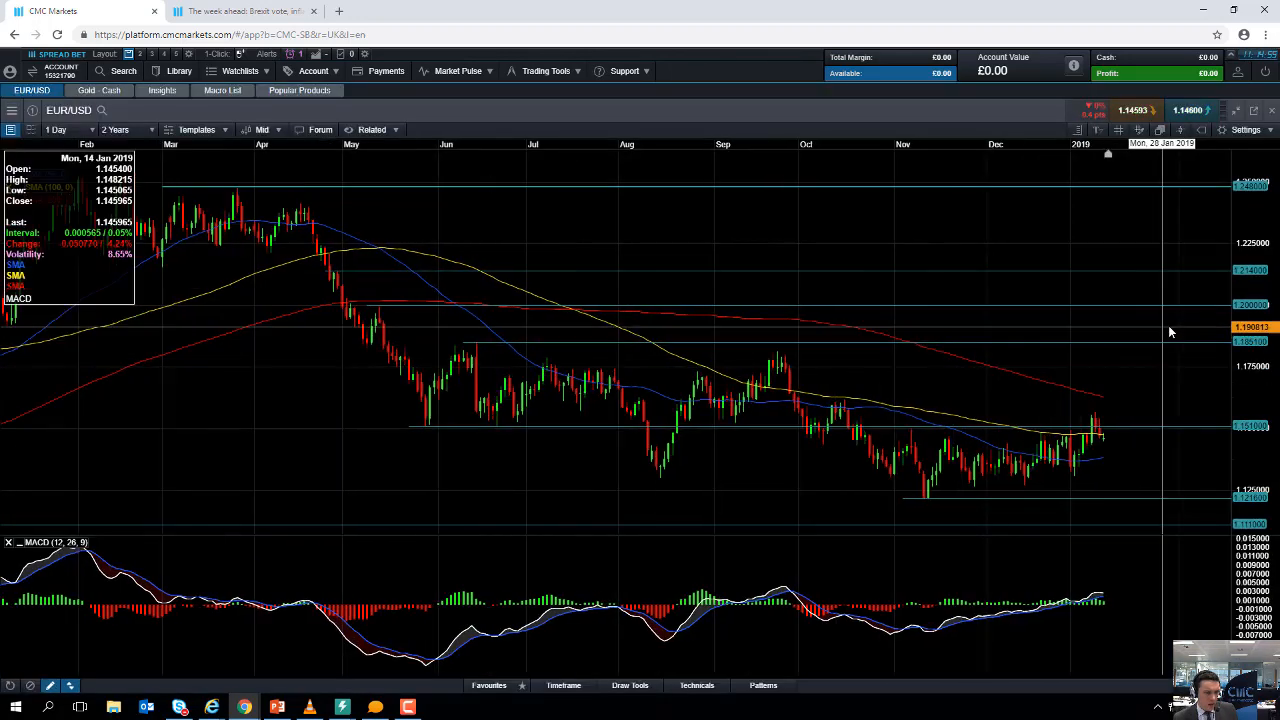
left_click(117, 130)
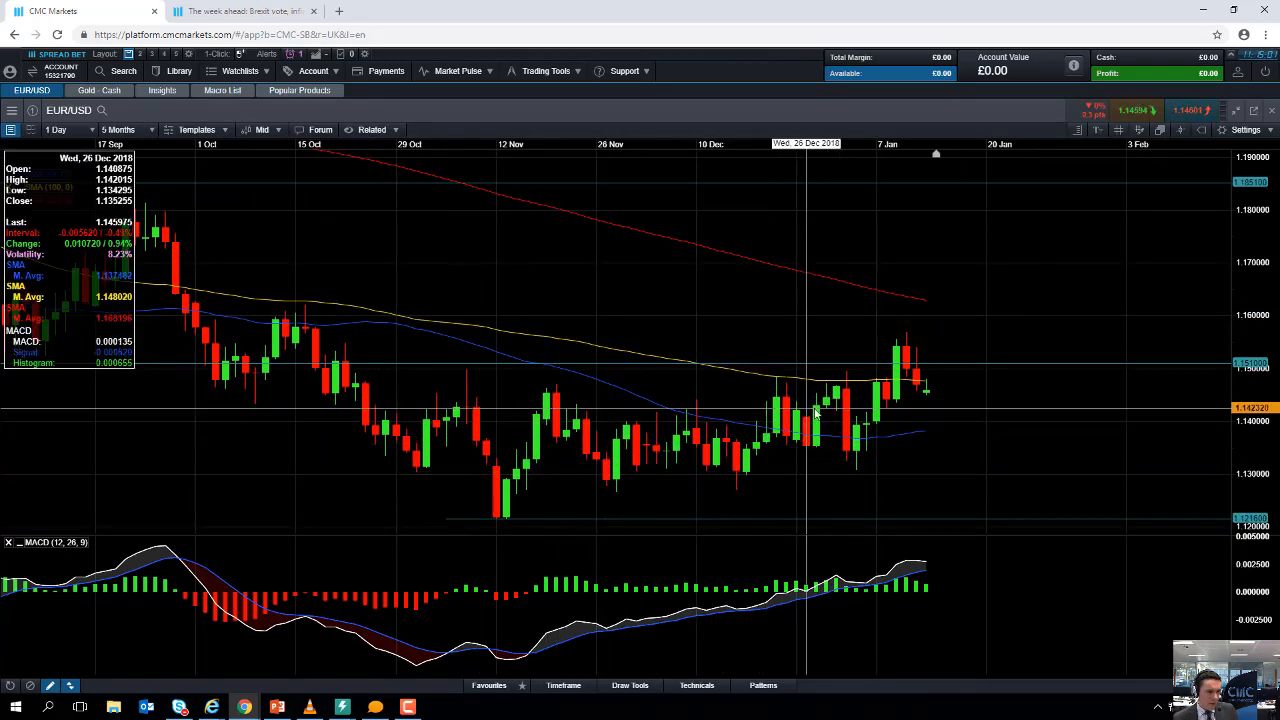
mouse_move(883, 357)
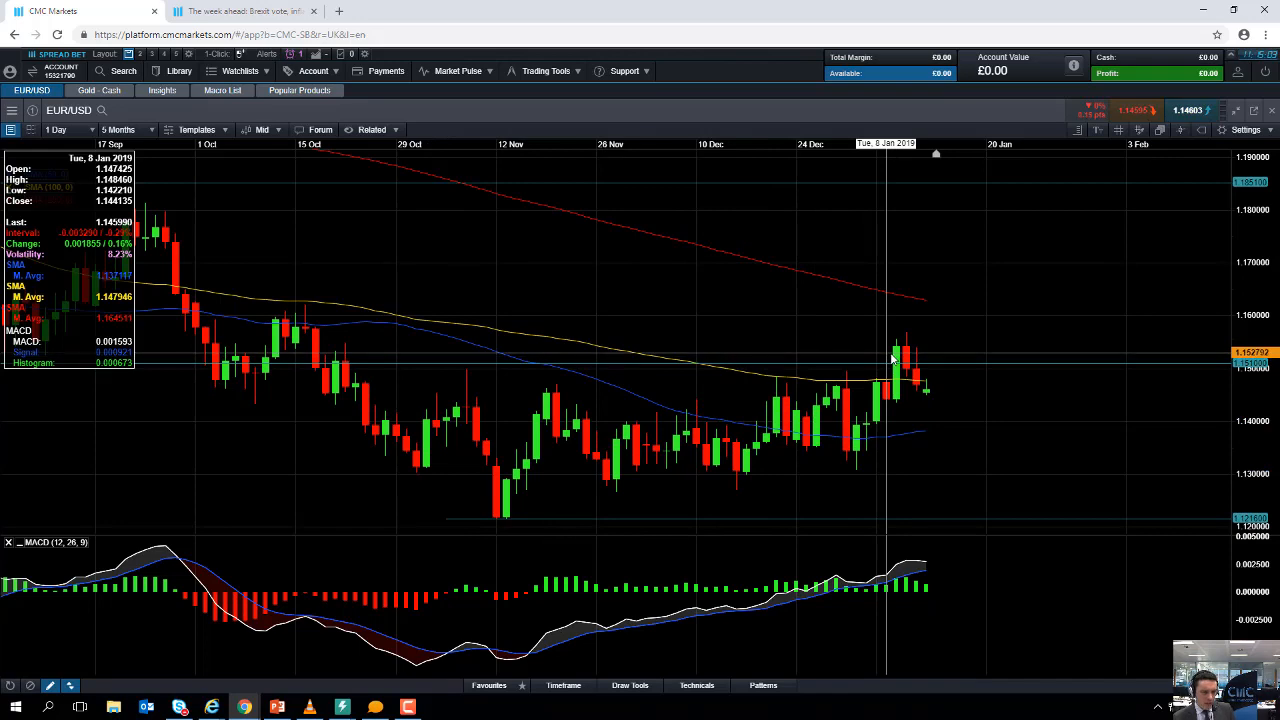
mouse_move(918, 388)
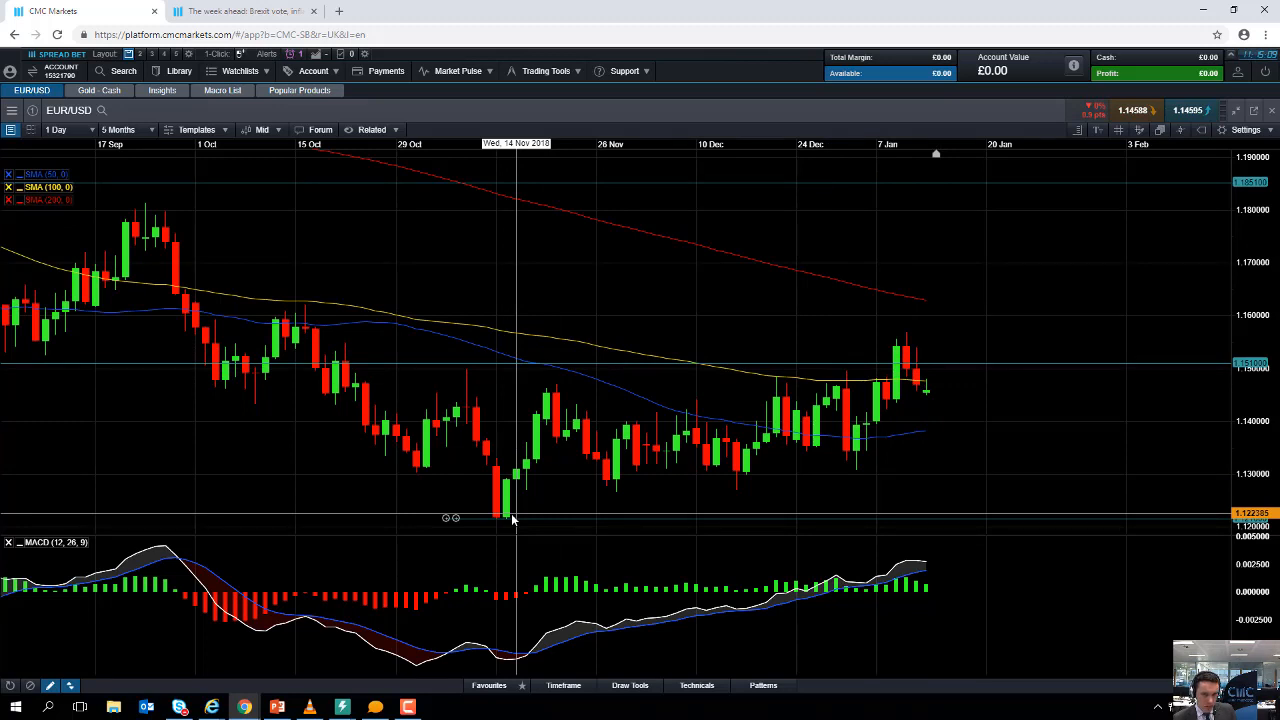
mouse_move(745, 452)
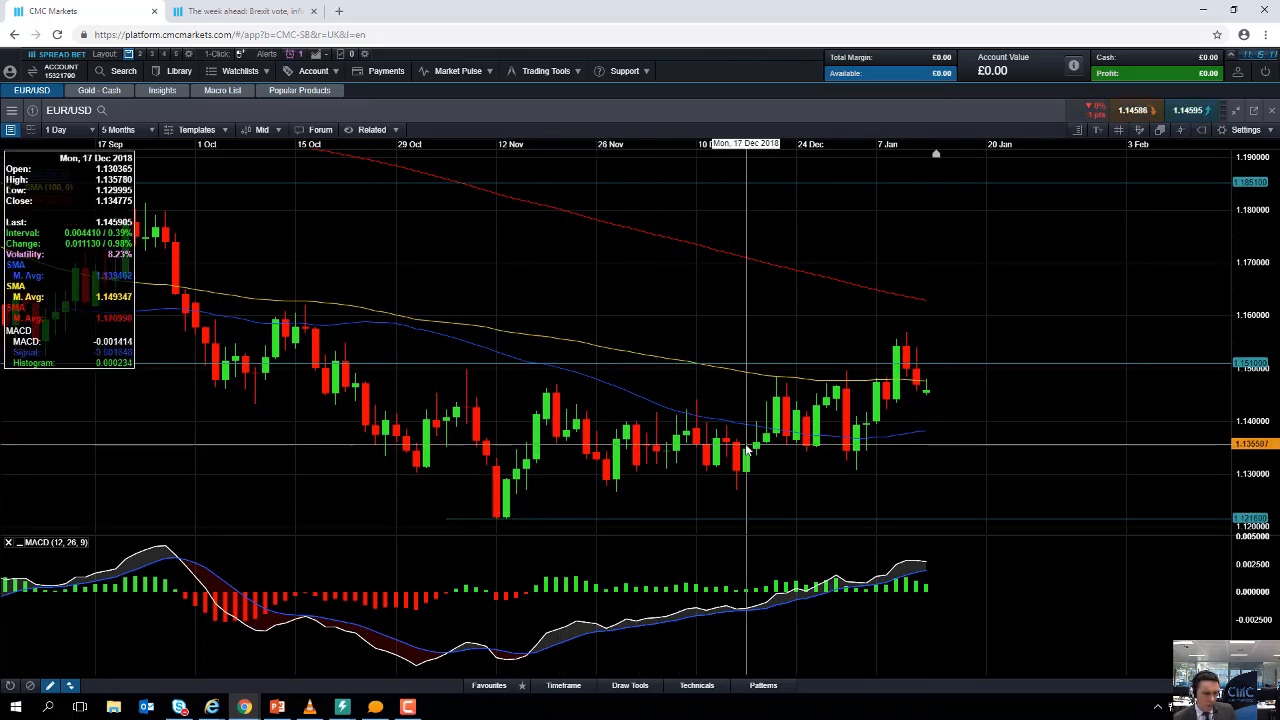
mouse_move(852, 463)
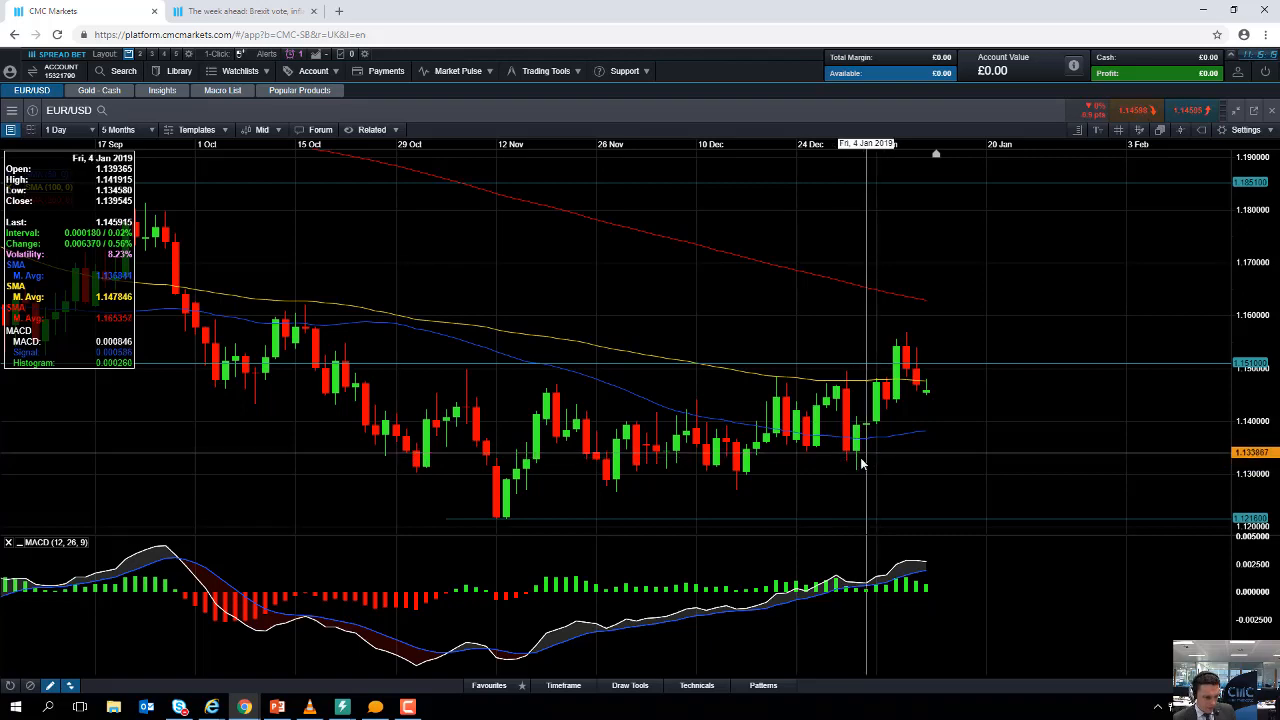
mouse_move(610, 500)
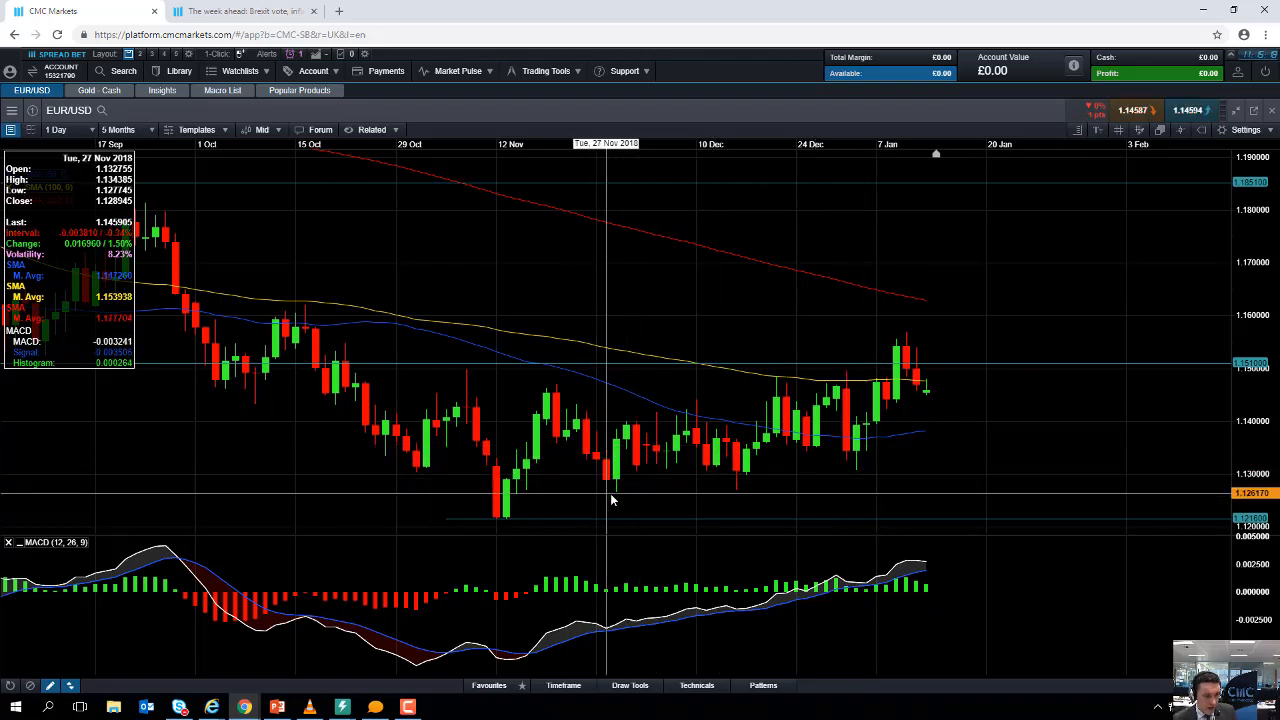
mouse_move(870, 400)
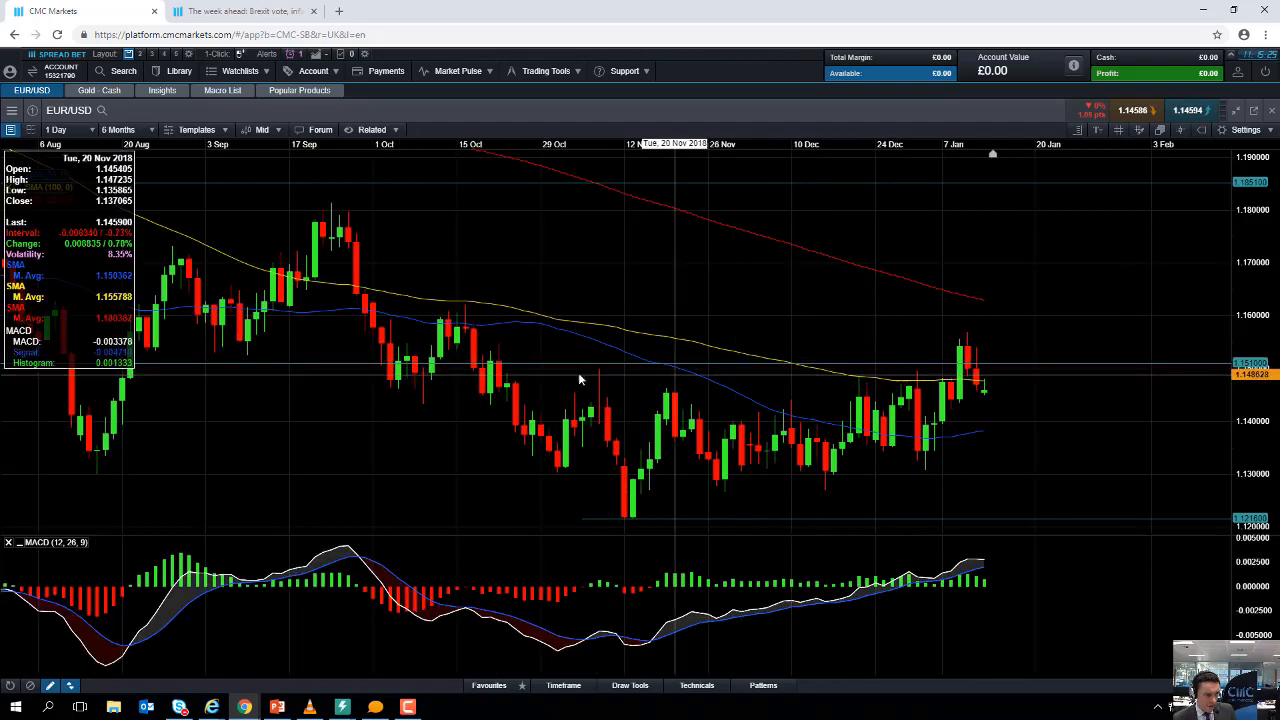
mouse_move(960, 355)
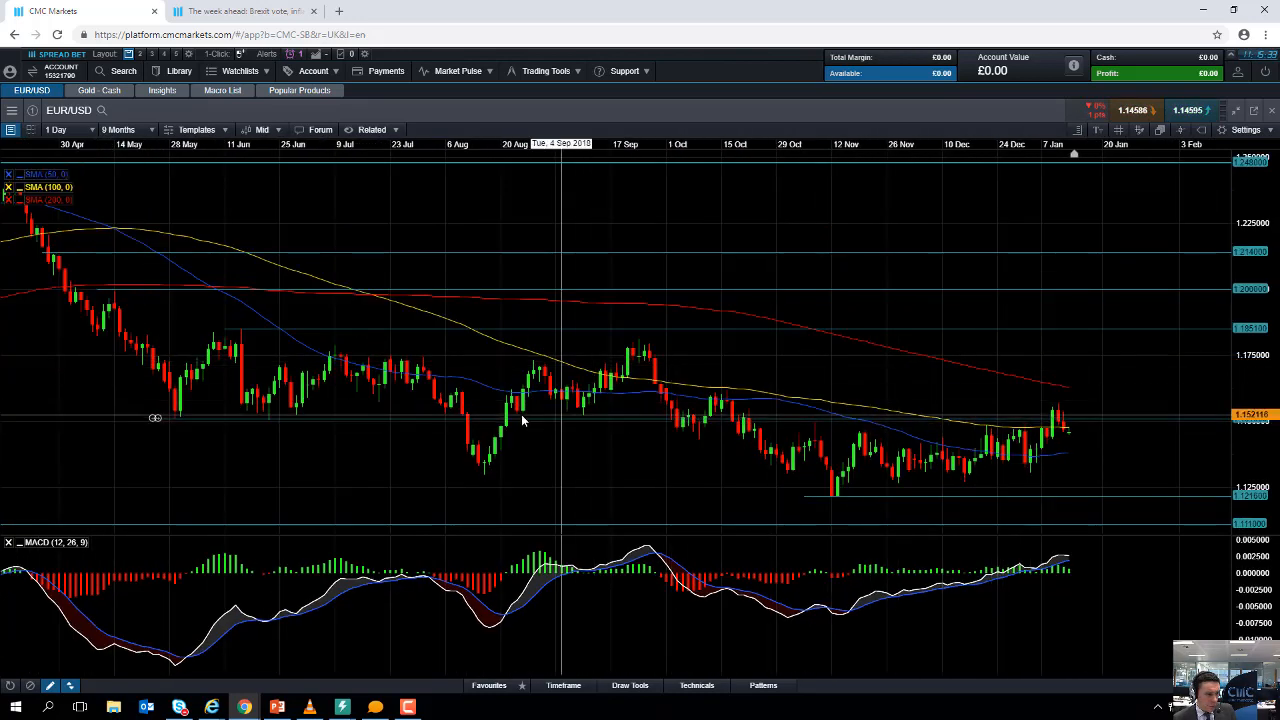
mouse_move(202, 418)
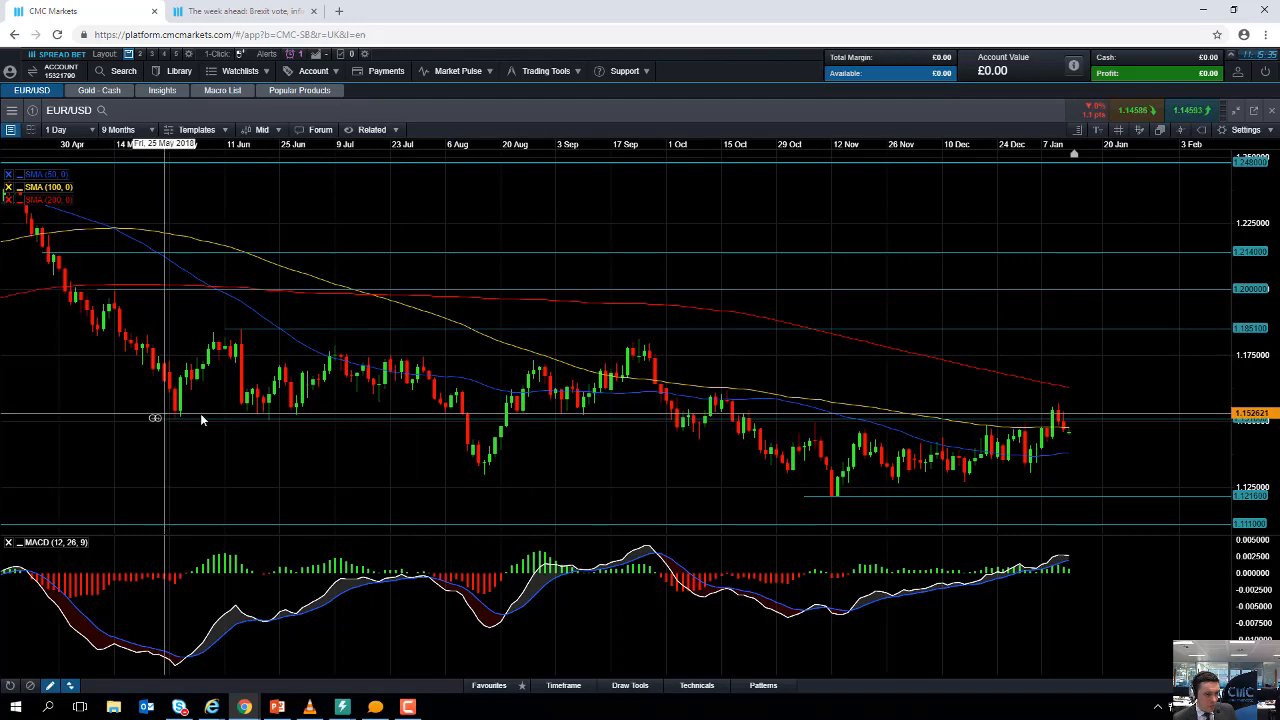
mouse_move(910, 430)
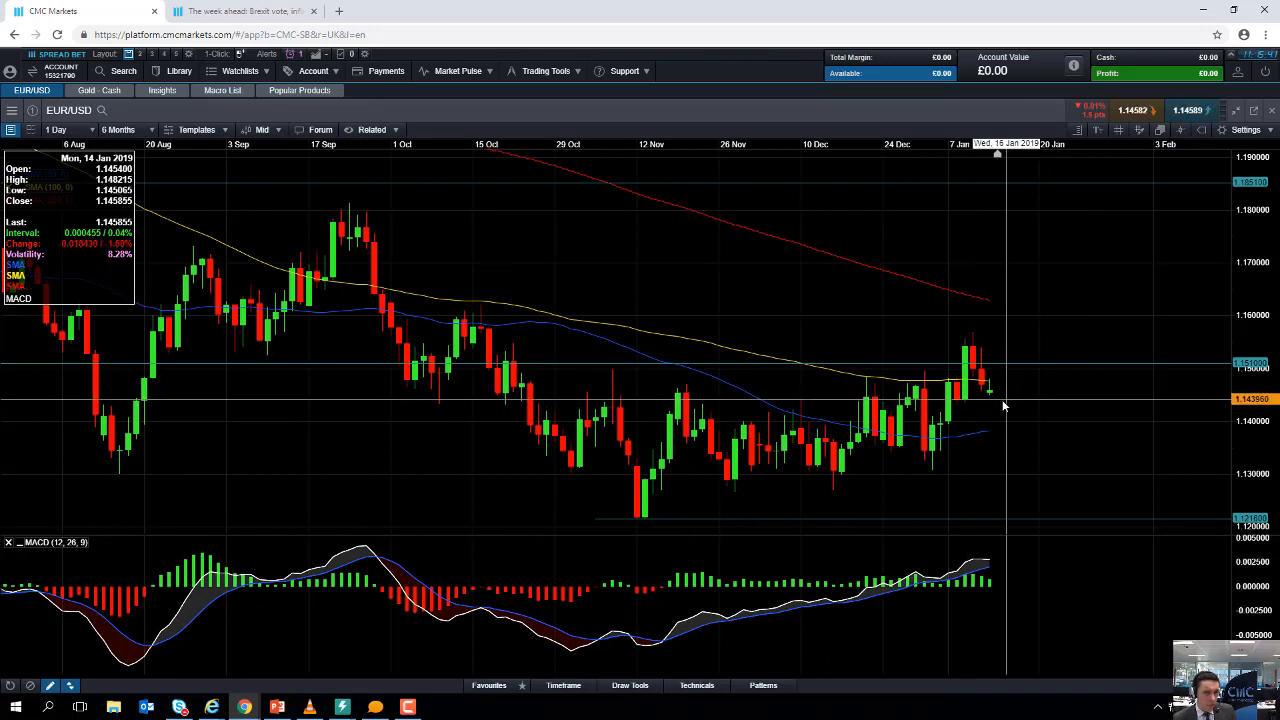
mouse_move(1003, 401)
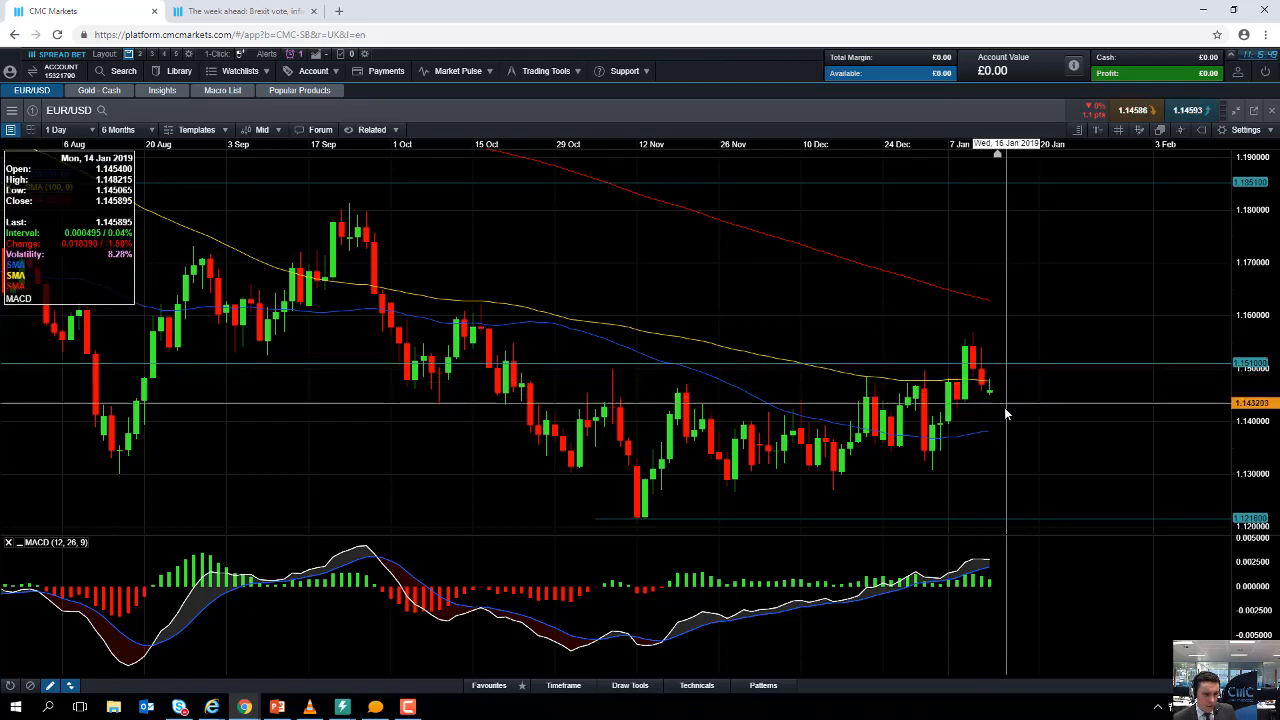
mouse_move(757, 487)
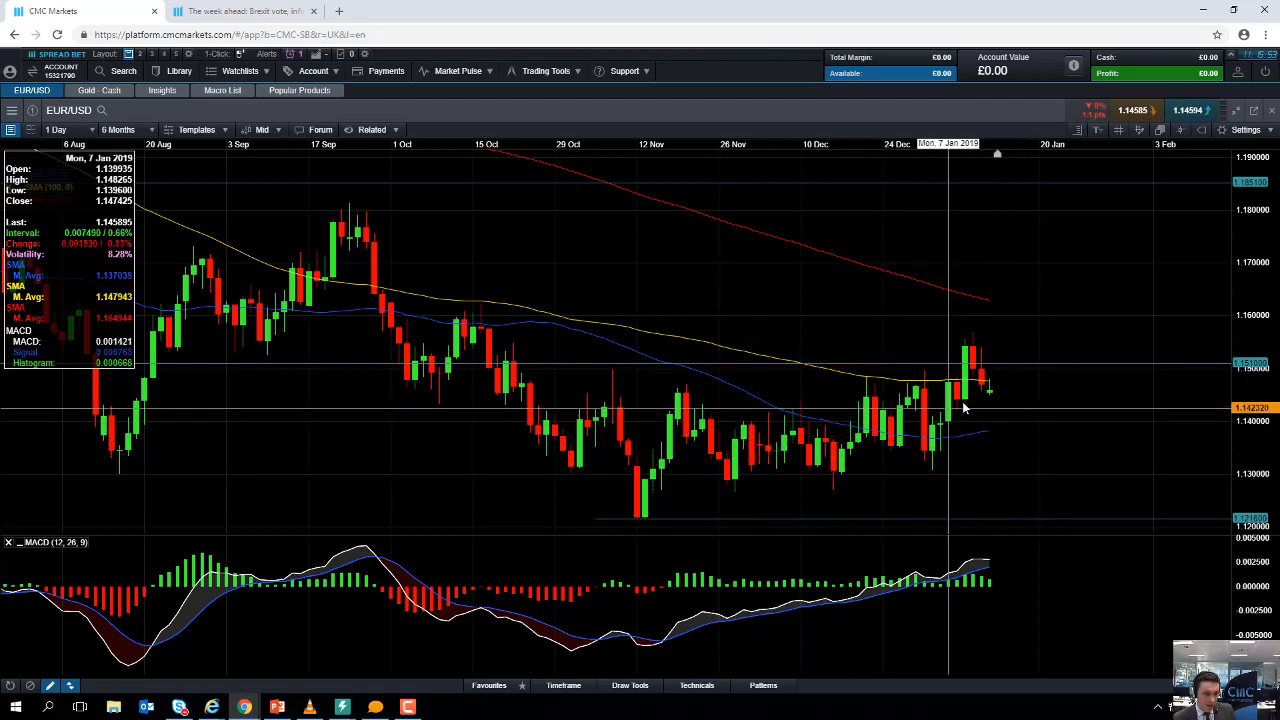
mouse_move(970, 397)
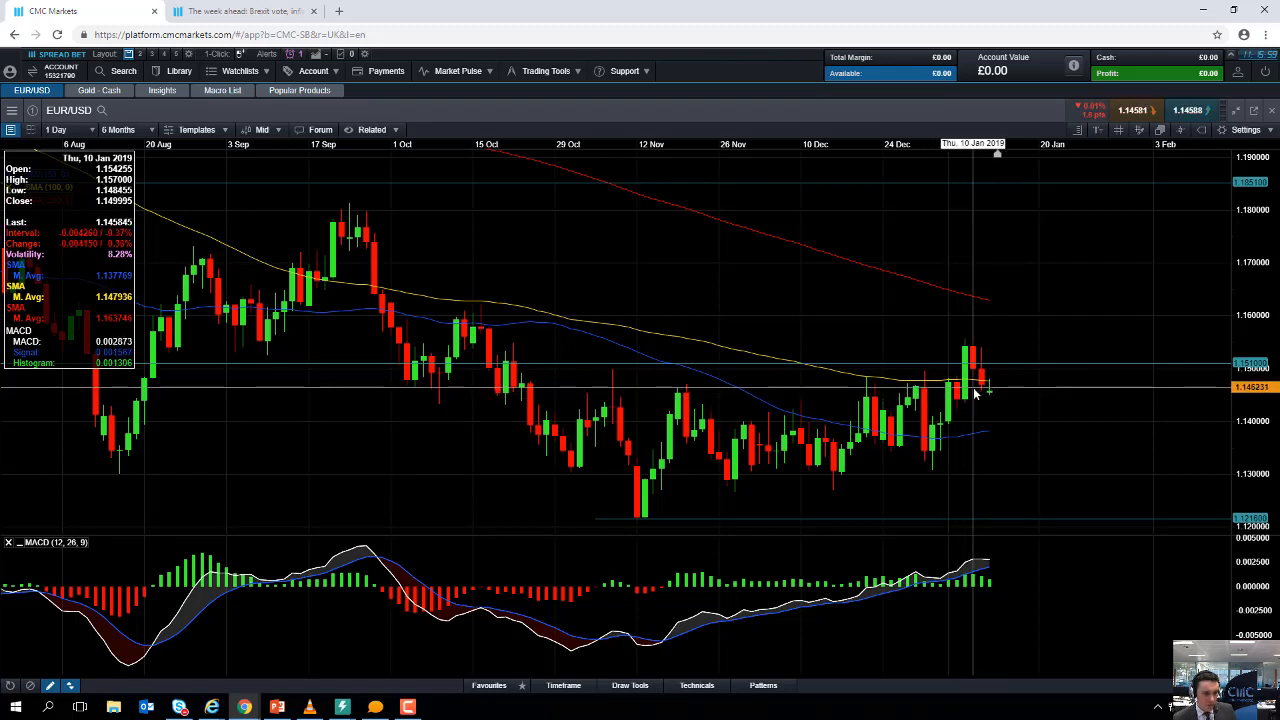
mouse_move(1003, 391)
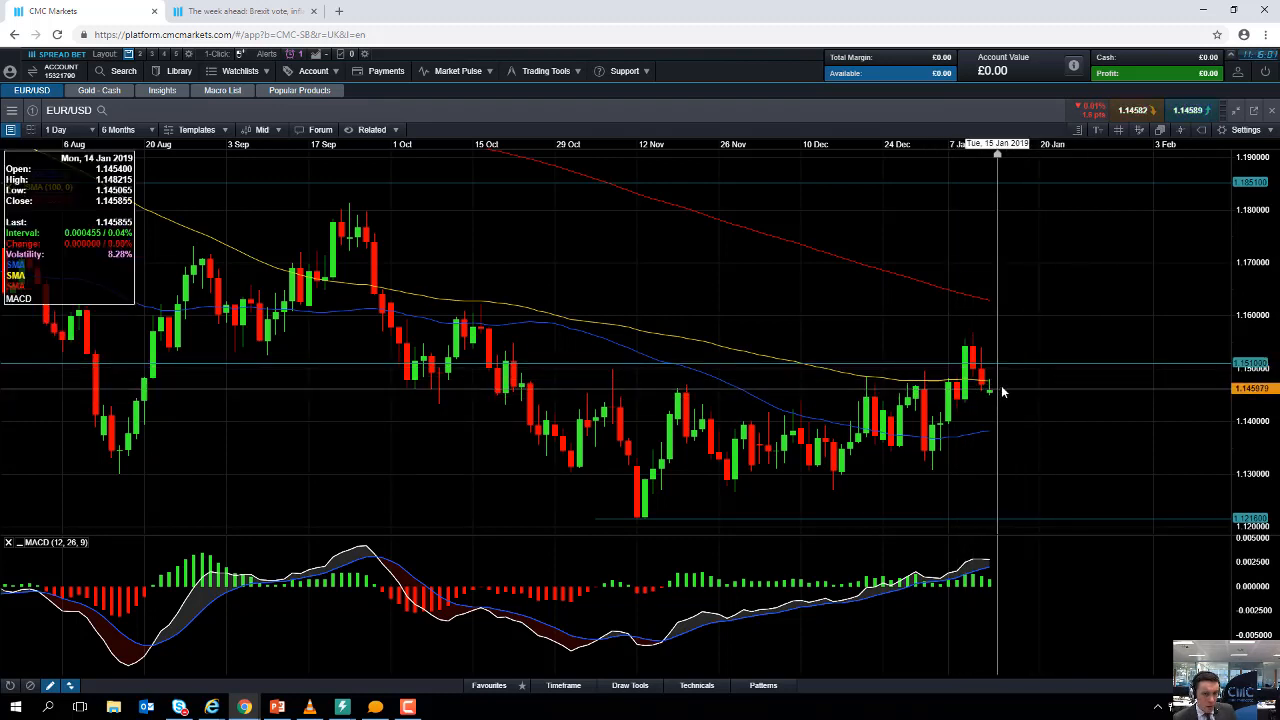
mouse_move(995, 352)
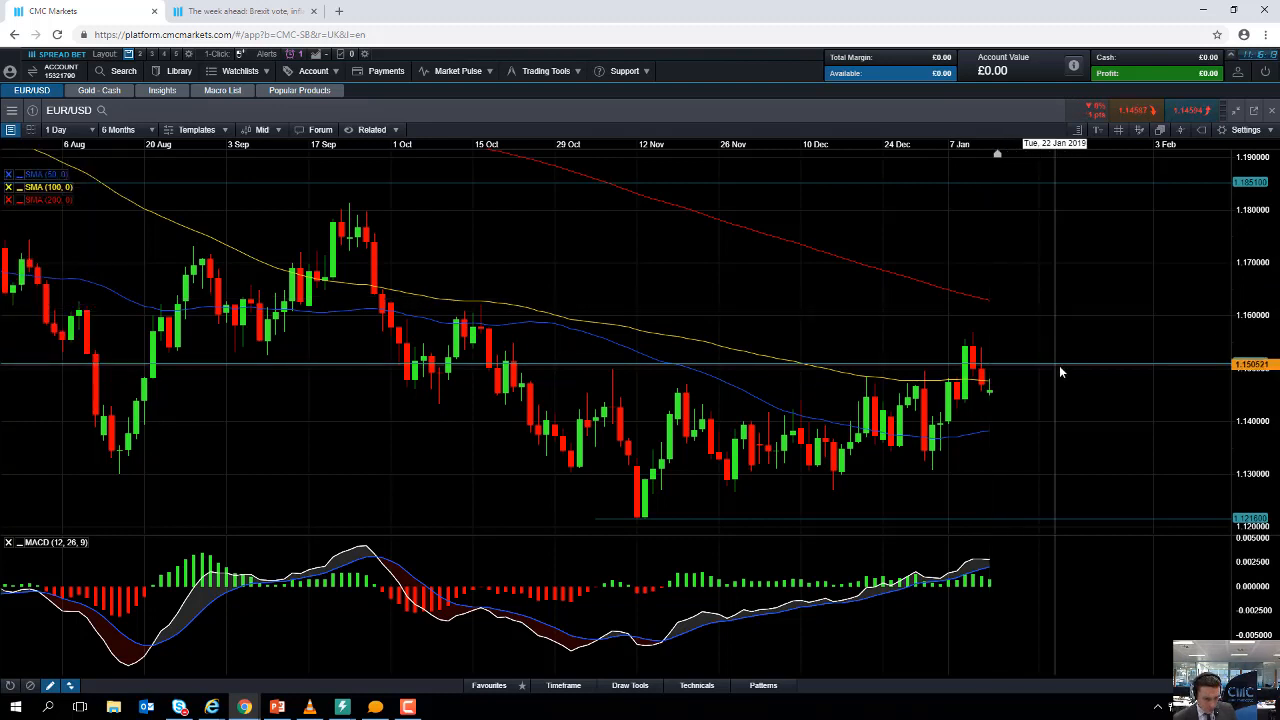
mouse_move(982, 358)
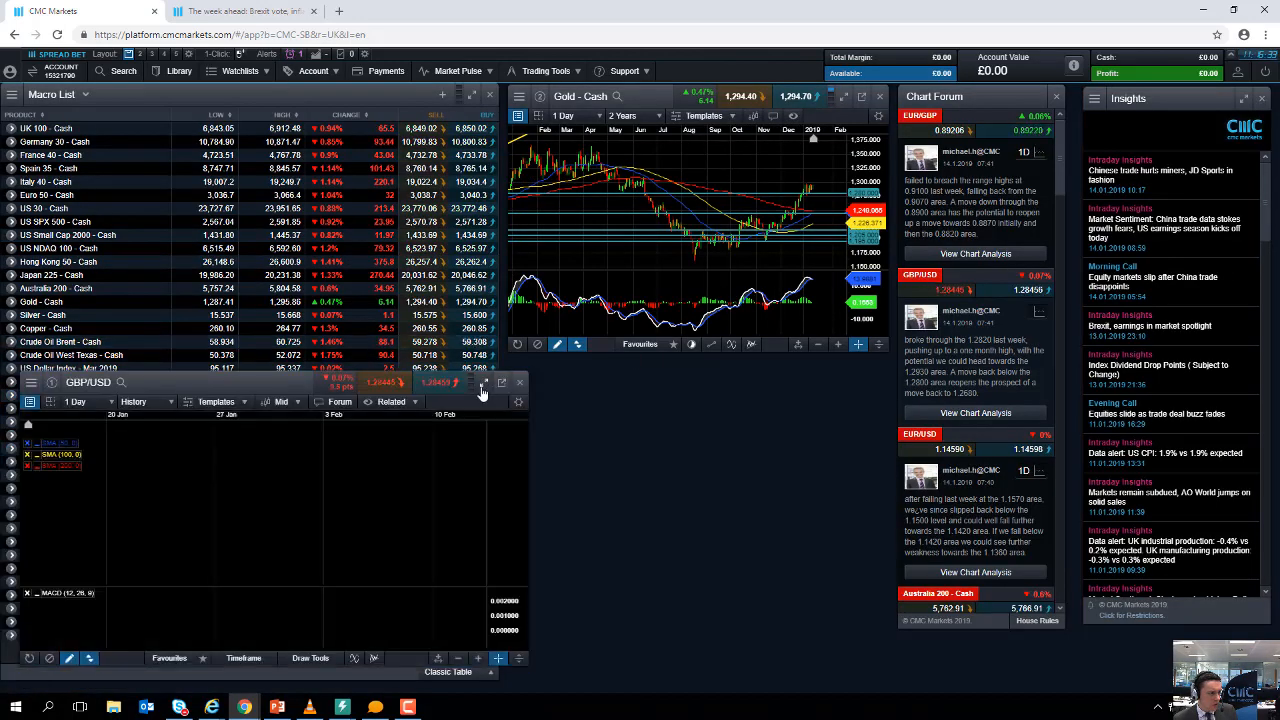
- Enlarge the GBP/USD daily chart to full view at its seven-month range
left_click(483, 382)
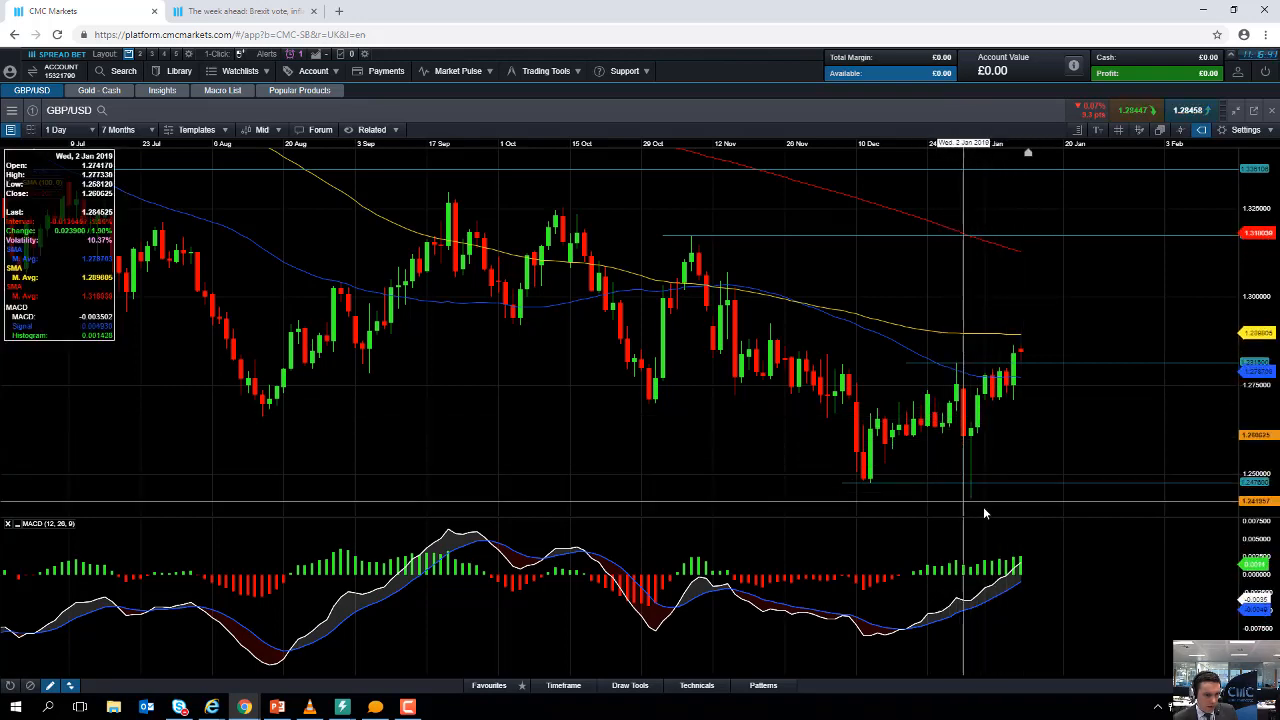
mouse_move(983, 450)
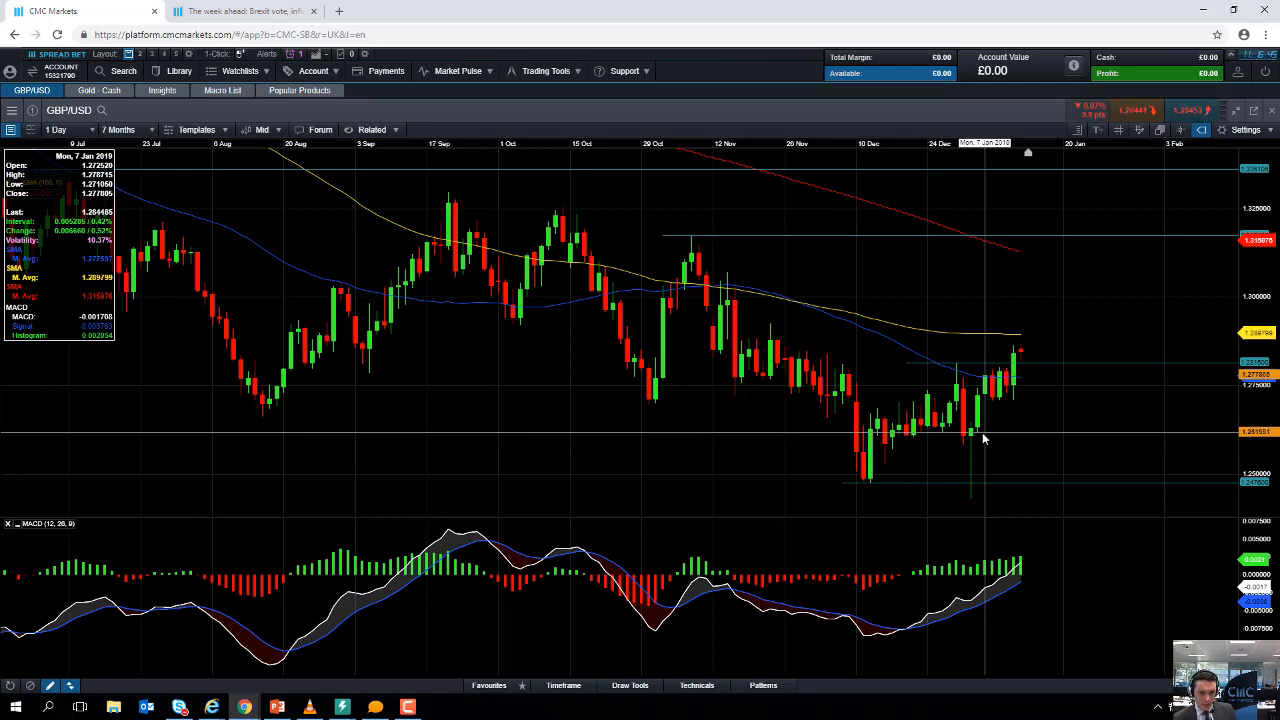
mouse_move(980, 435)
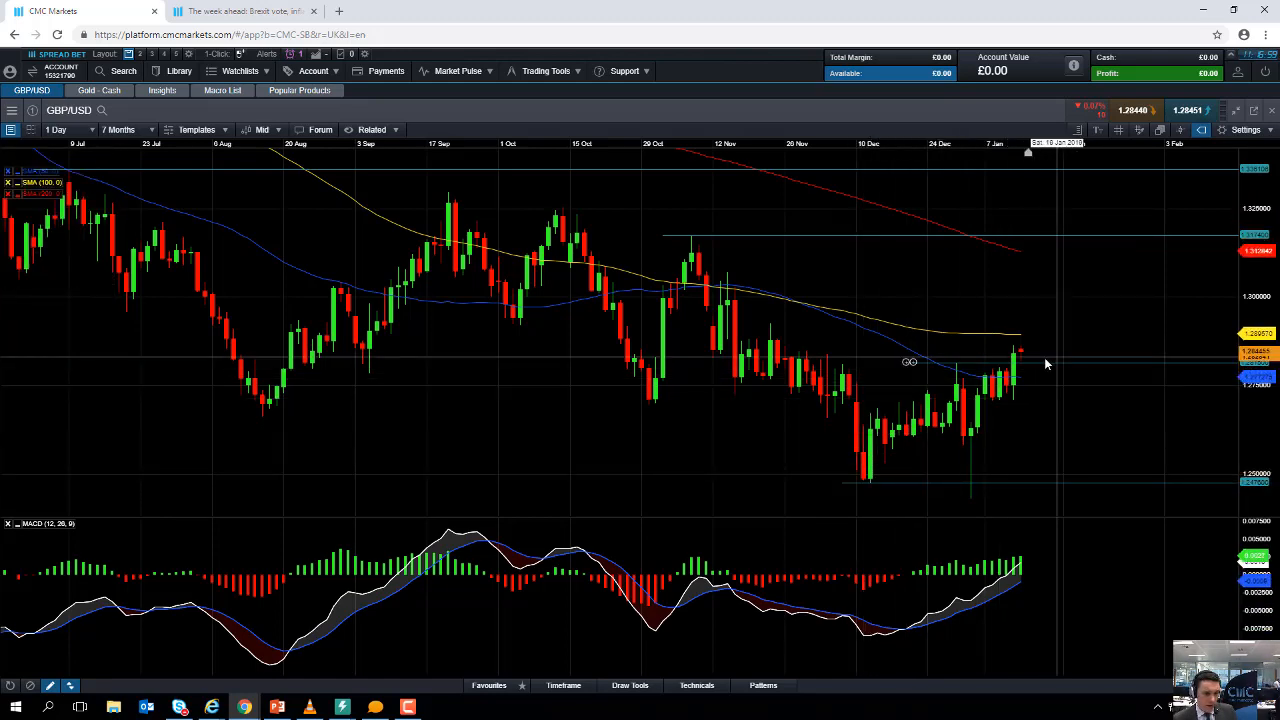
mouse_move(870, 450)
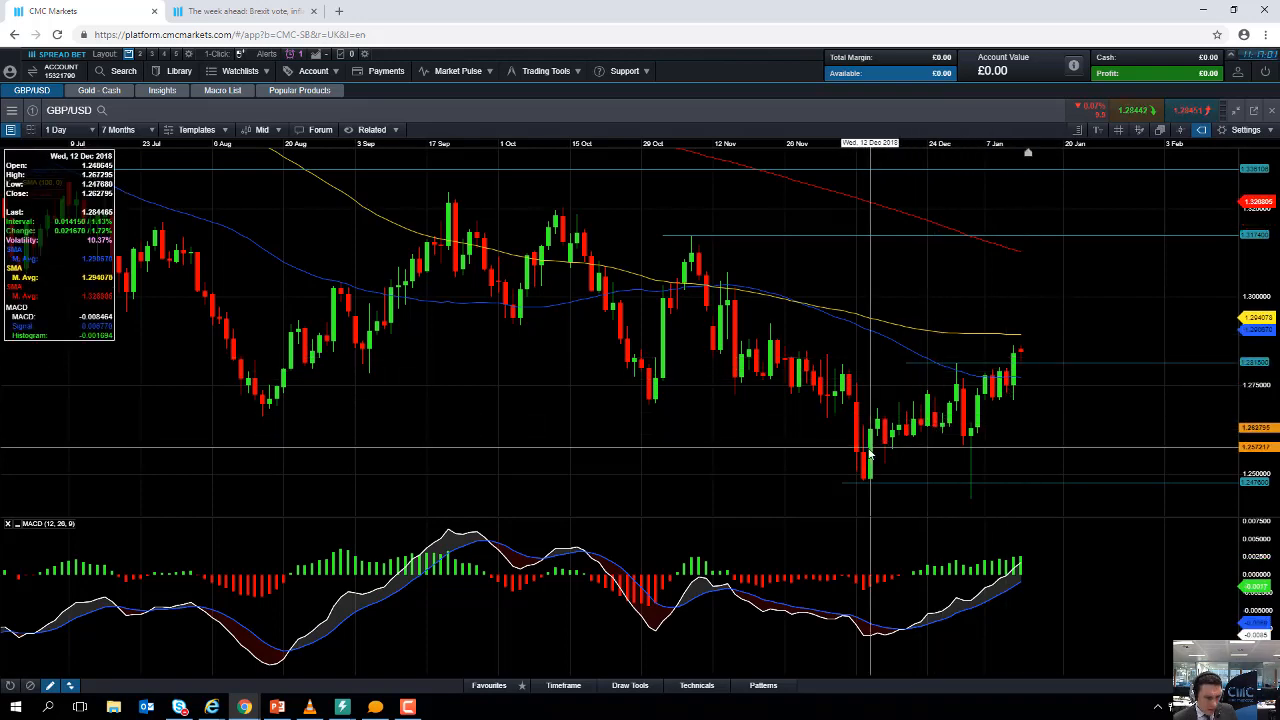
mouse_move(912, 583)
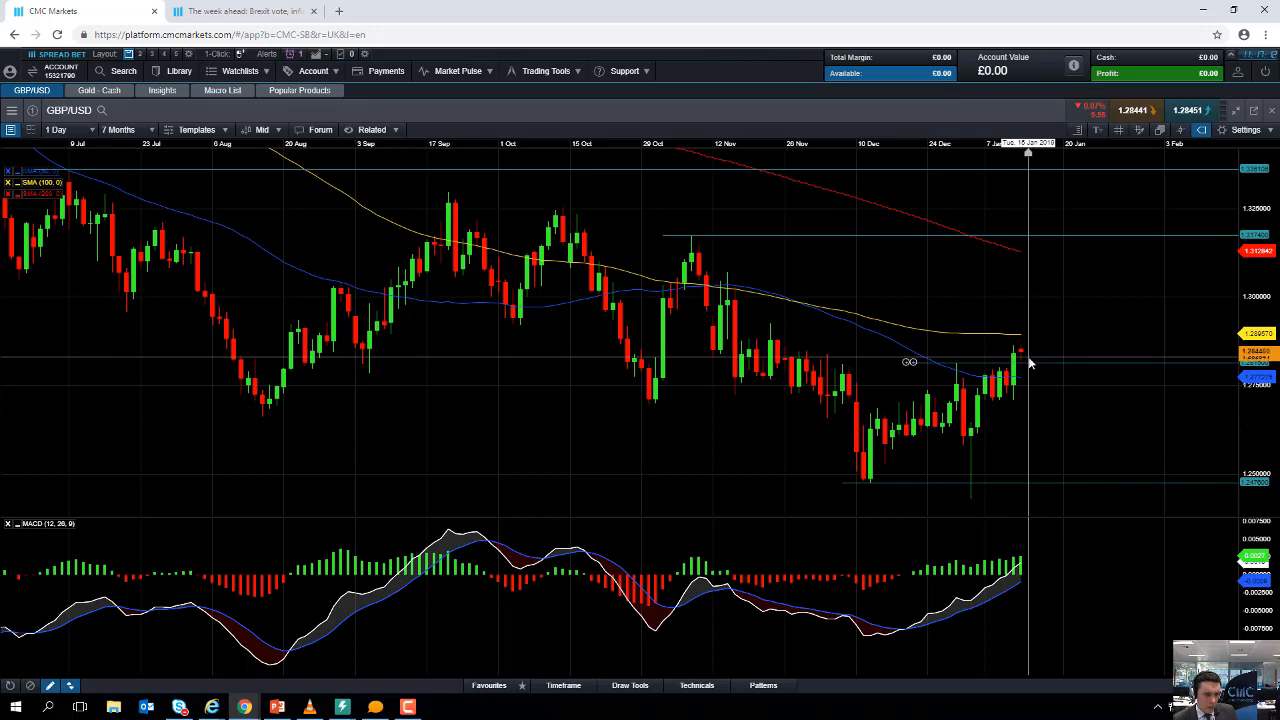
mouse_move(1010, 370)
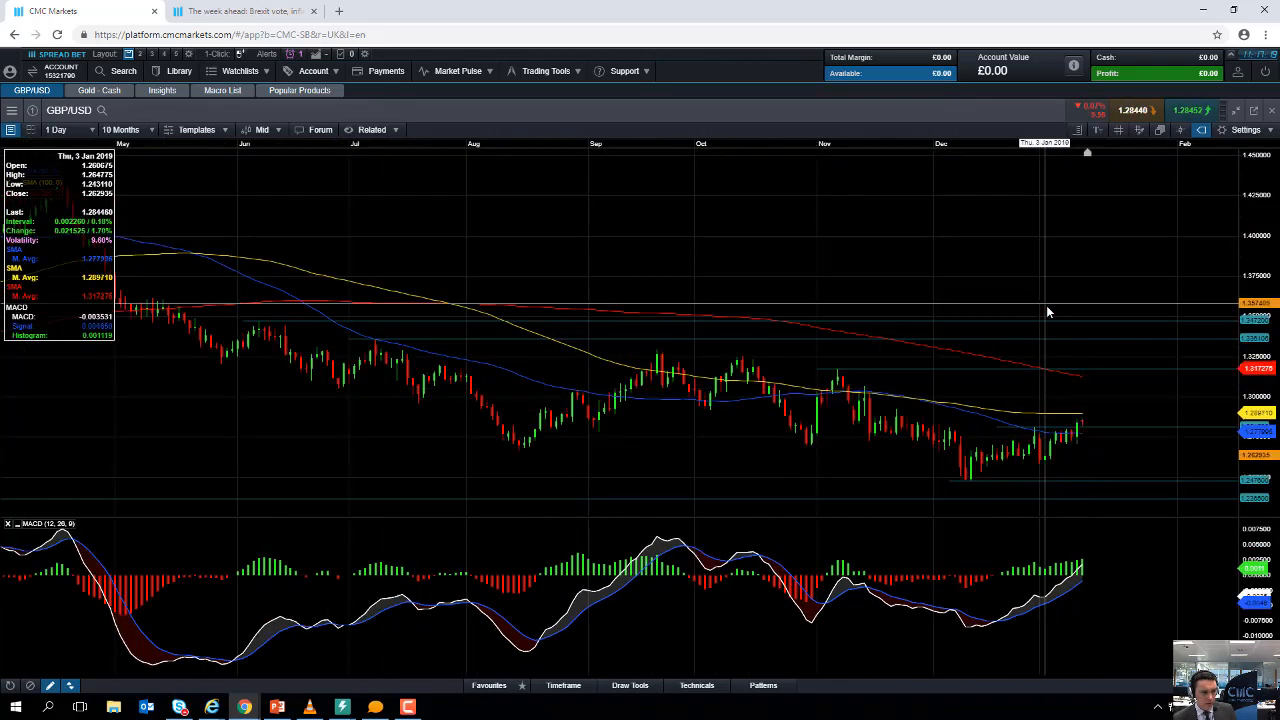
- Widen GBP/USD to two years of history, then return it to the seven-month view
left_click(120, 130)
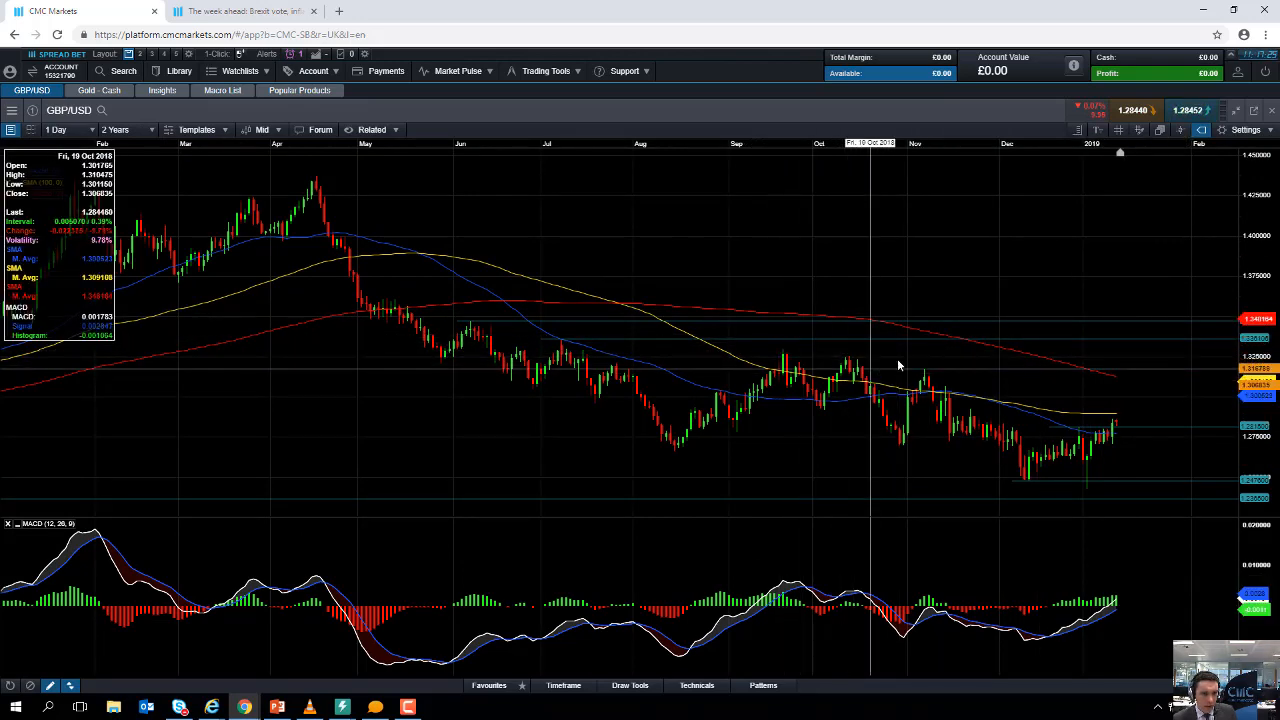
left_click(120, 129)
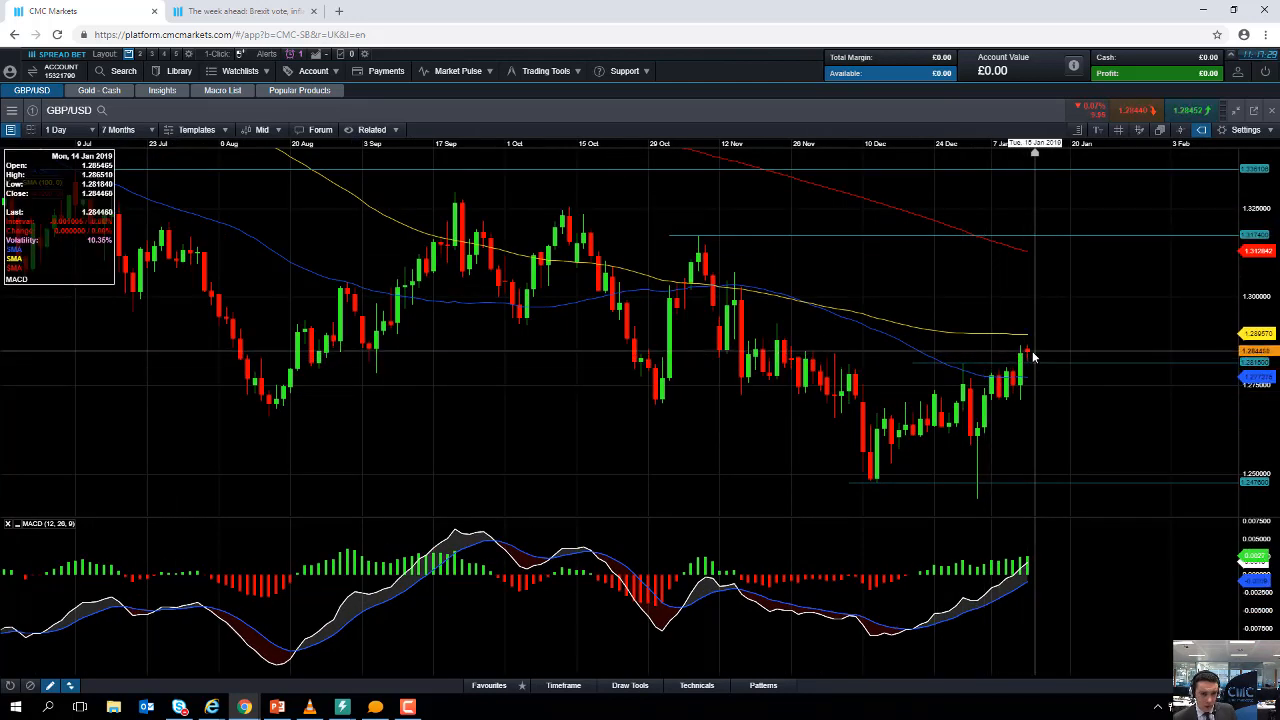
mouse_move(1036, 405)
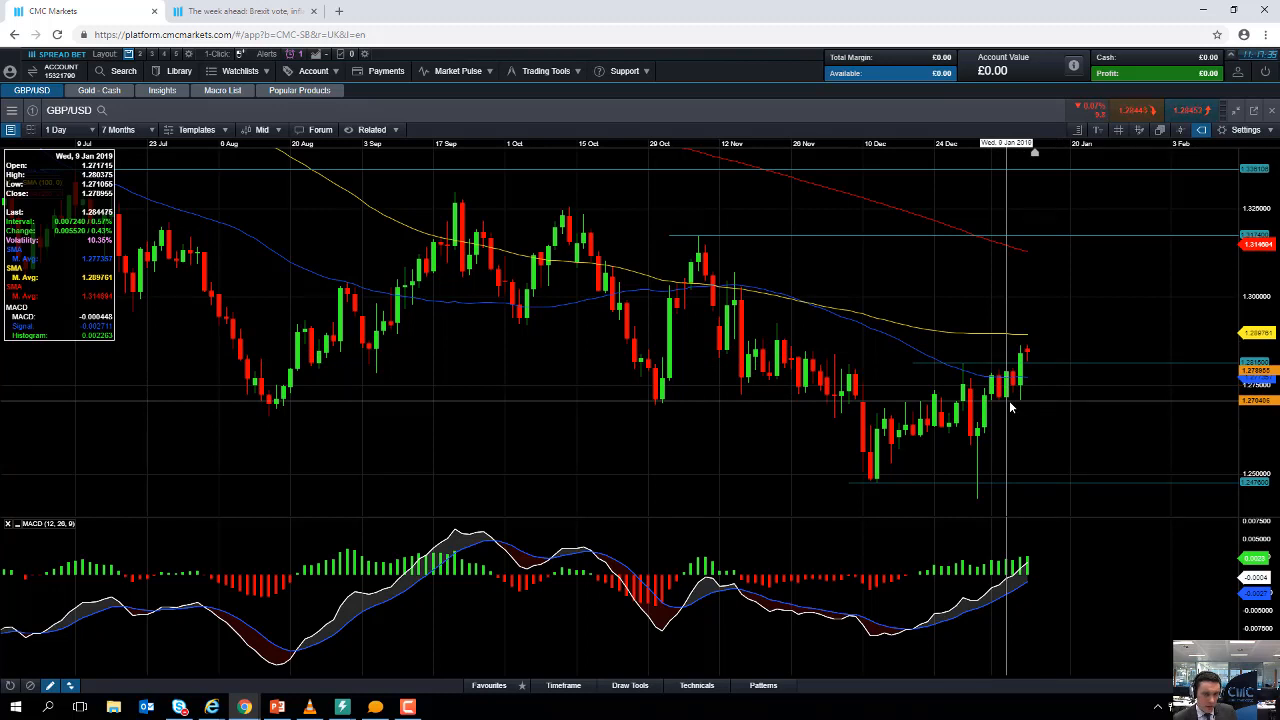
mouse_move(997, 440)
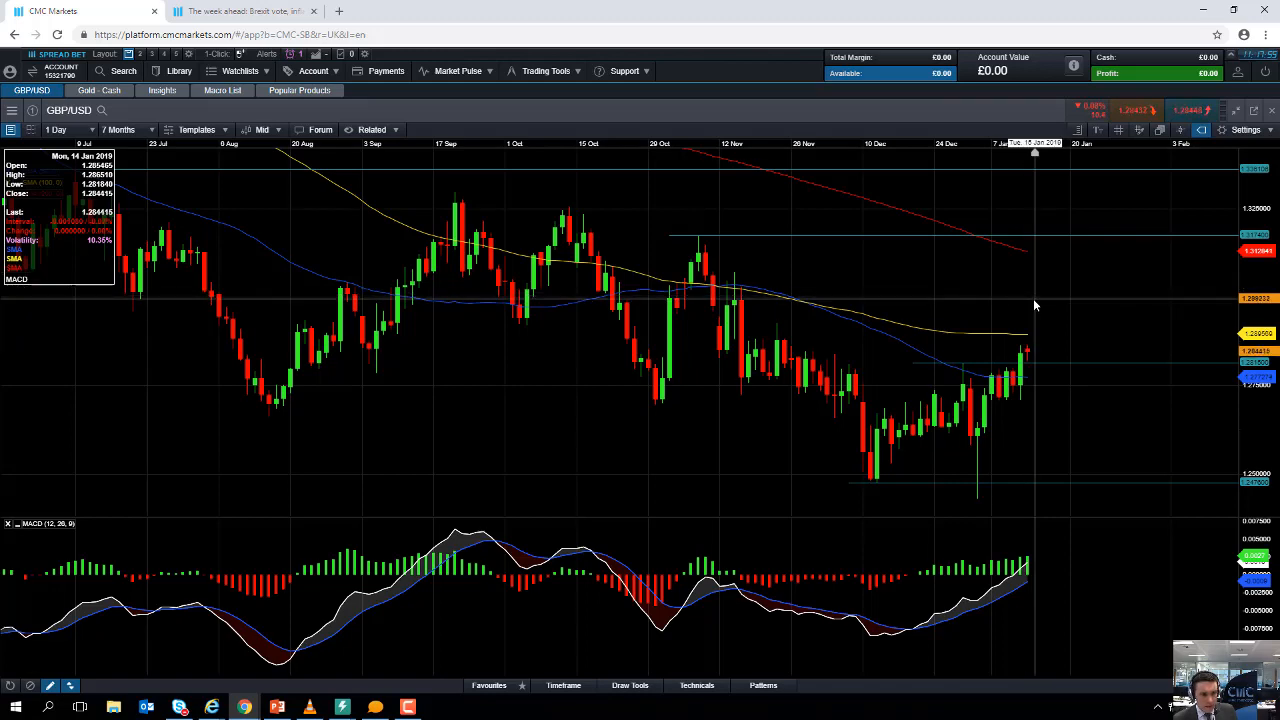
mouse_move(700, 290)
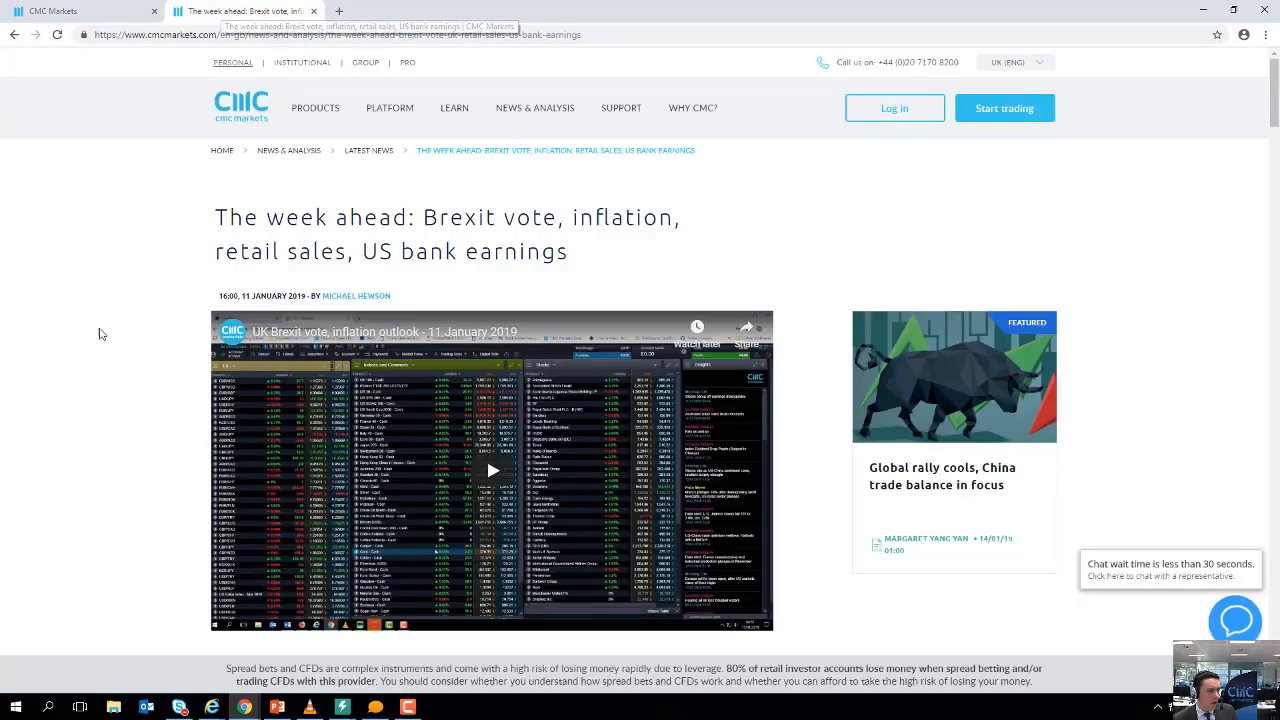
mouse_move(133, 242)
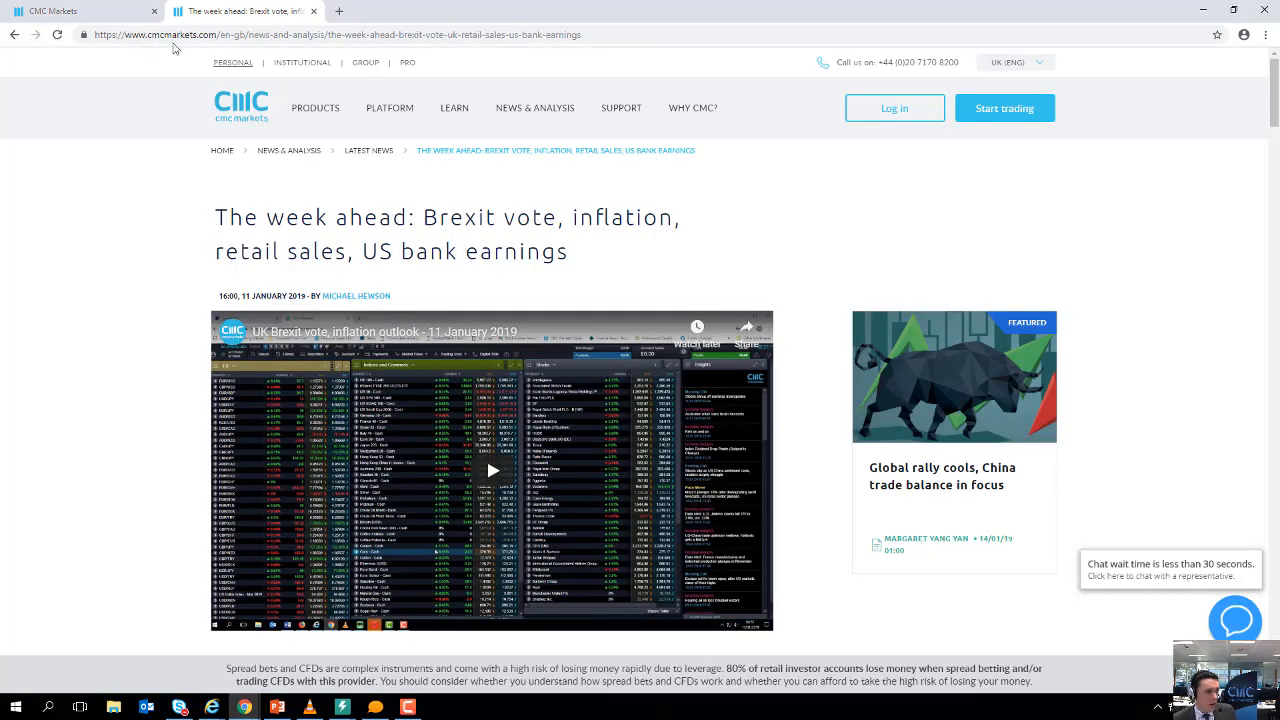
- Switch to 'The week ahead' article and read down through the intro and US bank earnings
left_click(535, 108)
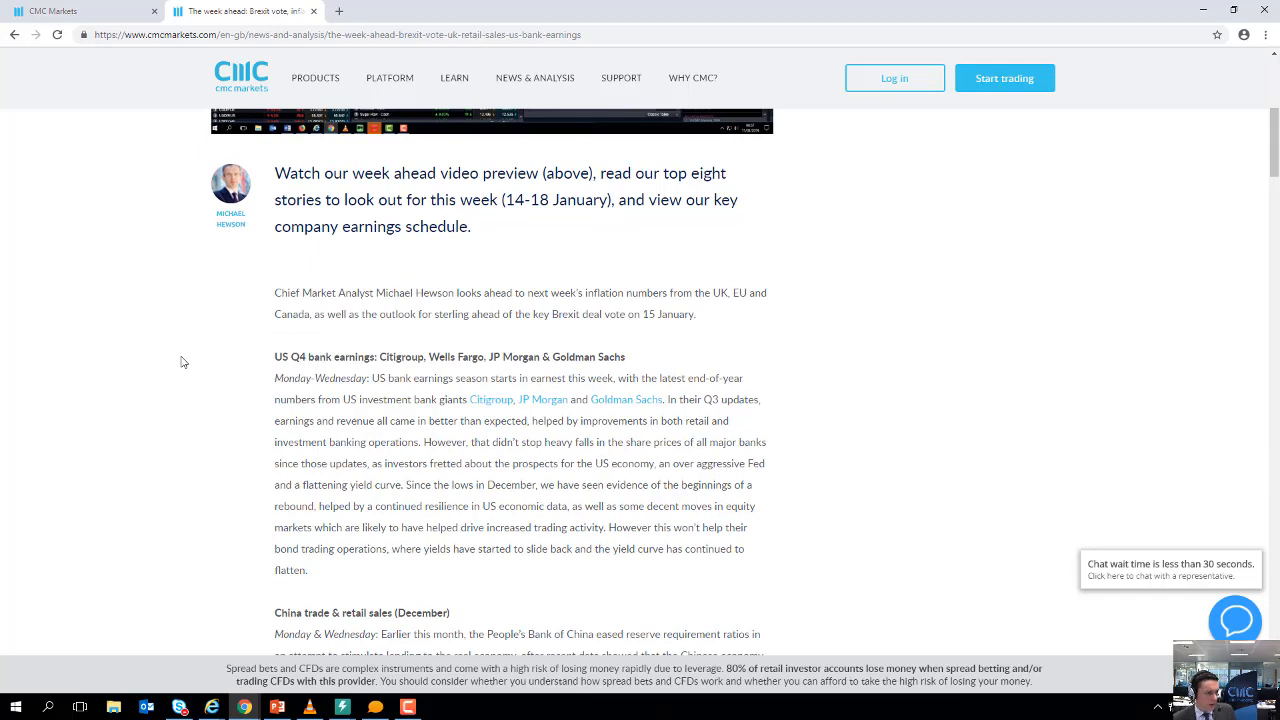
mouse_move(218, 357)
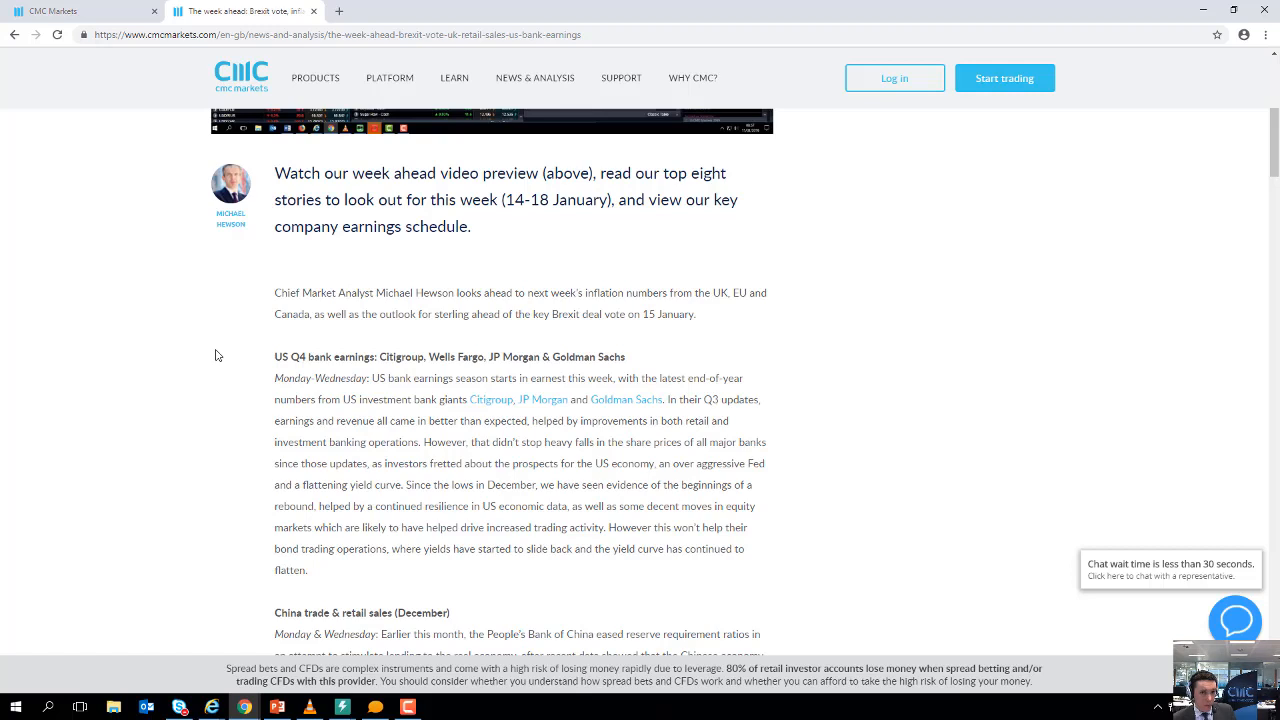
mouse_move(331, 373)
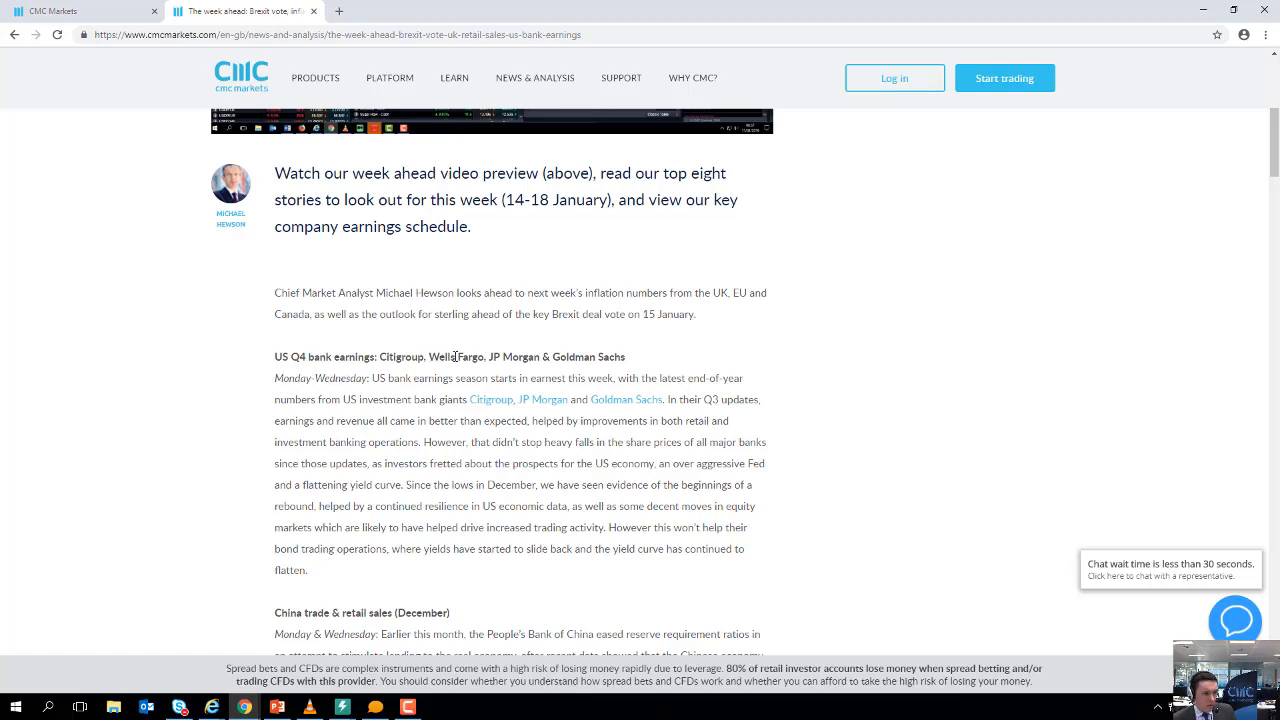
scroll("down", 3)
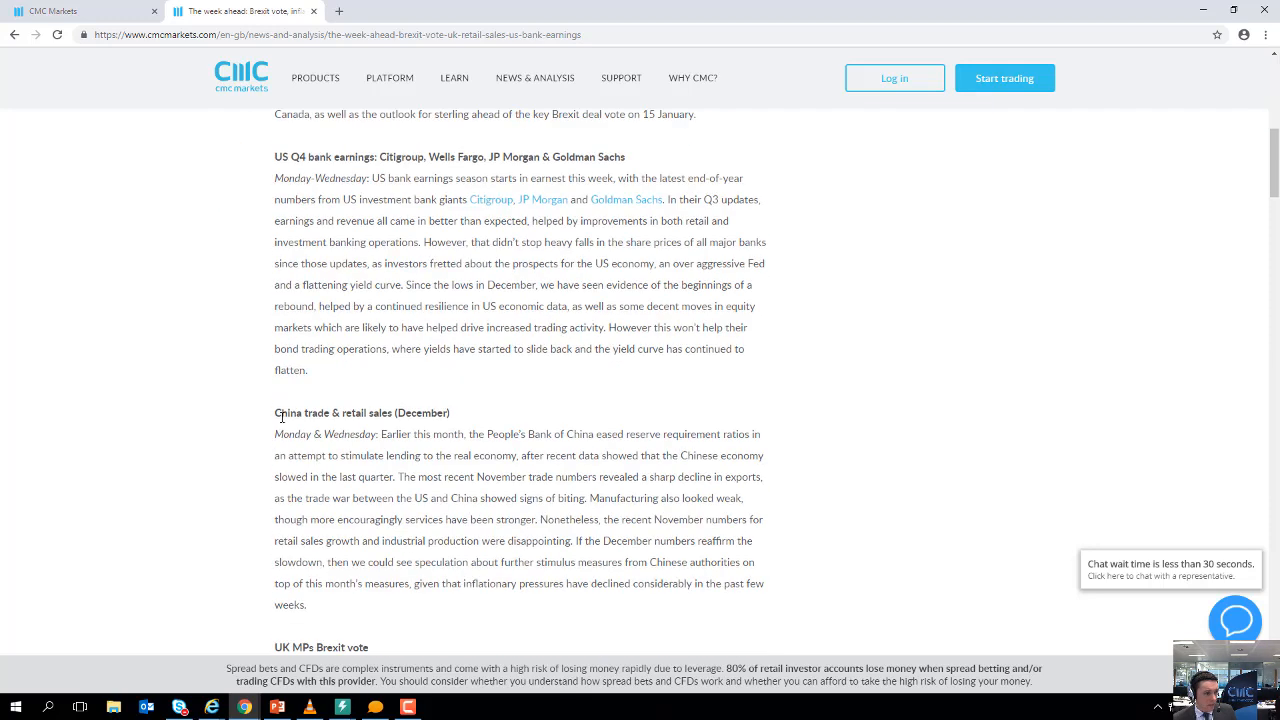
scroll("down", 3)
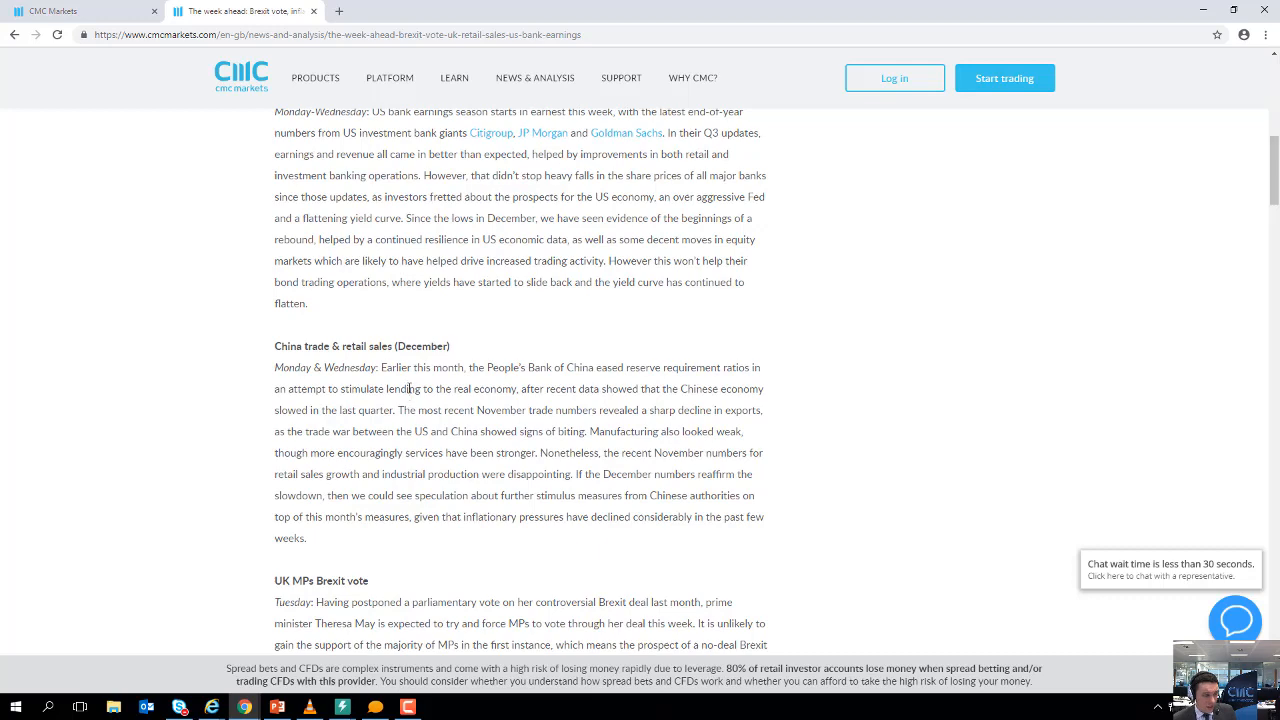
scroll("down", 3)
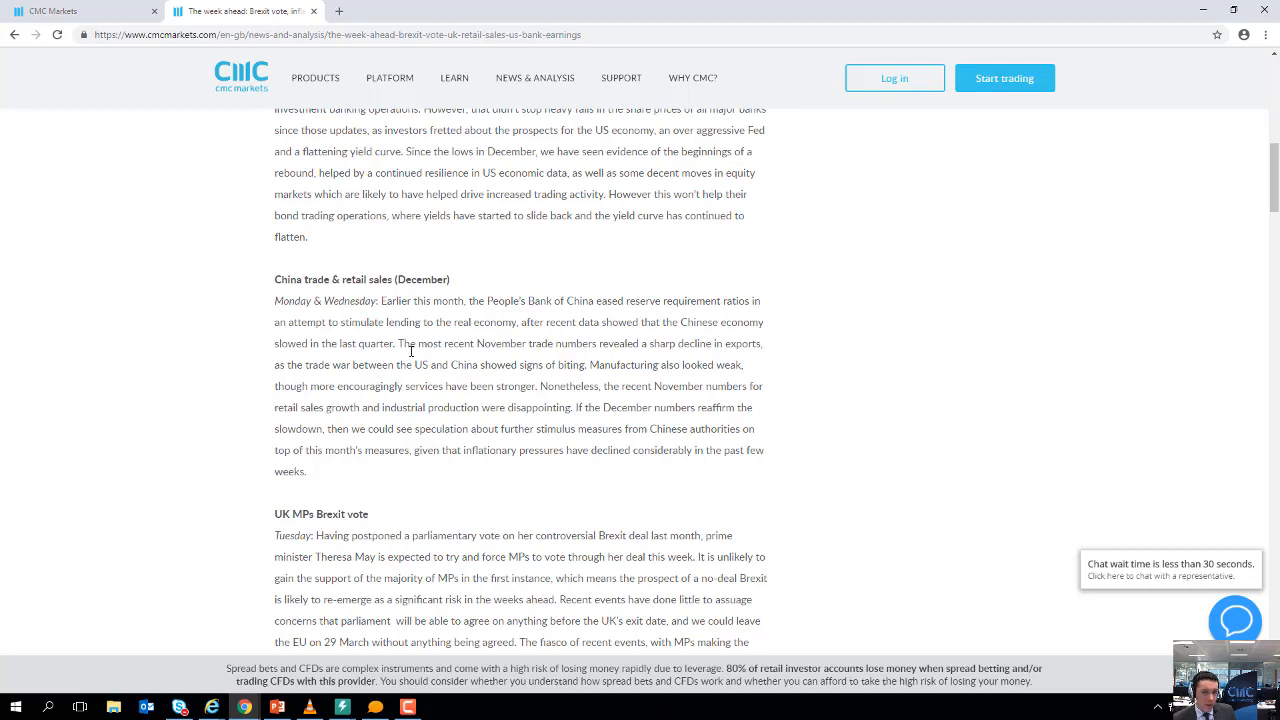
- Read on past the Brexit vote, inflation and retail sales previews to Canada inflation
scroll("down", 3)
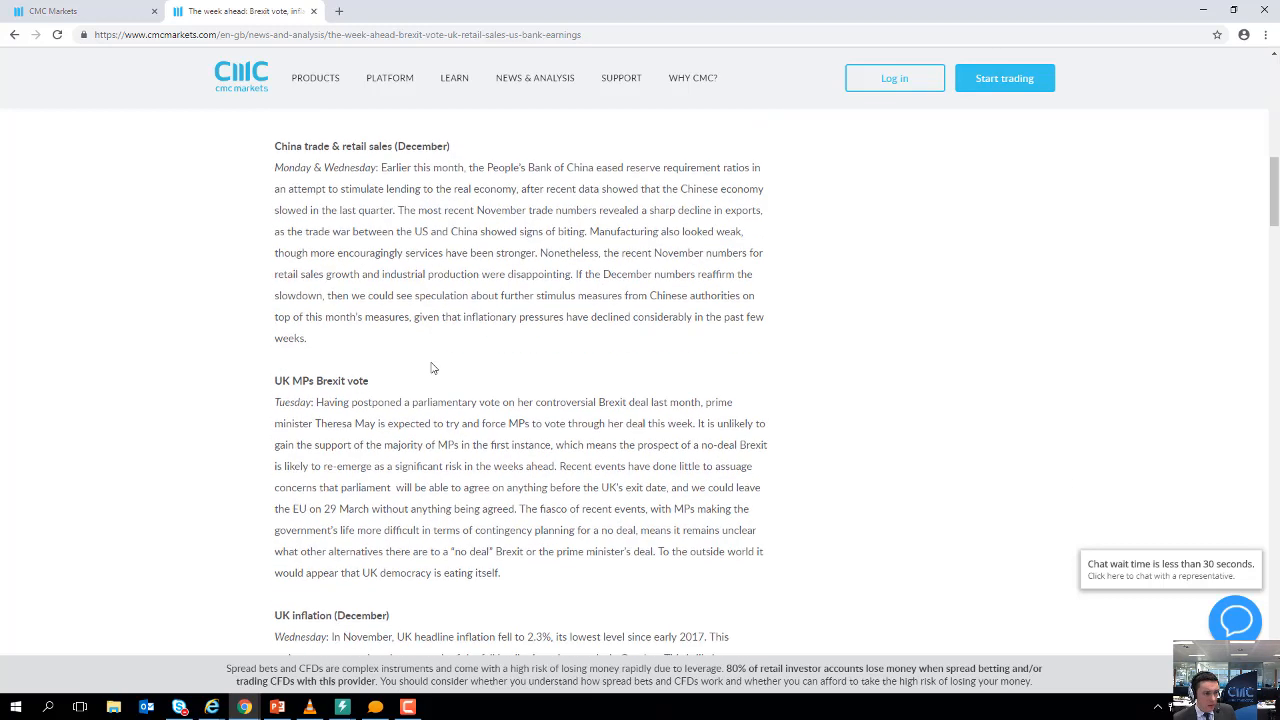
mouse_move(417, 361)
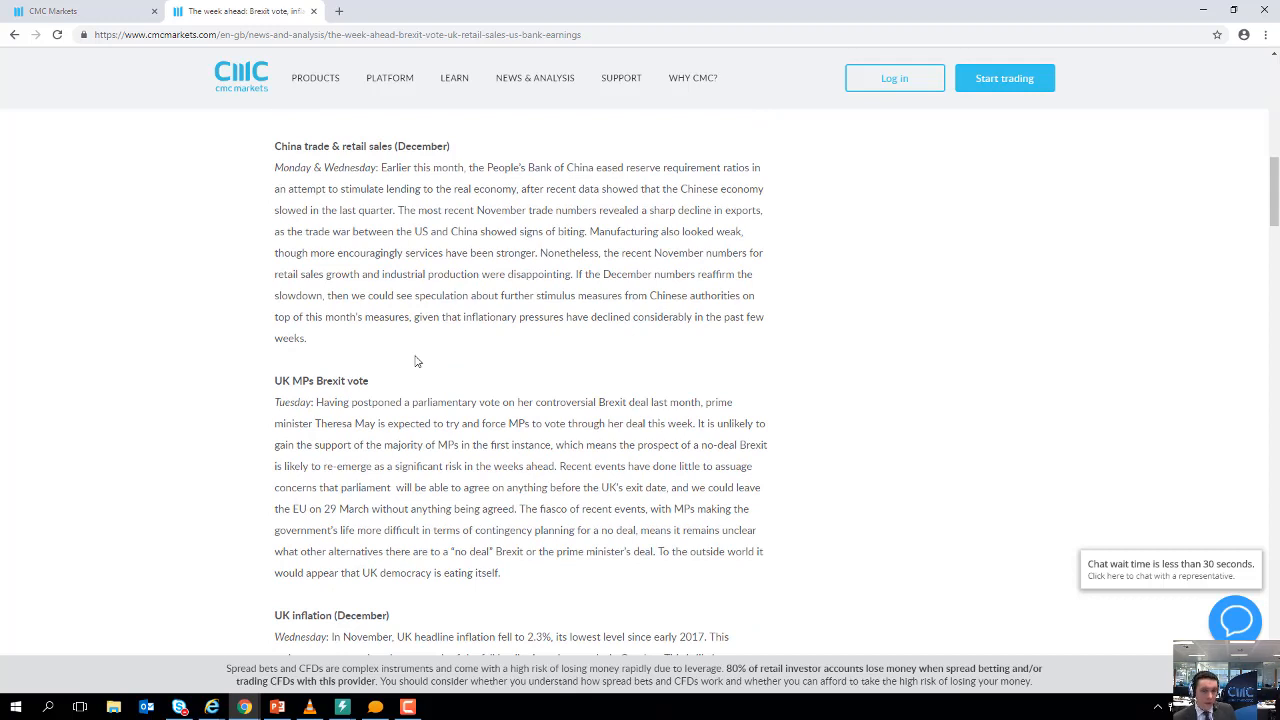
scroll("down", 3)
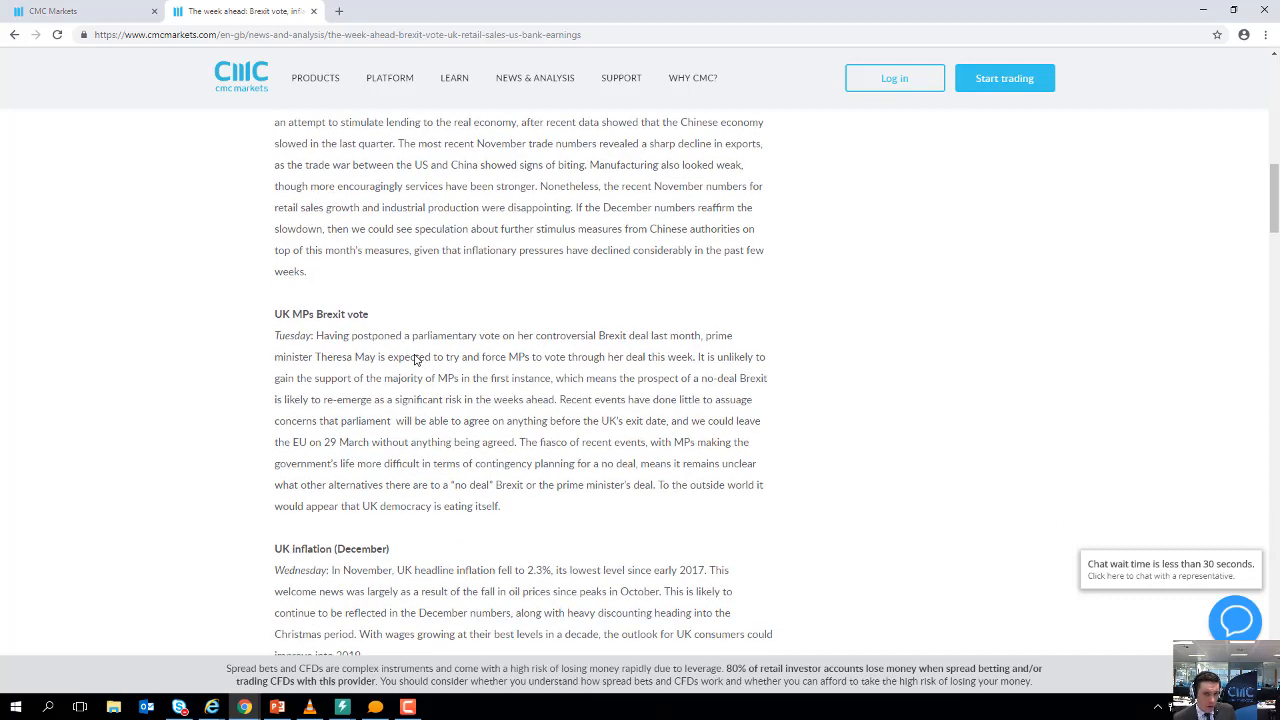
scroll("down", 3)
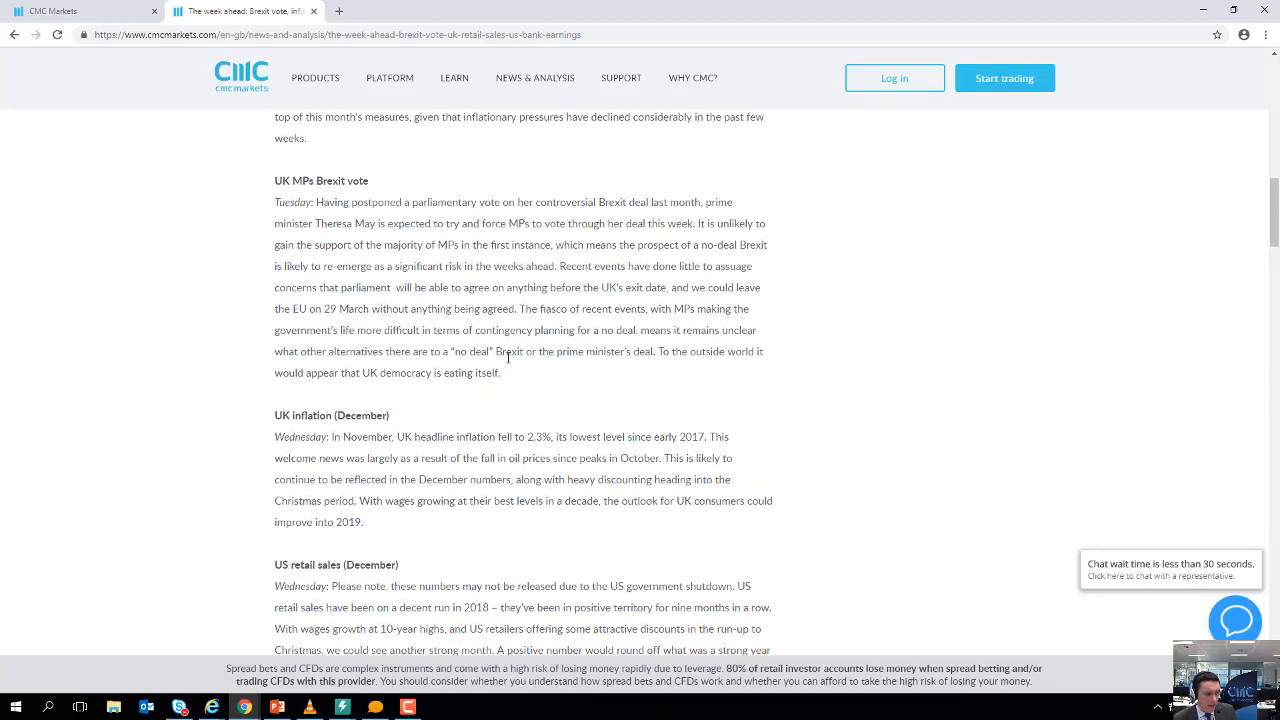
scroll("down", 3)
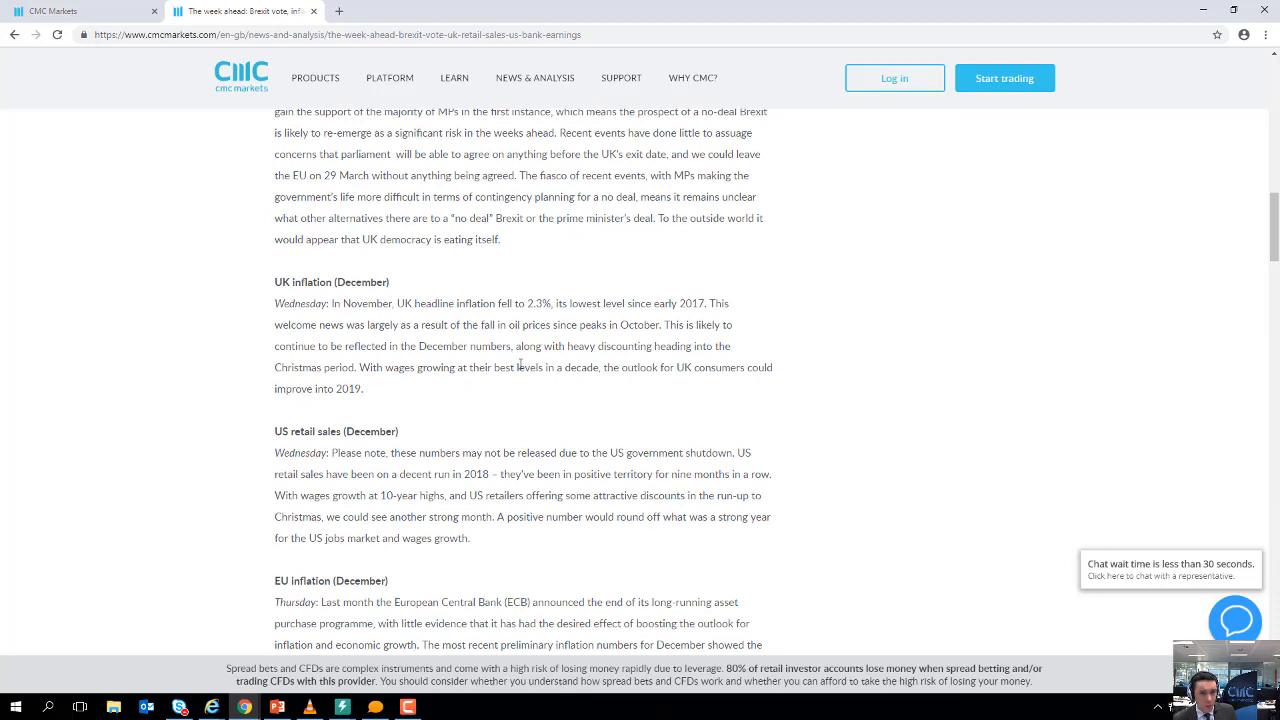
mouse_move(476, 393)
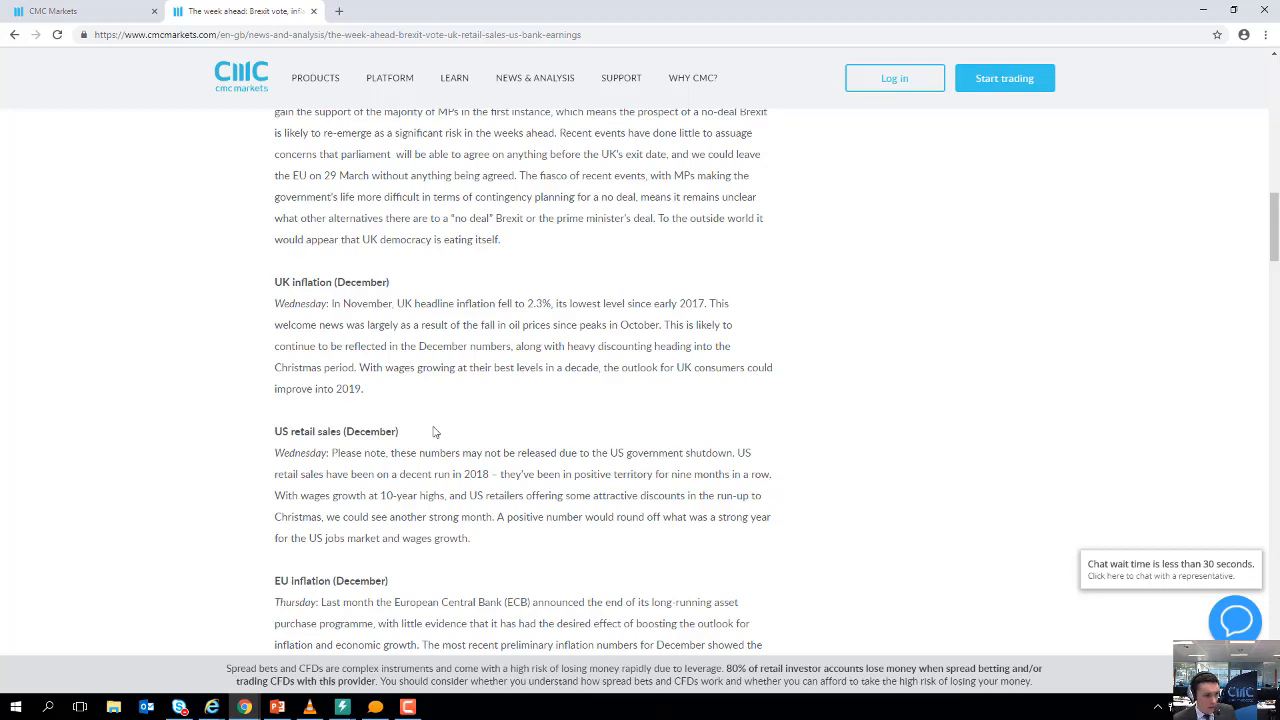
scroll("down", 3)
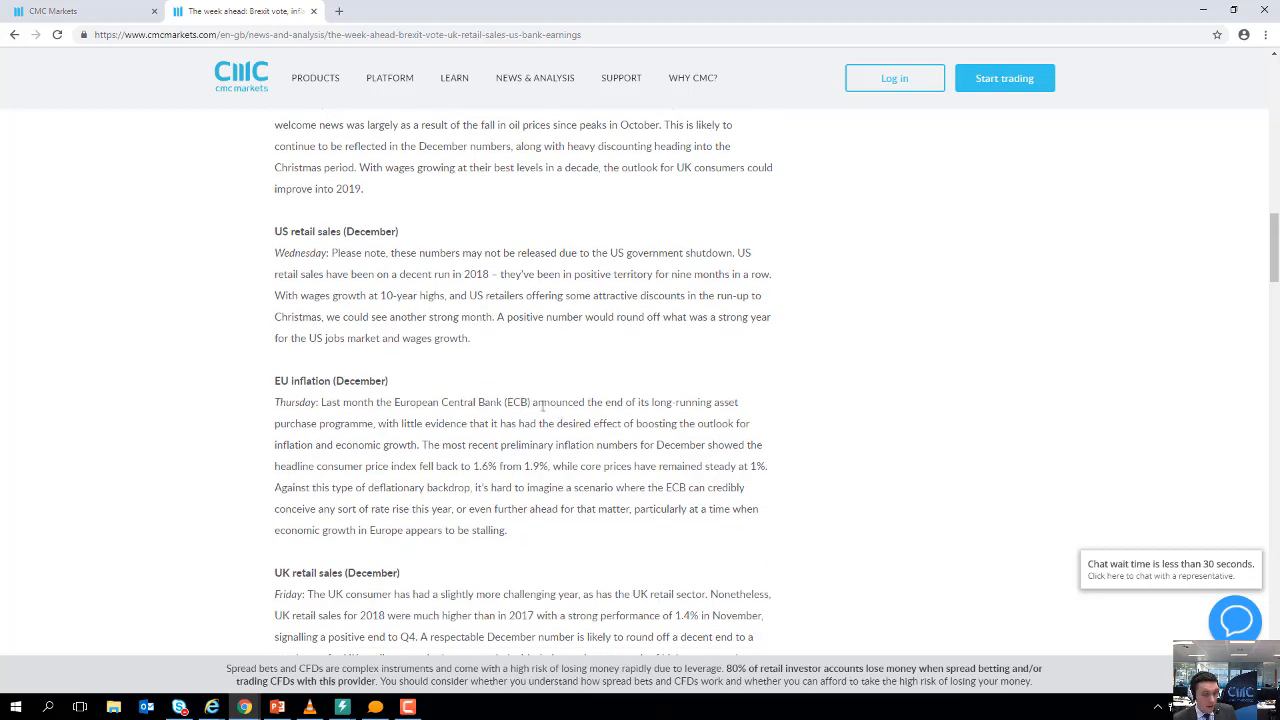
scroll("down", 3)
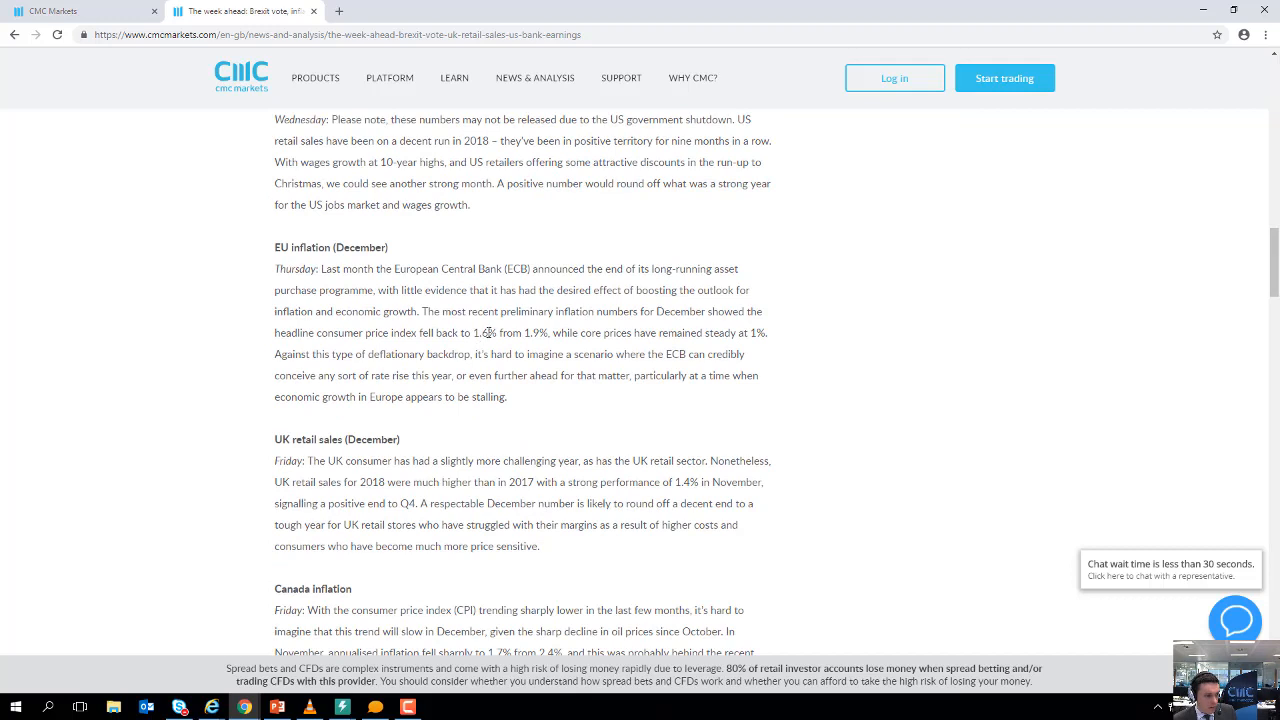
scroll("down", 3)
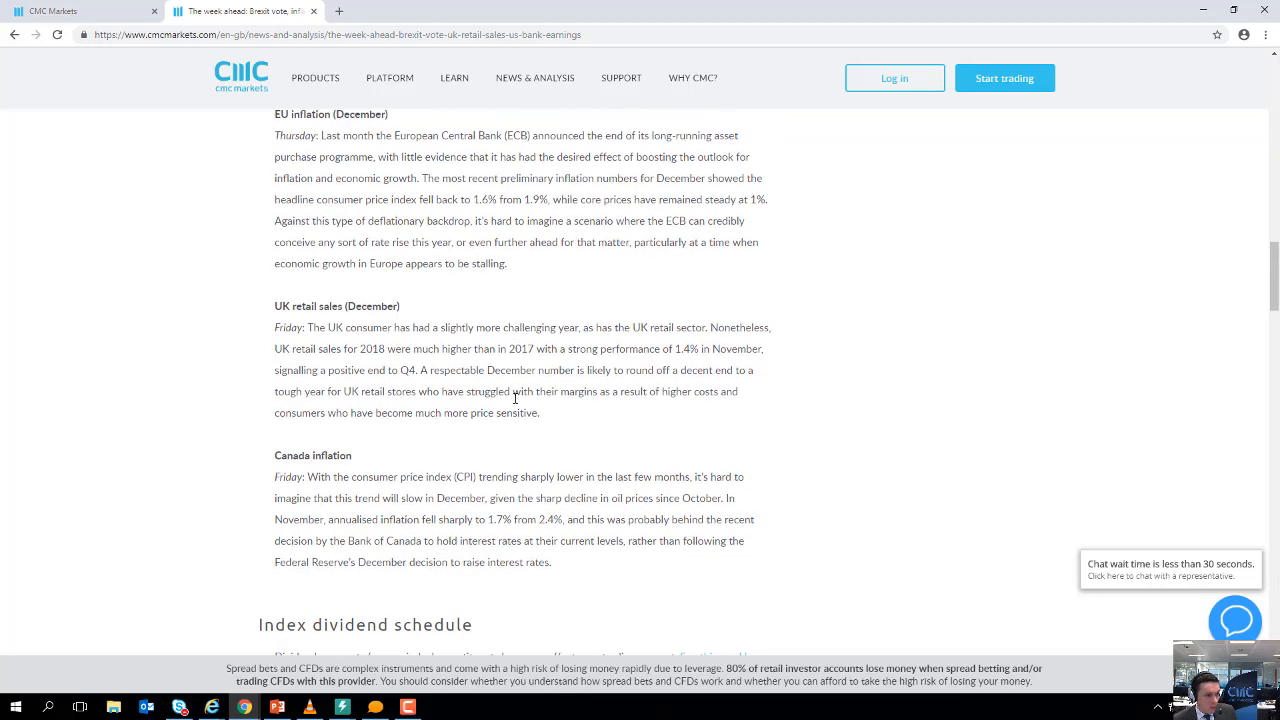
mouse_move(370, 497)
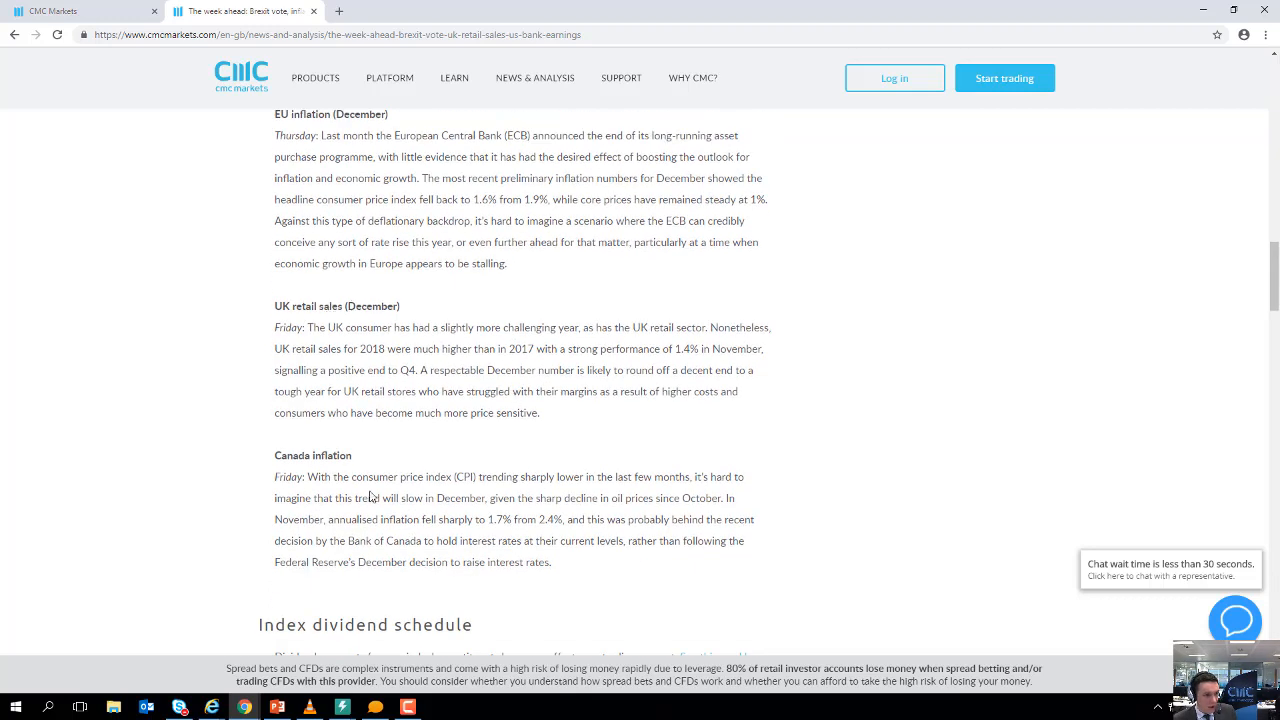
mouse_move(58, 114)
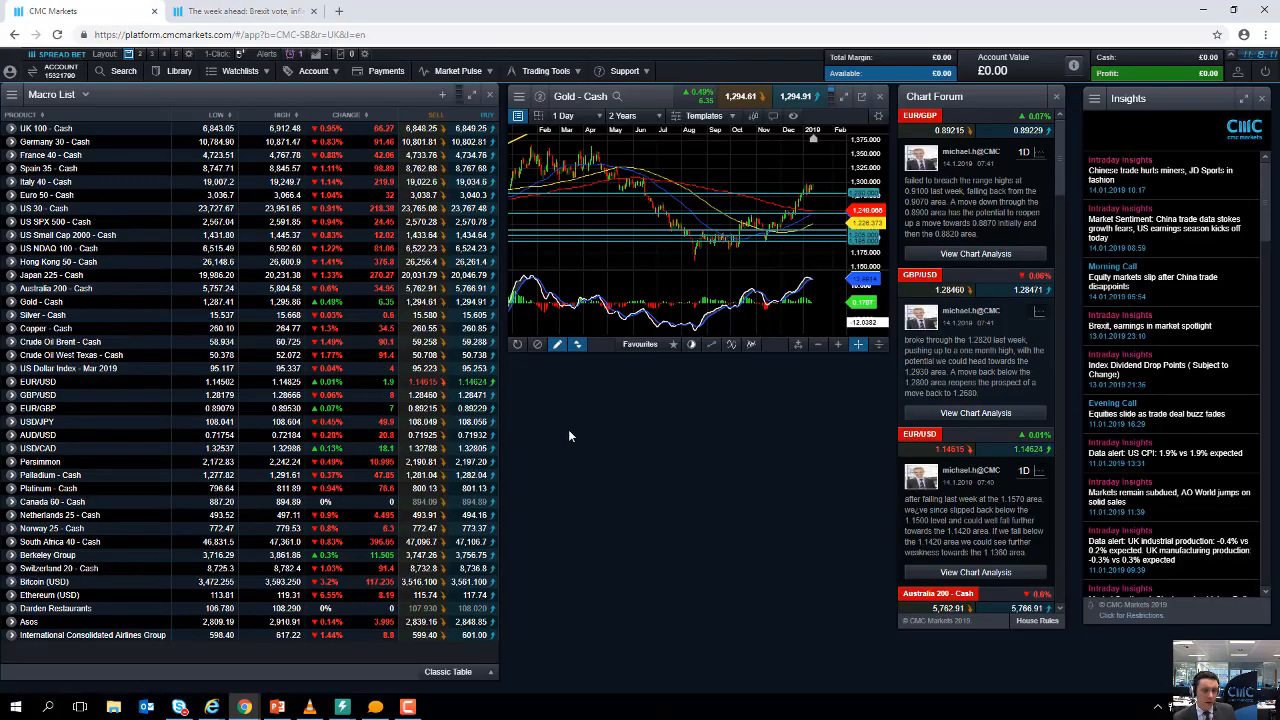
mouse_move(580, 443)
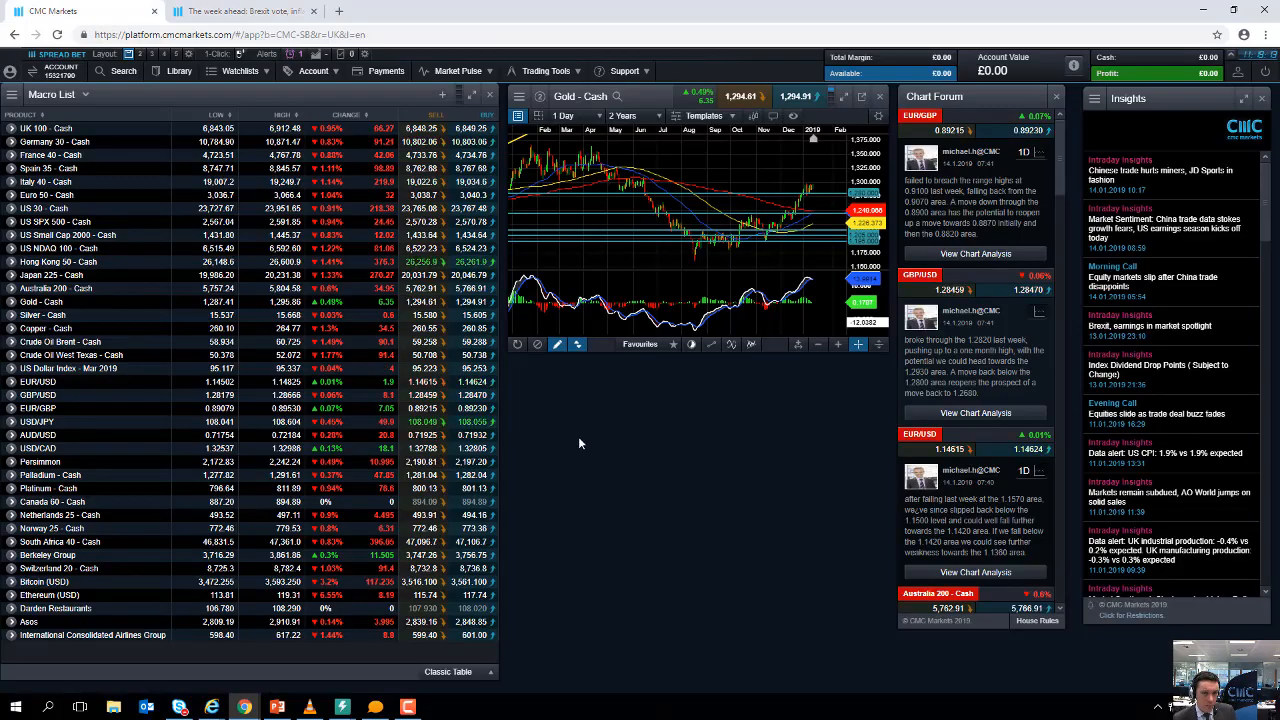